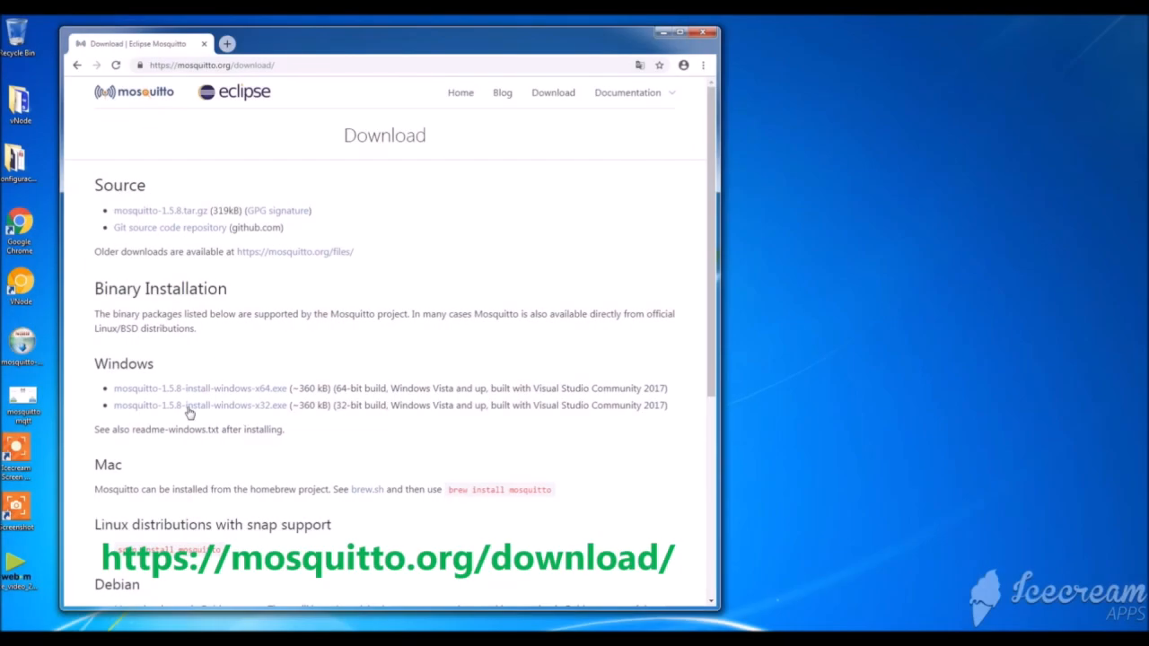
{"action": "mouse_move", "coordinate": [583, 244]}
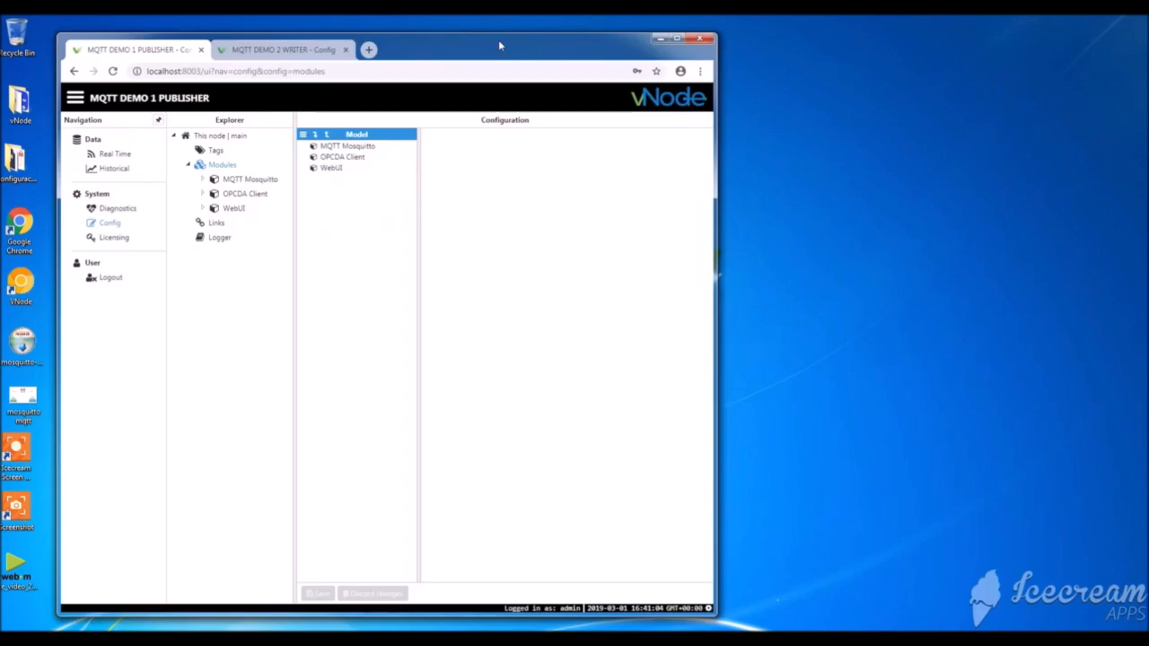
{"action": "mouse_move", "coordinate": [496, 84]}
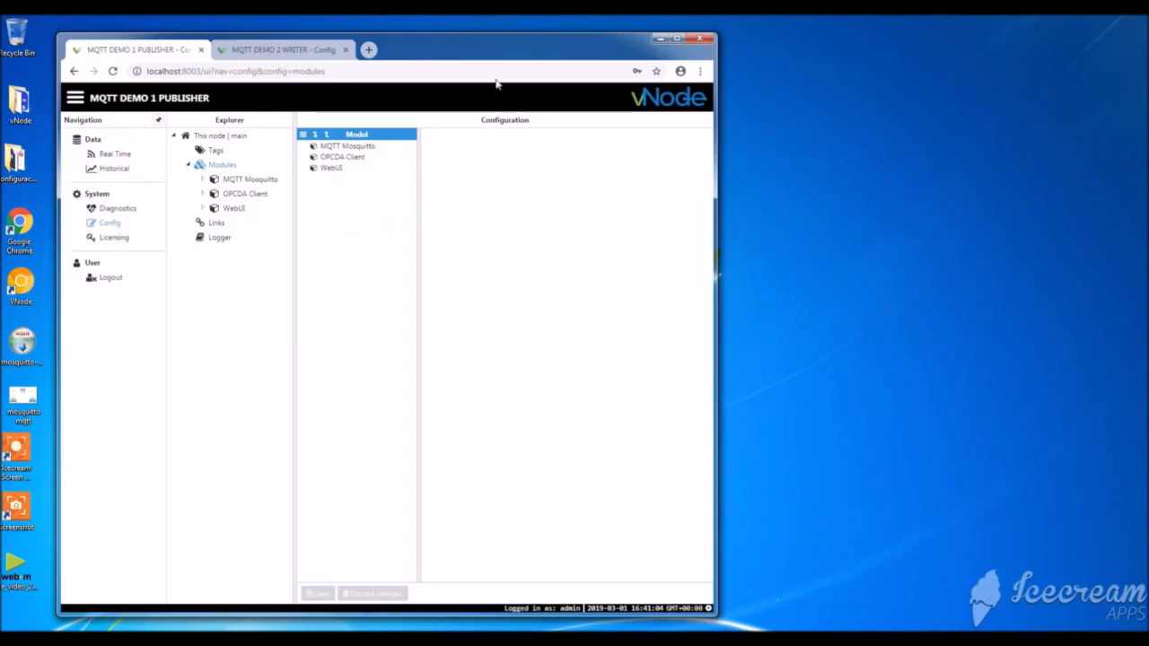
{"action": "mouse_move", "coordinate": [221, 206]}
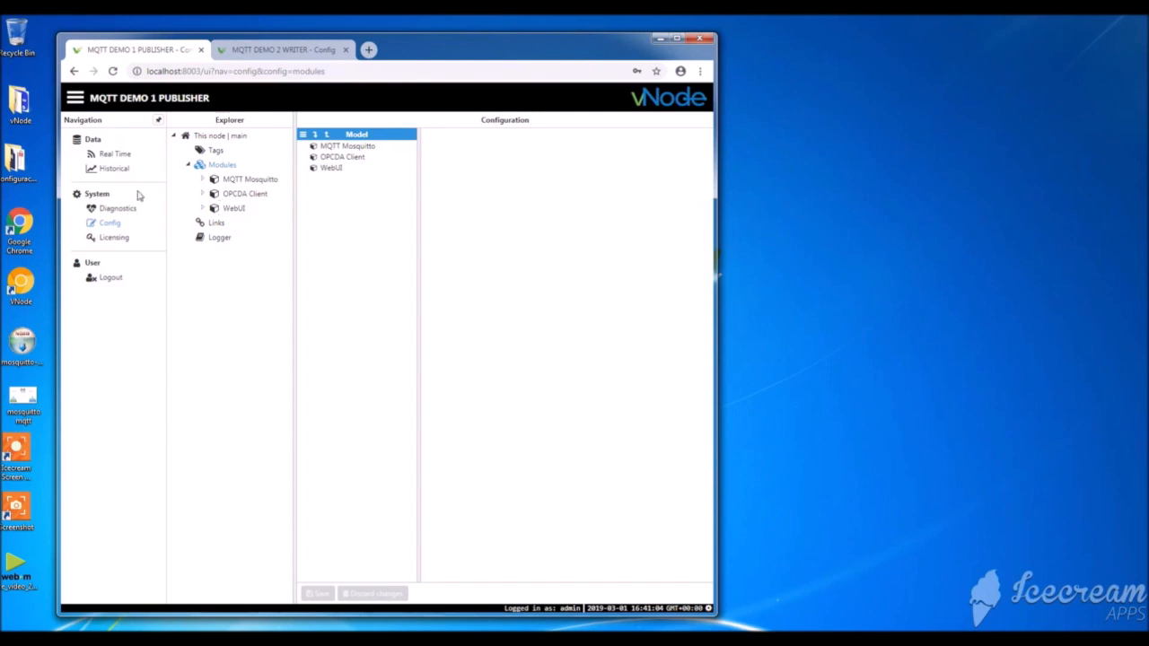
{"action": "mouse_move", "coordinate": [105, 196]}
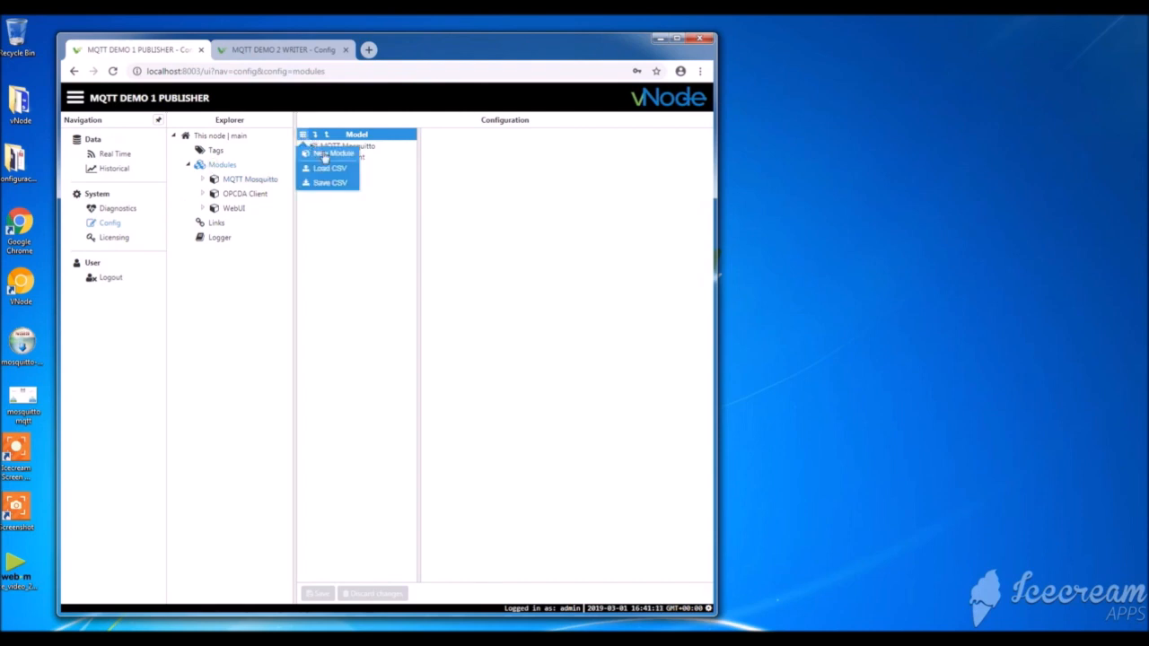
Create a new module named MQTT PUBLISHER.
{"action": "left_click", "coordinate": [334, 152]}
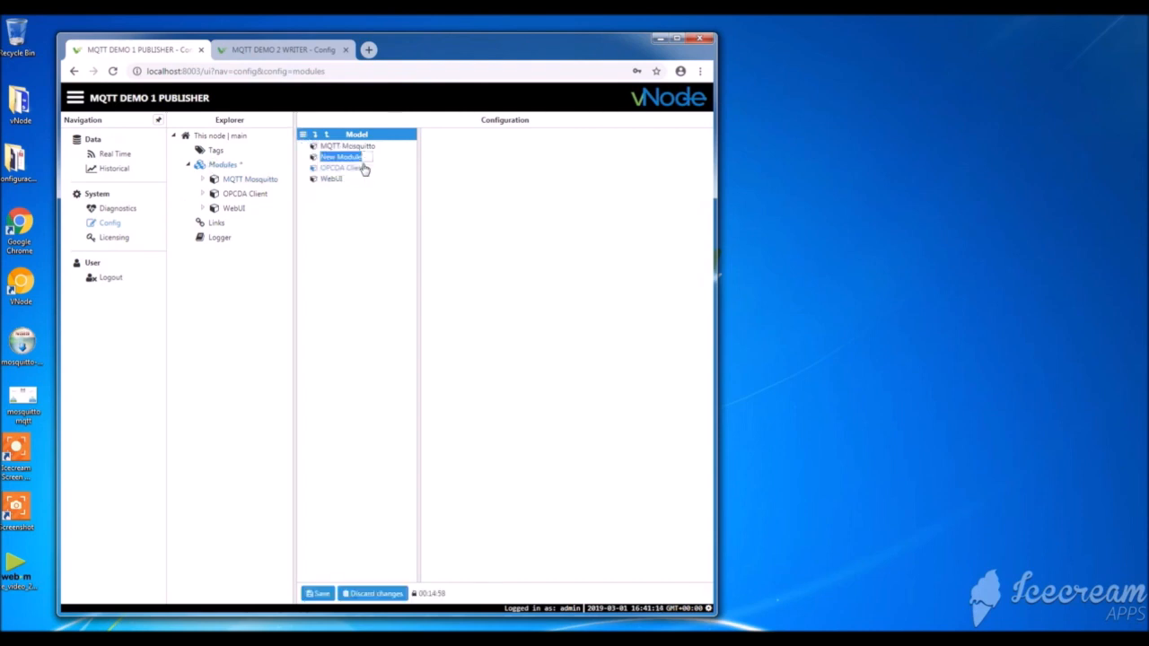
{"action": "type", "text": "MQTT"}
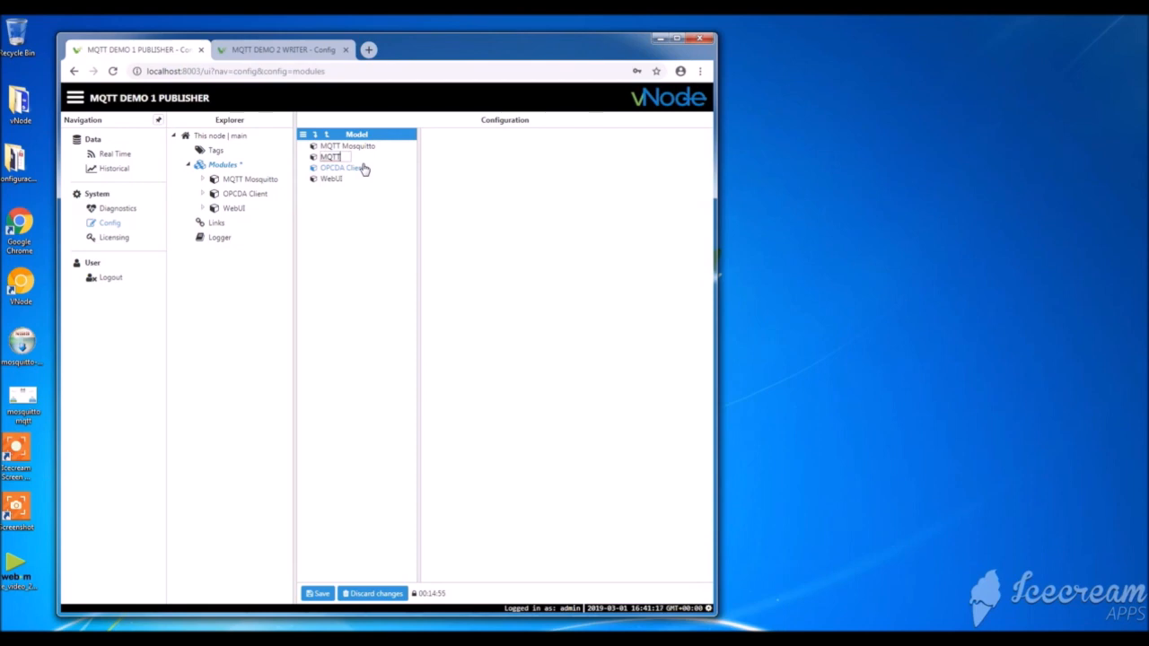
{"action": "type", "text": "PUBLISHER"}
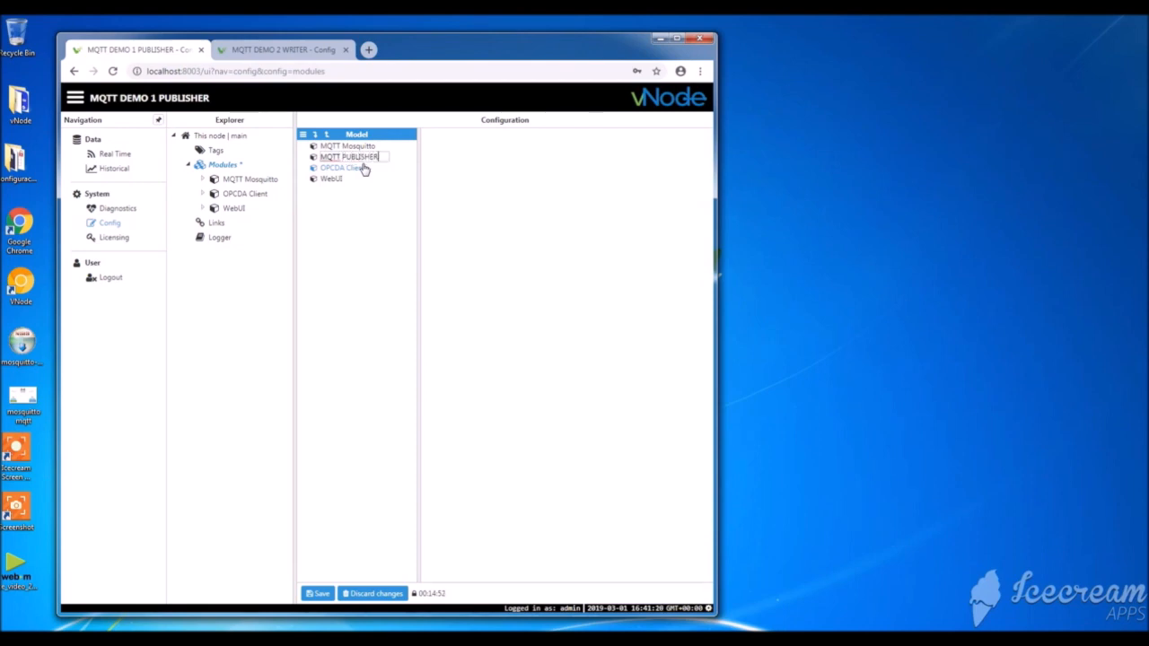
{"action": "left_click", "coordinate": [320, 593]}
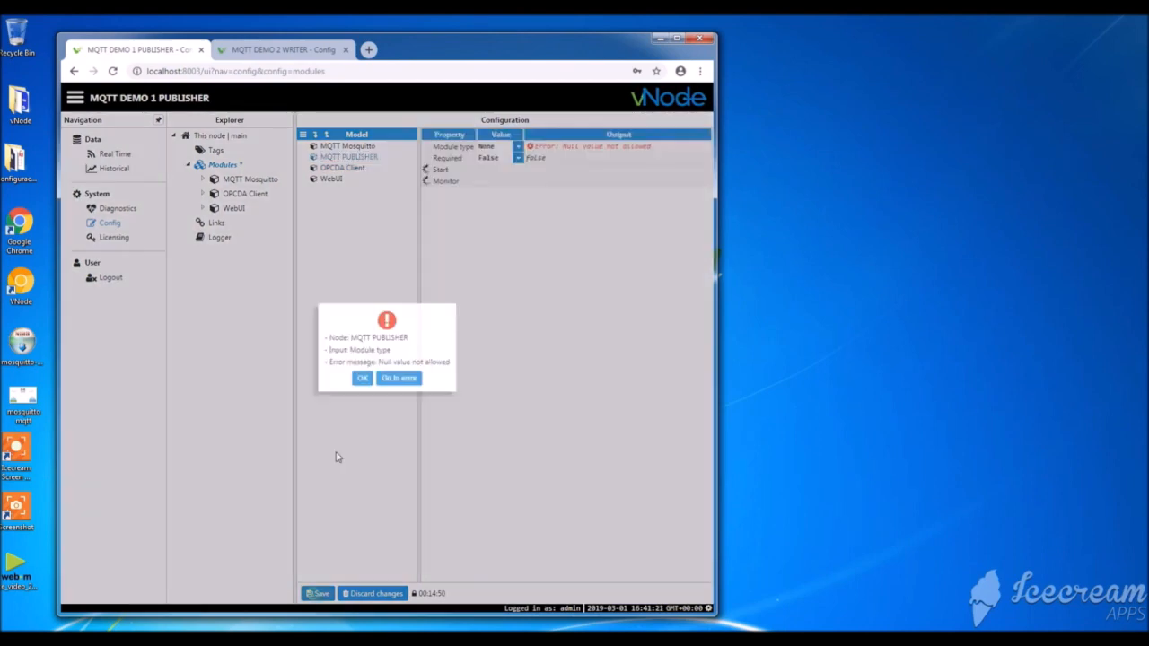
Dismiss the missing-type error, set the module type to MqttClient, and save.
{"action": "left_click", "coordinate": [362, 378]}
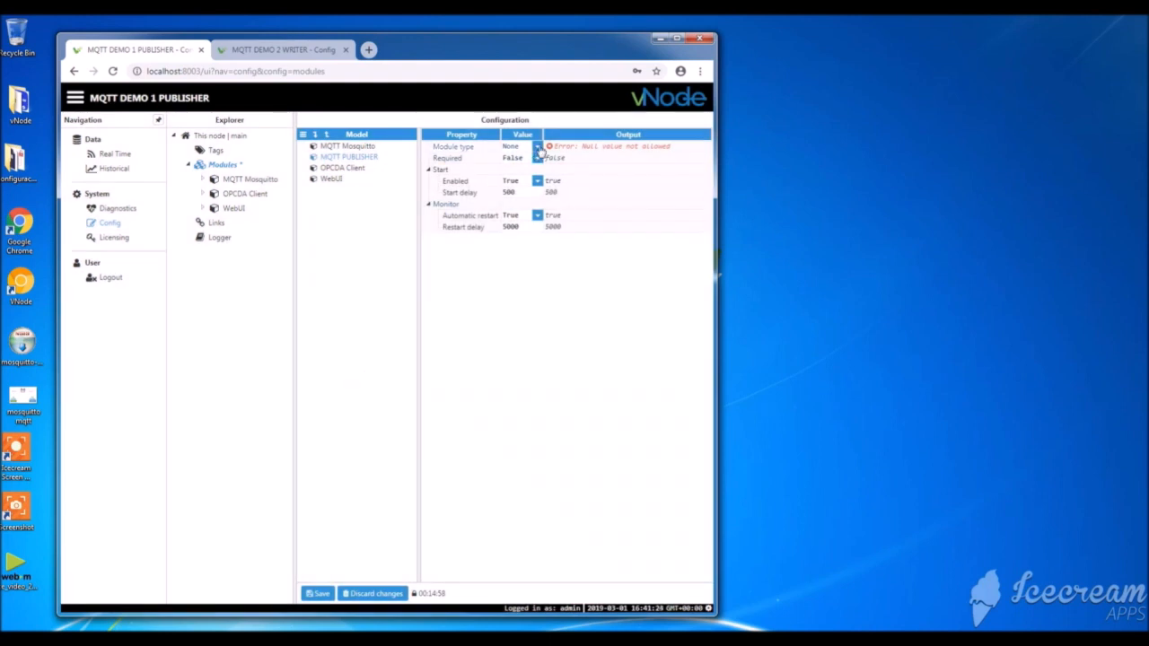
{"action": "left_click", "coordinate": [537, 146]}
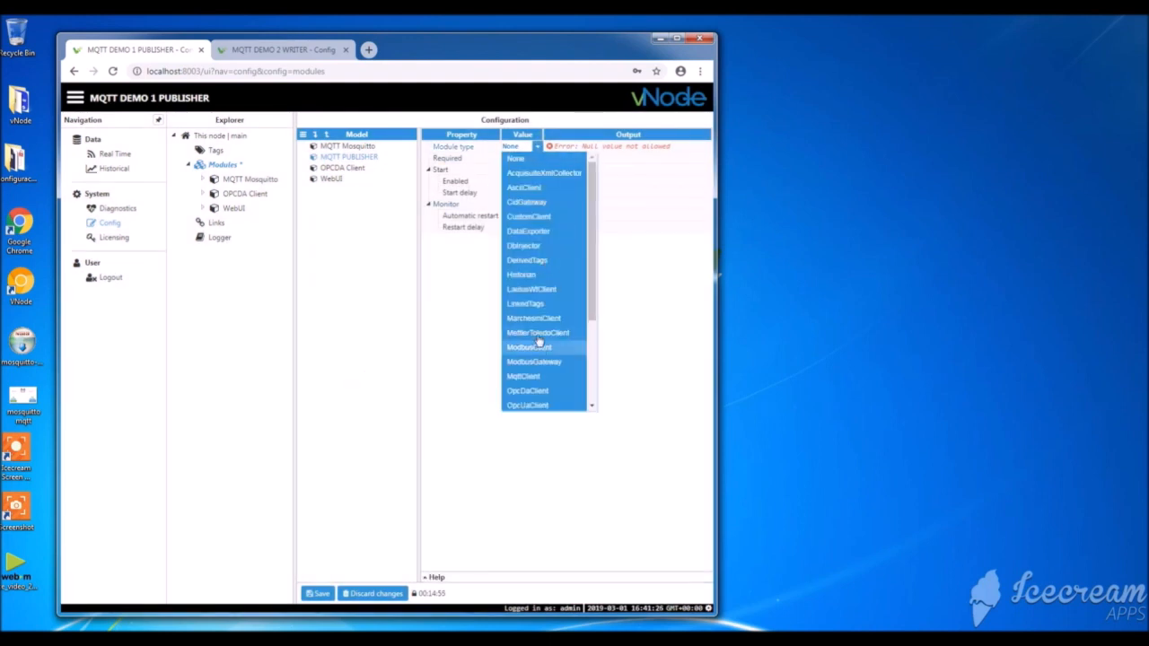
{"action": "left_click", "coordinate": [524, 376]}
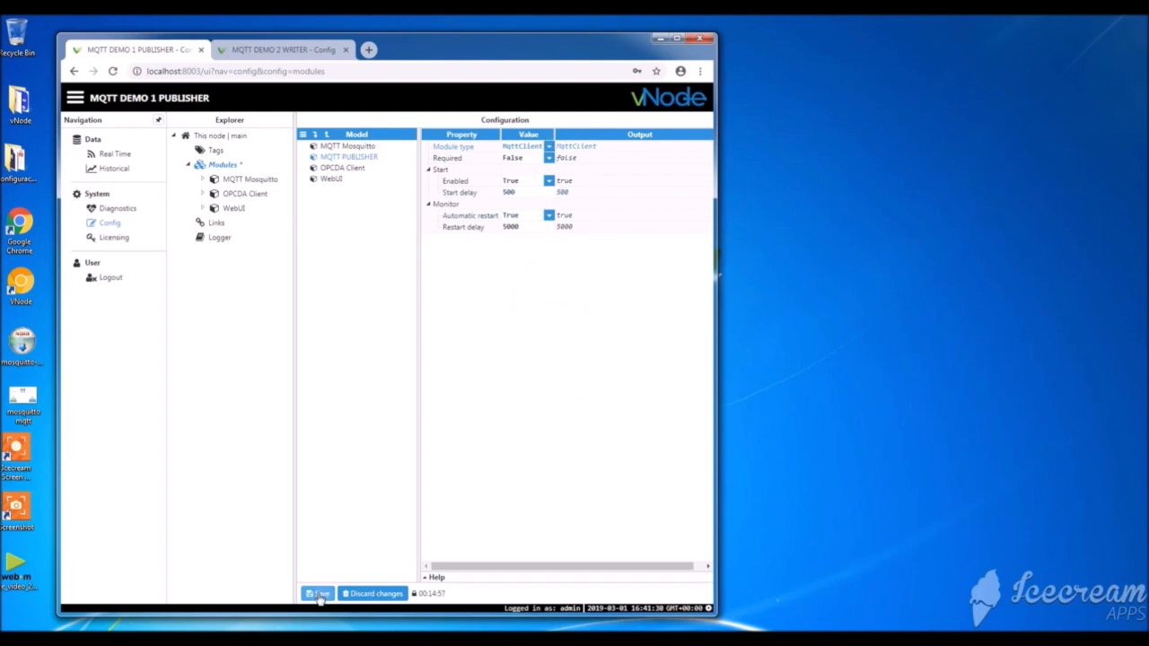
{"action": "left_click", "coordinate": [317, 593]}
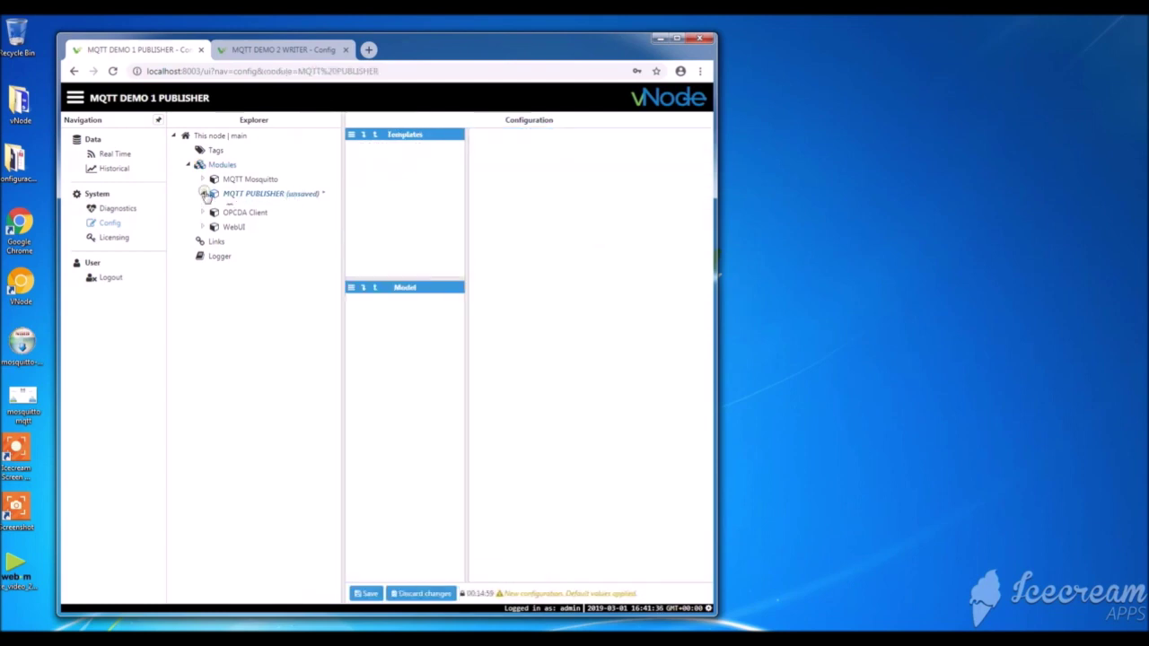
Save the Logger submodule's defaults, then select MQTT PUBLISHER to view its Templates and Model.
{"action": "left_click", "coordinate": [220, 256]}
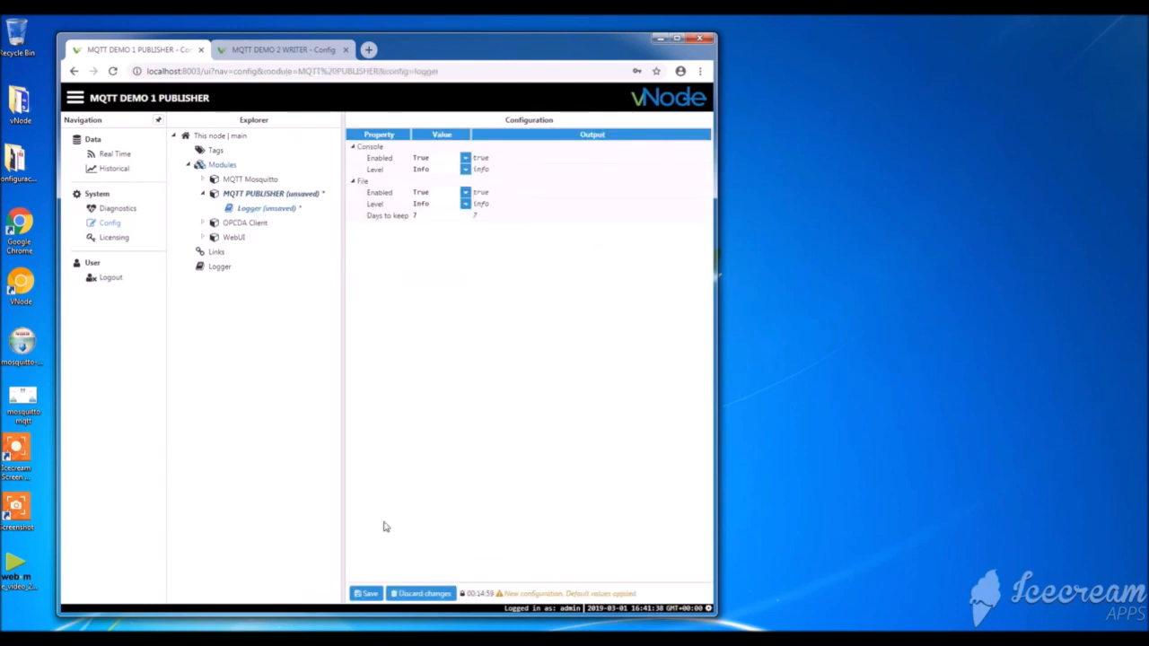
{"action": "left_click", "coordinate": [366, 593]}
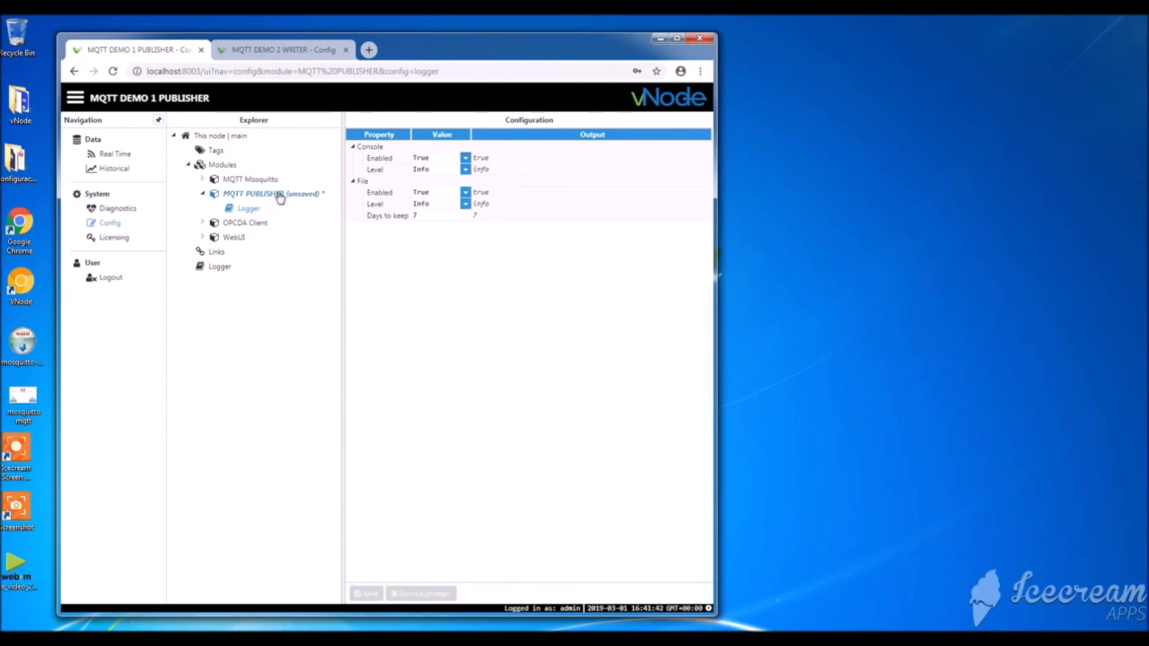
{"action": "left_click", "coordinate": [259, 194]}
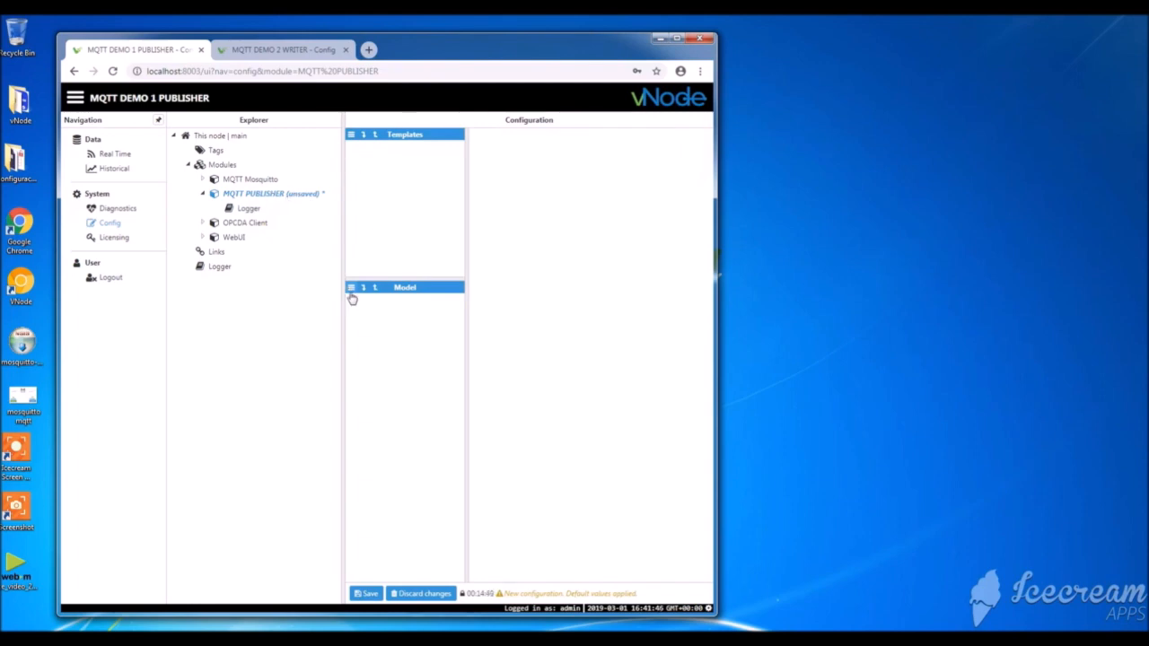
Add a new connection named ConnectionMQTTPublisher through the Model header menu.
{"action": "left_click", "coordinate": [350, 287]}
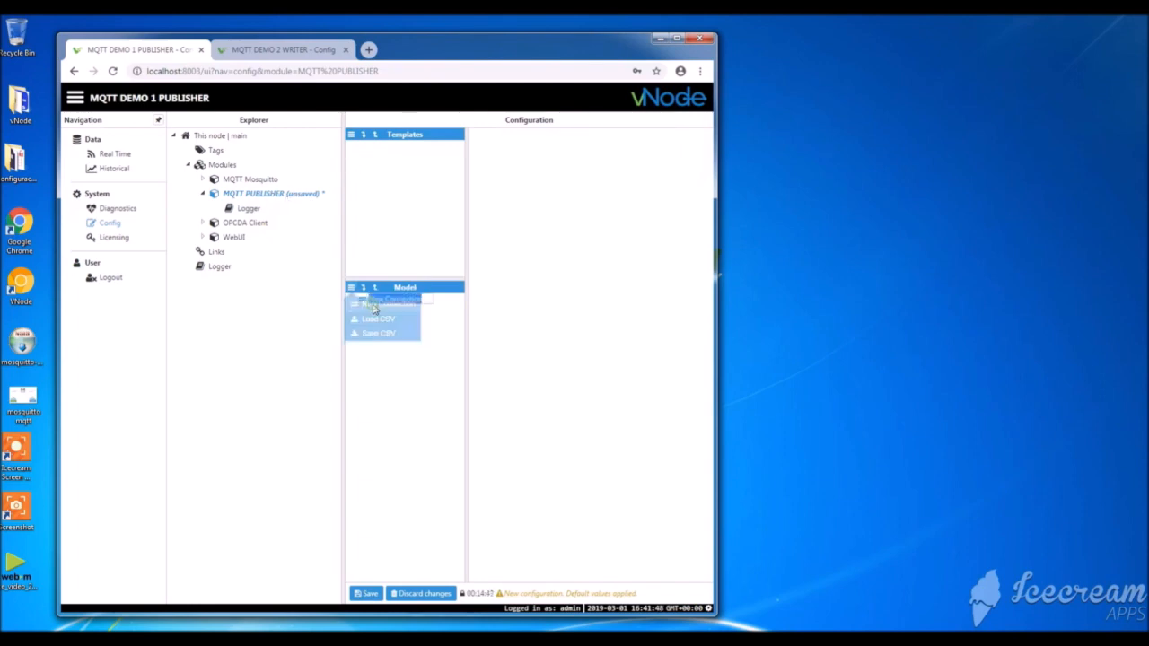
{"action": "left_click", "coordinate": [395, 300]}
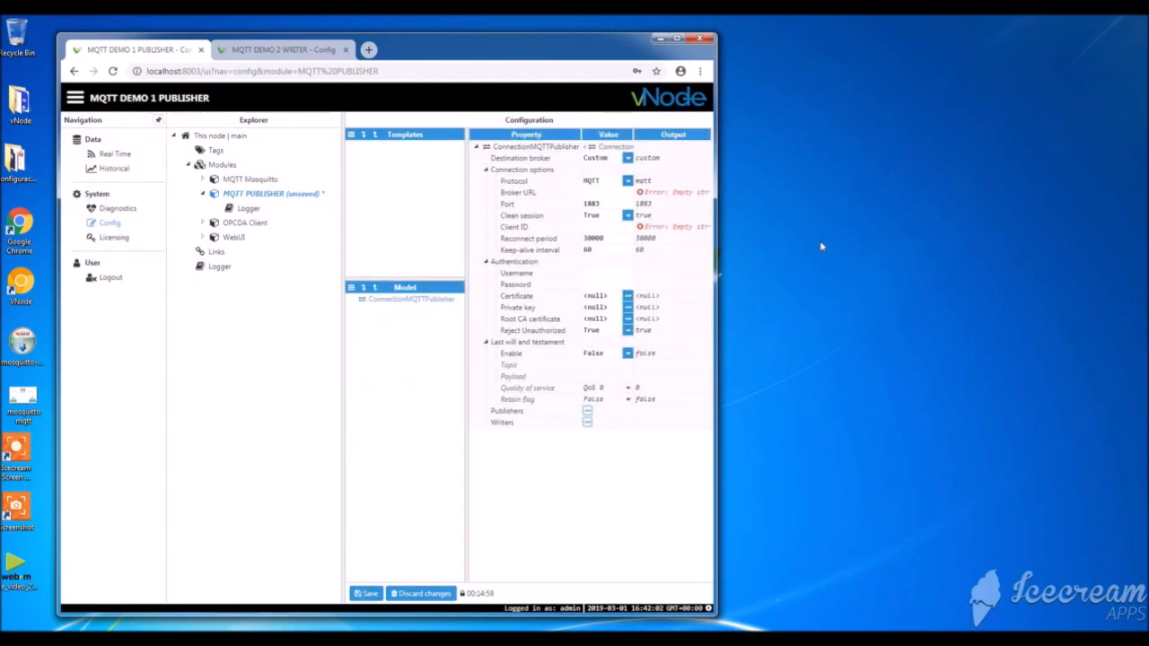
{"action": "mouse_move", "coordinate": [490, 267]}
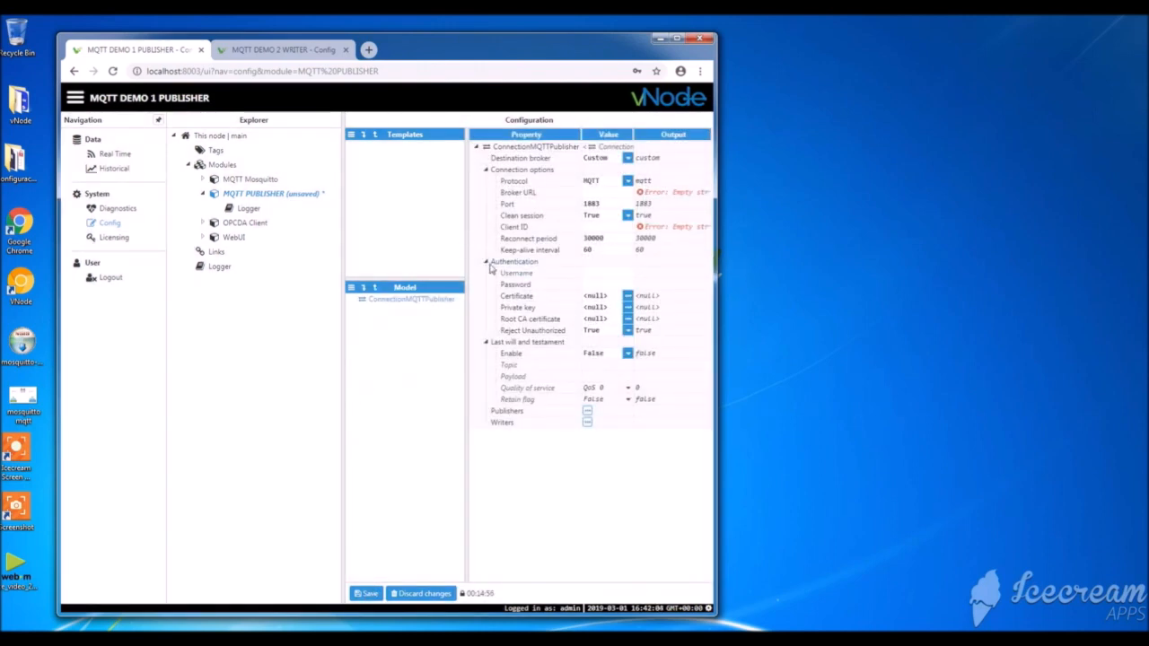
{"action": "mouse_move", "coordinate": [430, 234]}
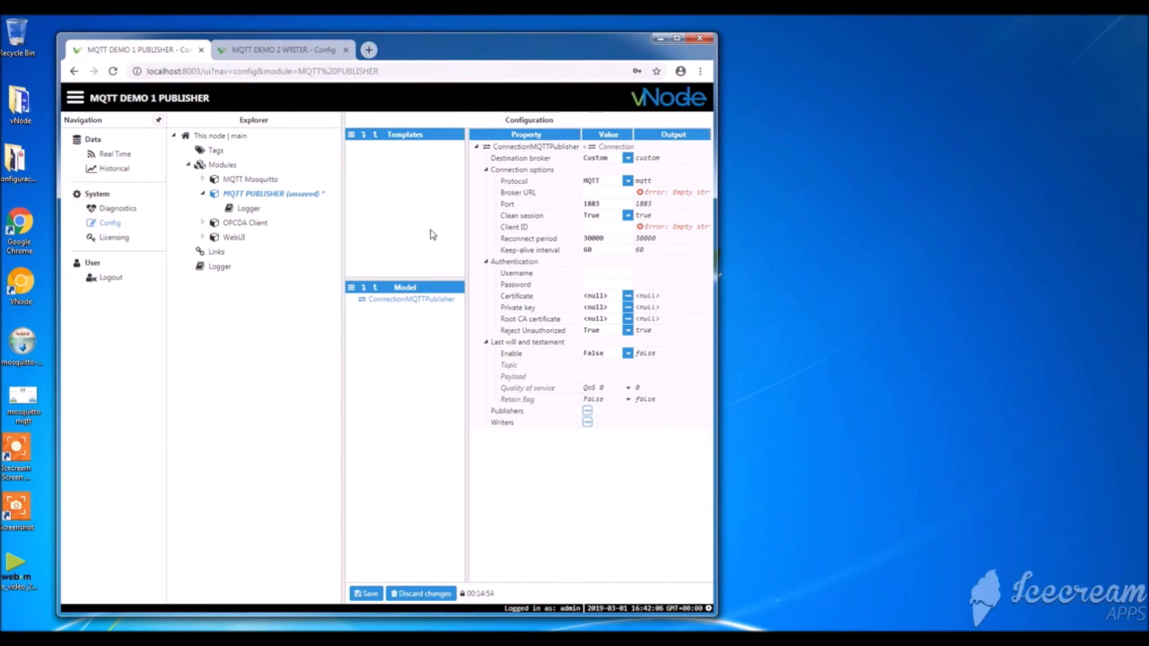
{"action": "mouse_move", "coordinate": [341, 222]}
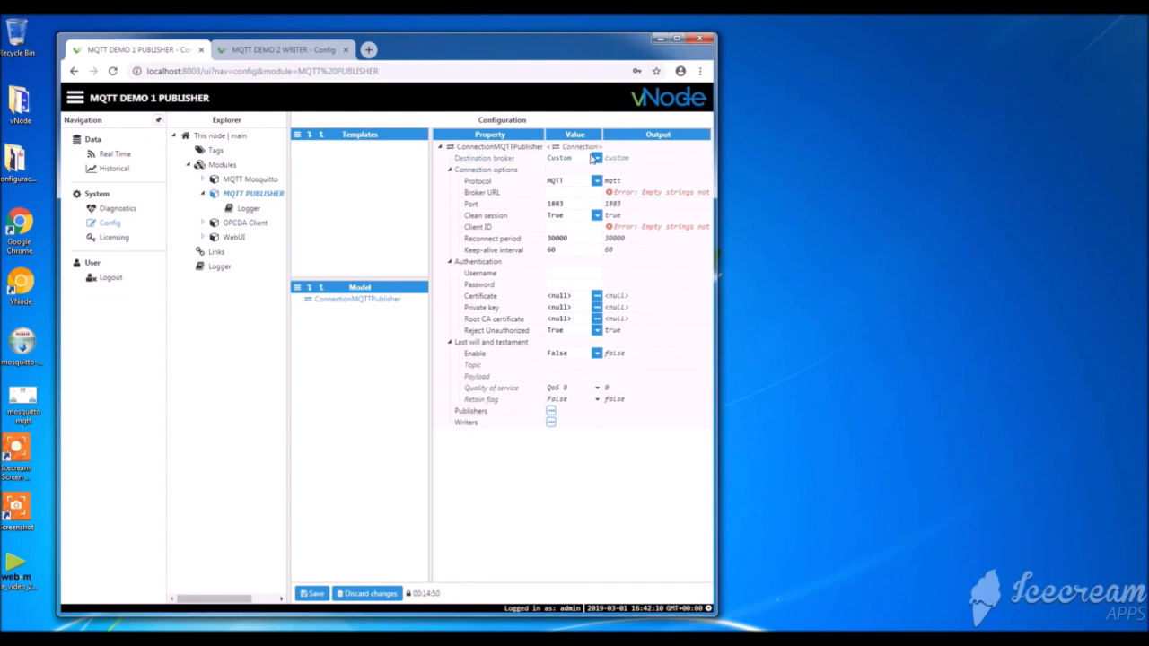
Keep Destination broker as Custom with Broker URL 127.0.0.1 and Client ID 125, collapsing Authentication.
{"action": "left_click", "coordinate": [595, 158]}
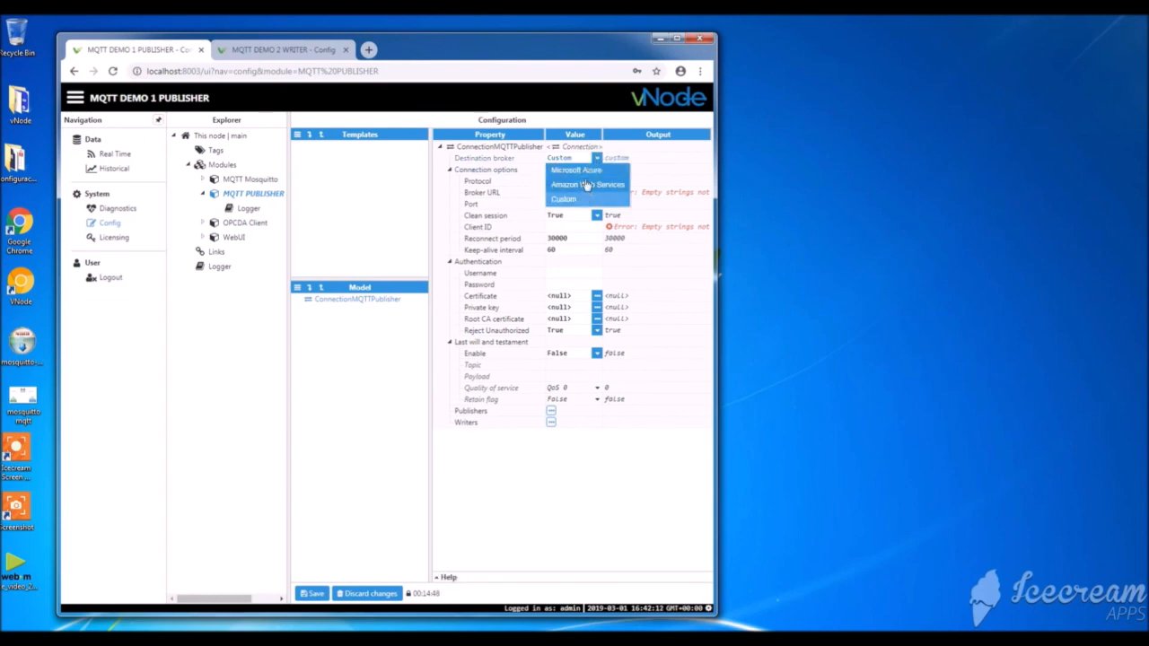
{"action": "left_click", "coordinate": [574, 180]}
{"action": "type", "text": "127.0.0.1"}
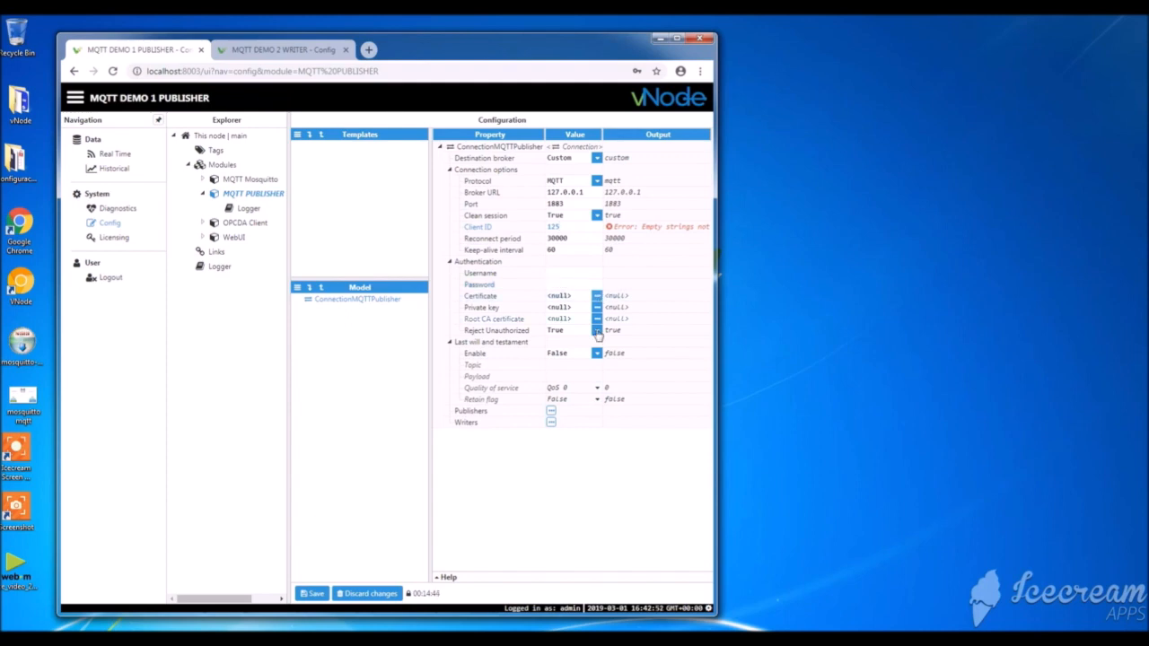
{"action": "left_click", "coordinate": [450, 261]}
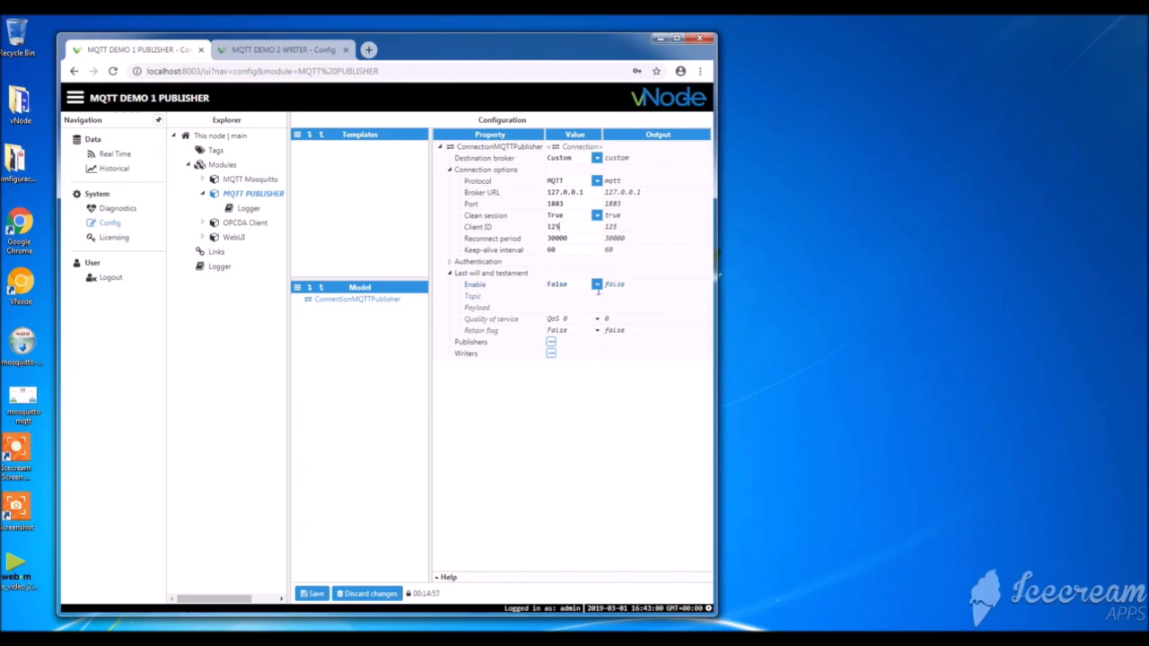
Set last will Enable to True, with topic LastWill and payload Connection Dropped.
{"action": "left_click", "coordinate": [597, 284]}
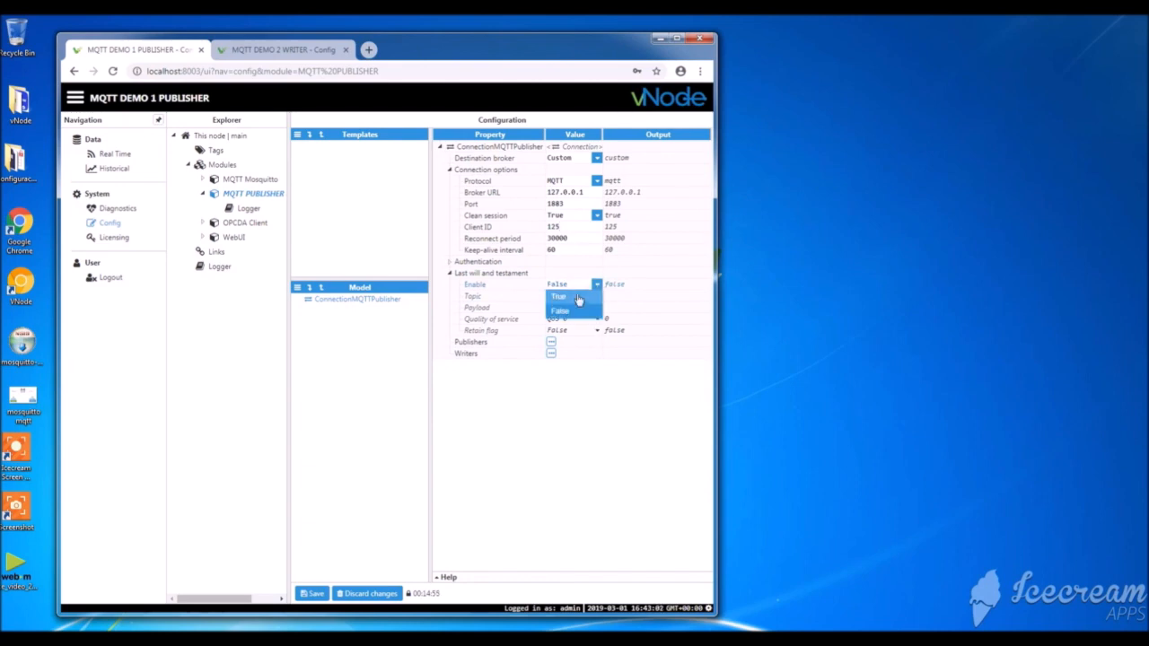
{"action": "left_click", "coordinate": [558, 296]}
{"action": "type", "text": "Last"}
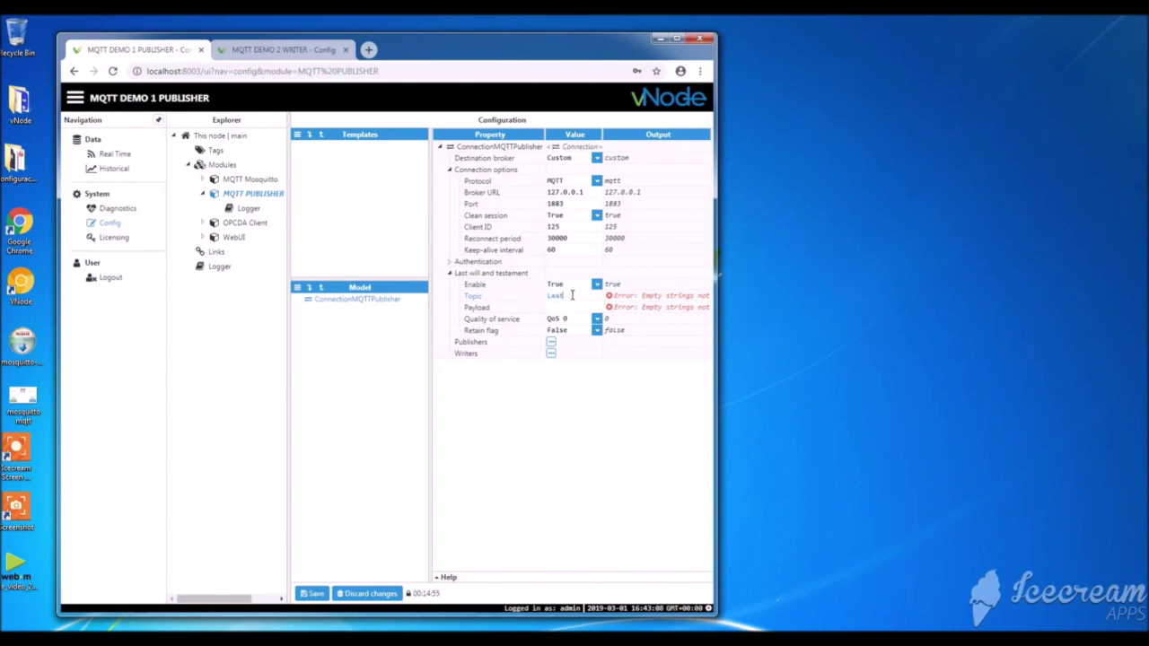
{"action": "type", "text": "Will"}
{"action": "left_click", "coordinate": [573, 307]}
{"action": "type", "text": "Connection Dropped"}
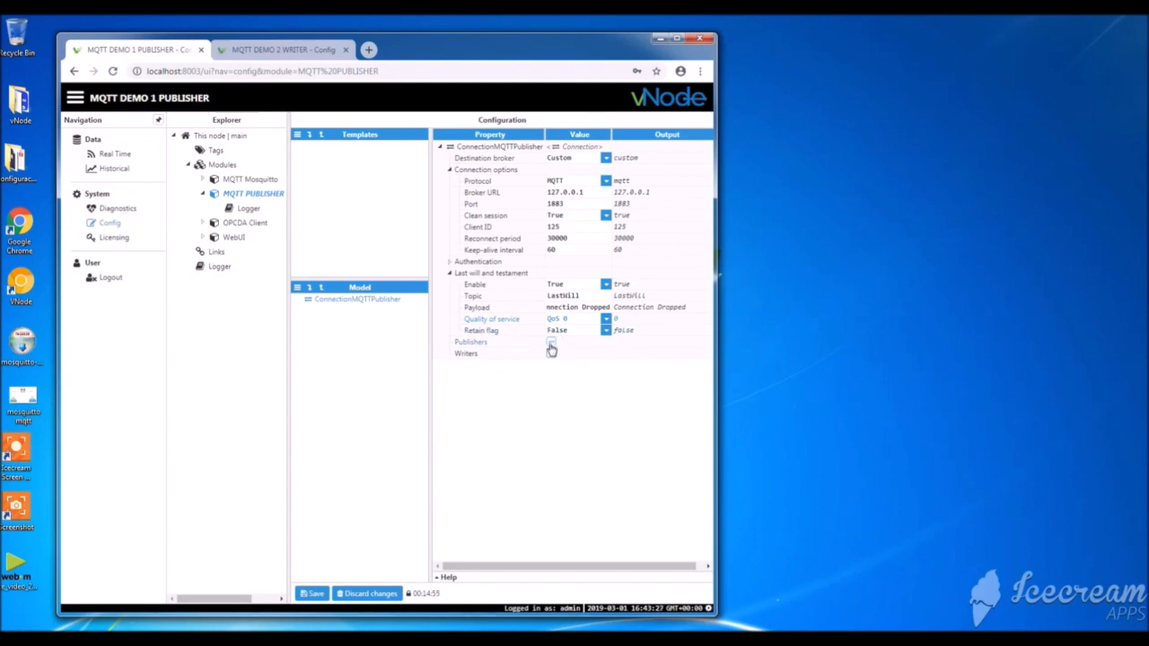
Add a New Publisher with topic Sensor/Temperature, expand its settings, and keep QoS 0.
{"action": "left_click", "coordinate": [550, 343]}
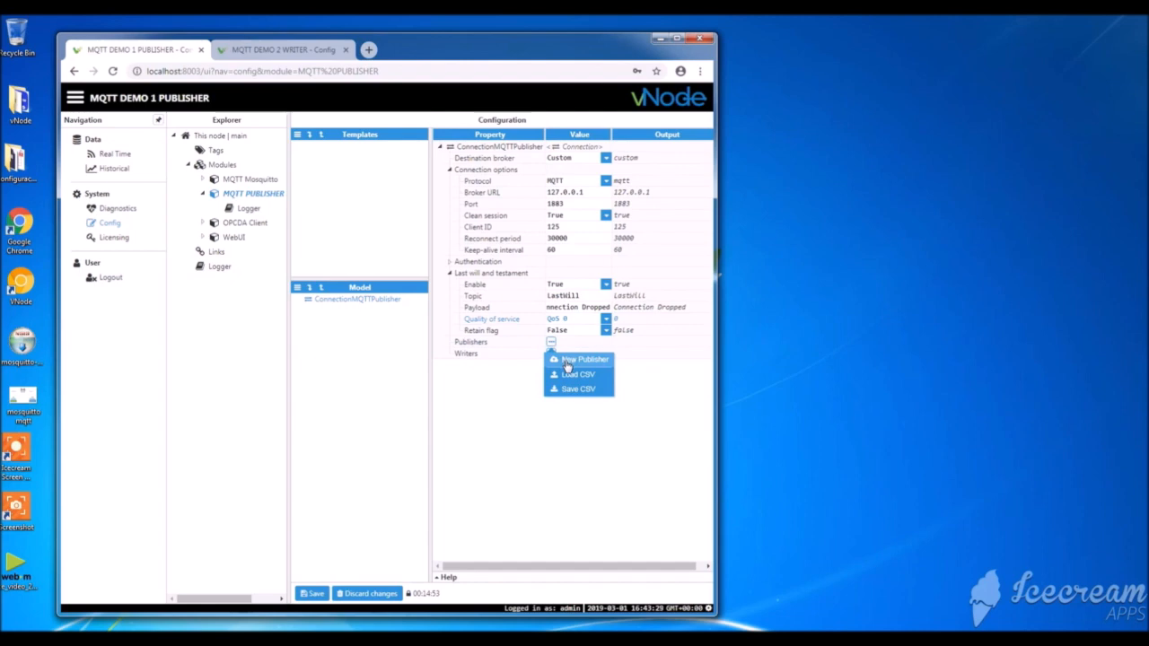
{"action": "left_click", "coordinate": [584, 358]}
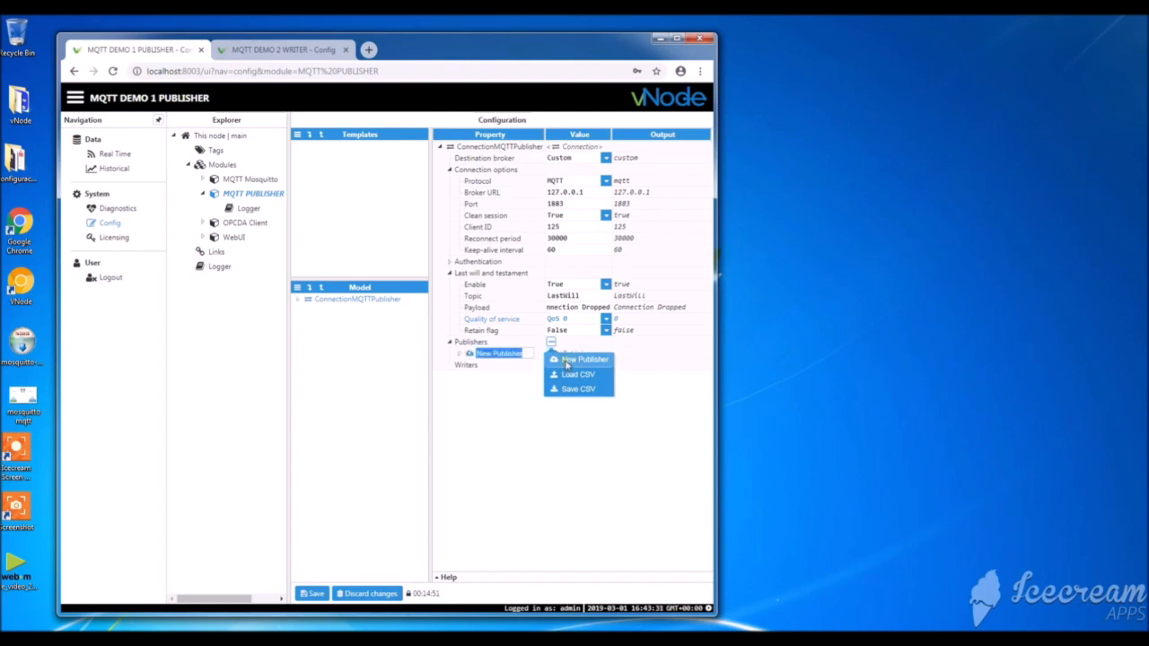
{"action": "left_click", "coordinate": [585, 359]}
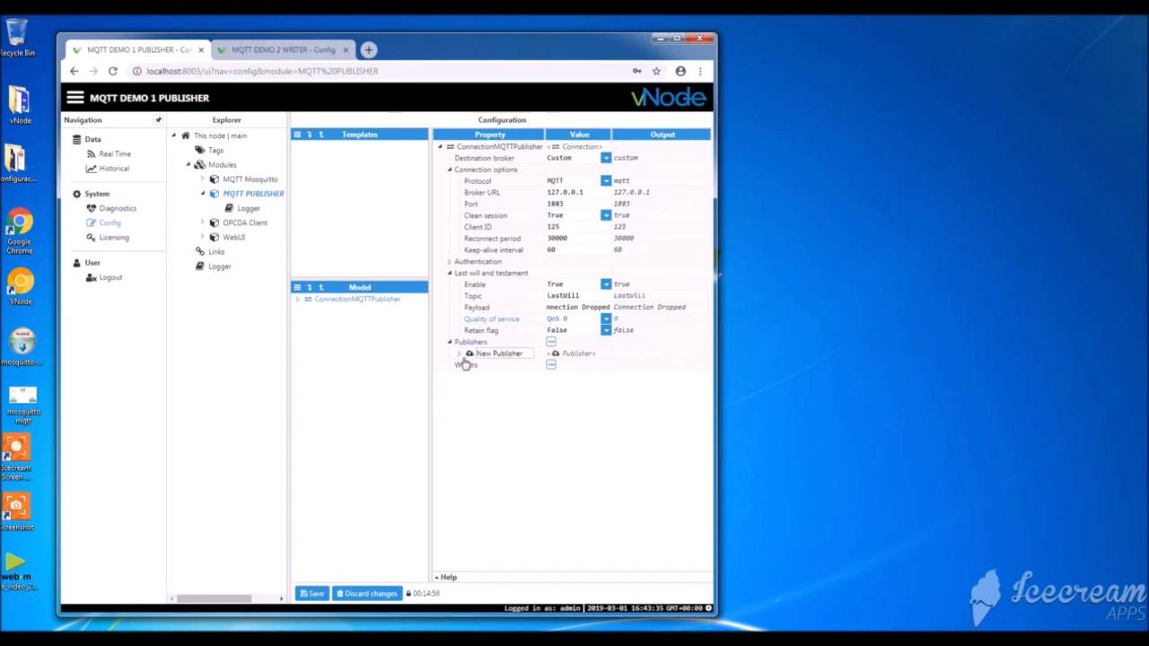
{"action": "left_click", "coordinate": [460, 353]}
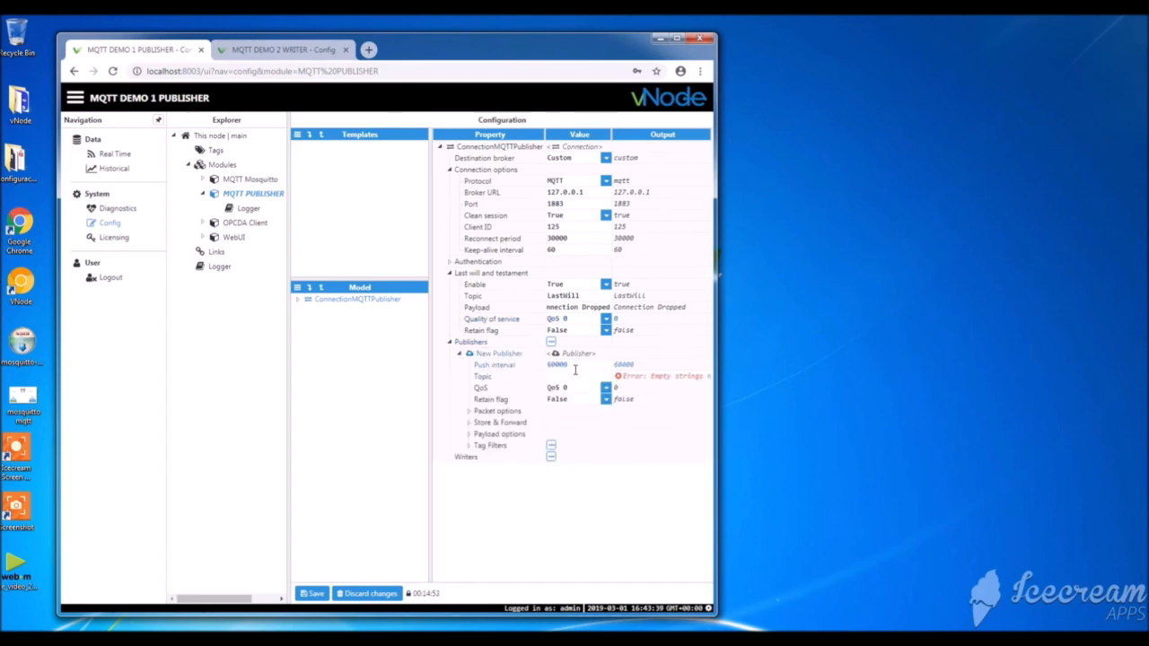
{"action": "mouse_move", "coordinate": [523, 368]}
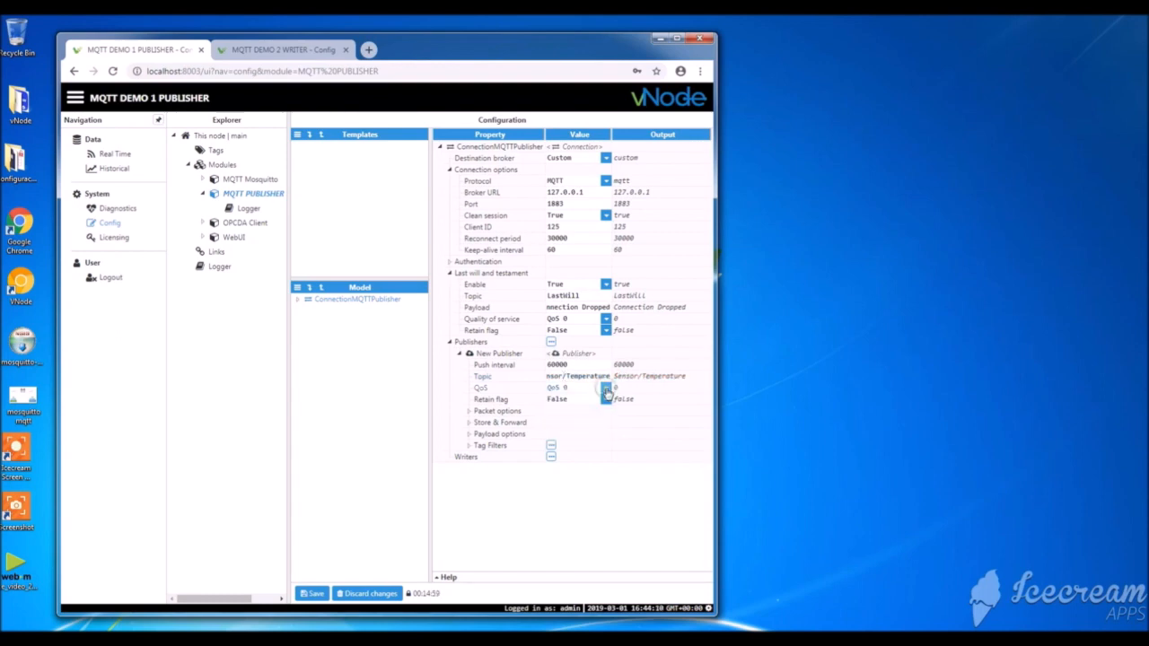
{"action": "left_click", "coordinate": [469, 410]}
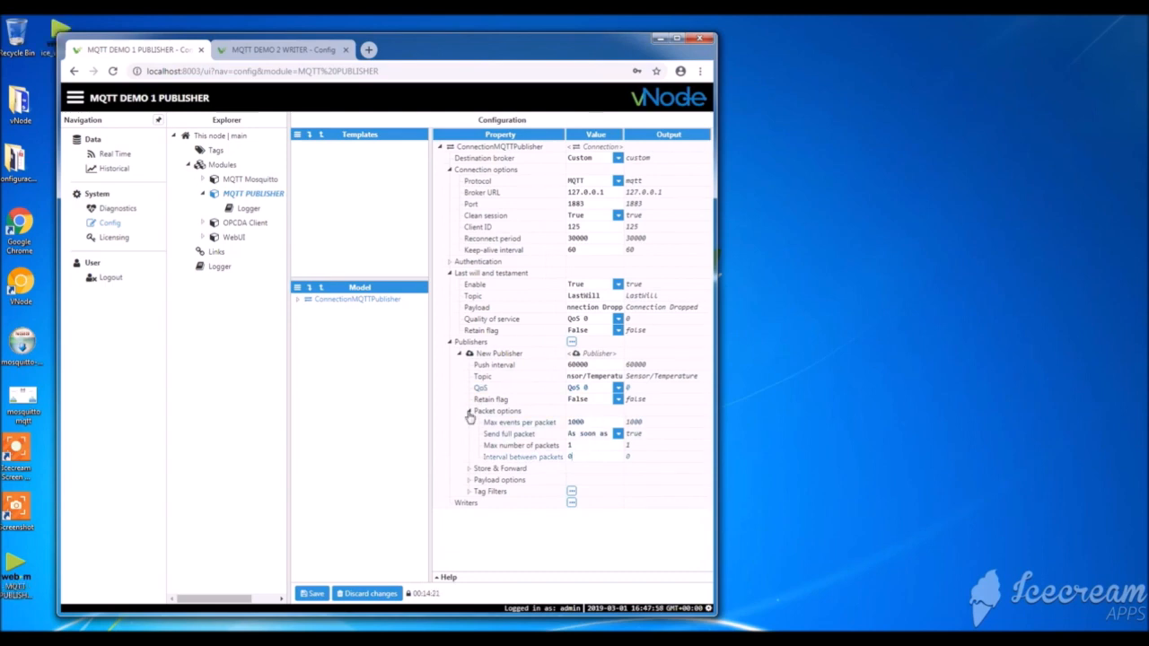
Collapse Packet options, then review and collapse Store & Forward (enabled, 50000 max packets).
{"action": "left_click", "coordinate": [469, 411]}
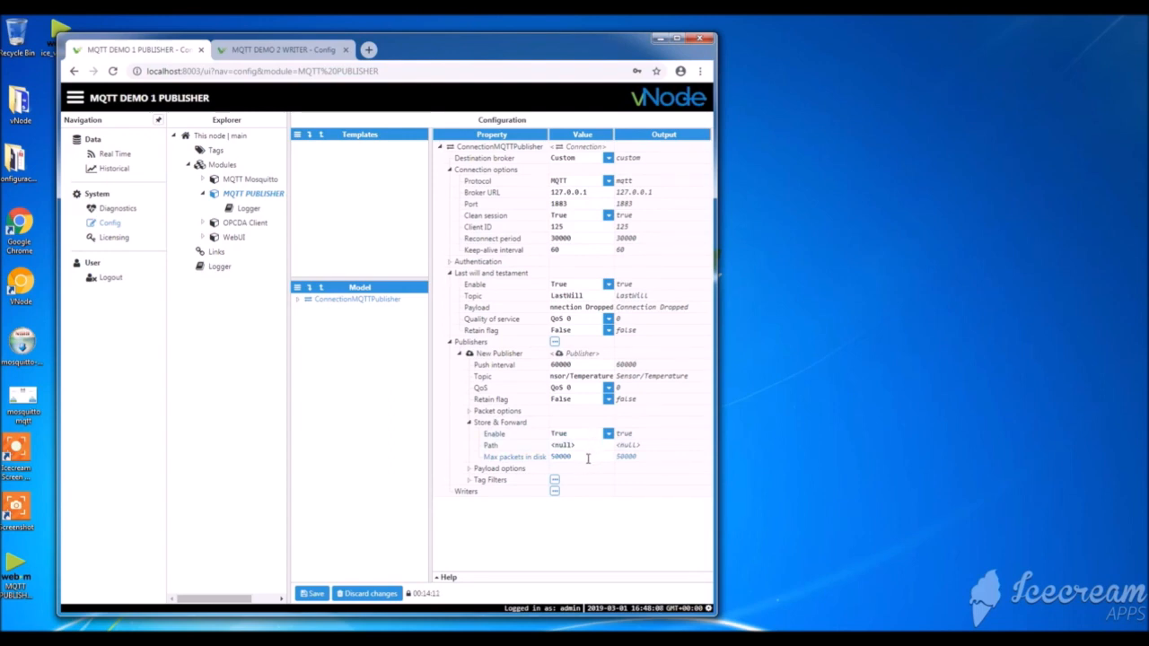
{"action": "left_click", "coordinate": [469, 422]}
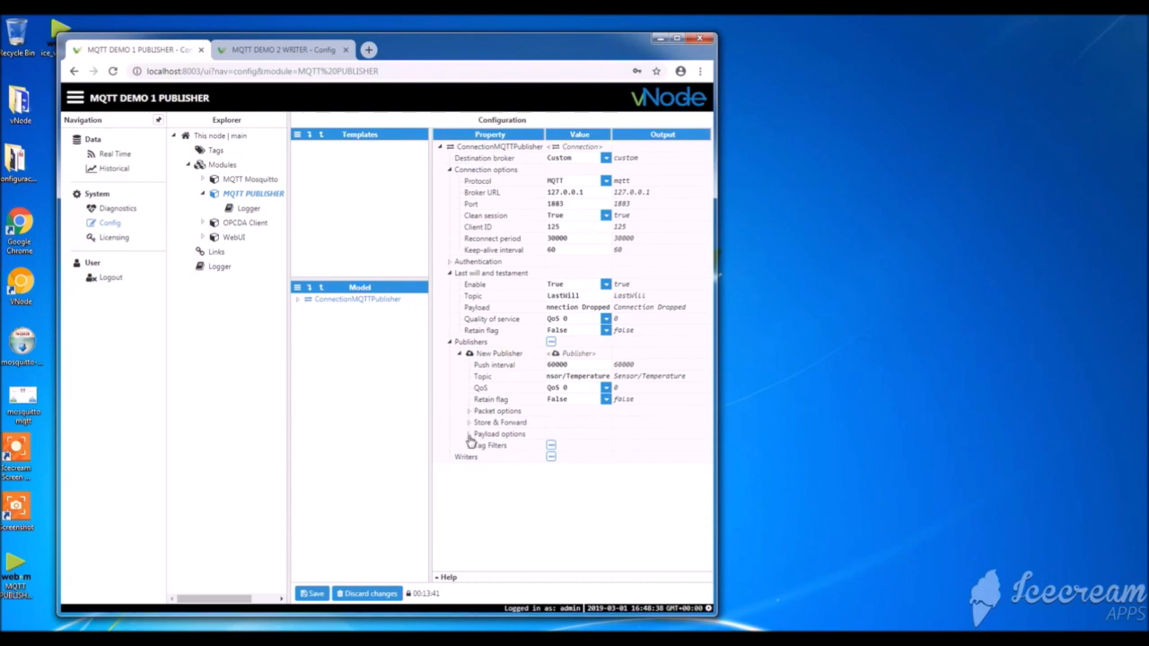
Review payload options, keeping JSON serialization, no compression and UTF8 encoding.
{"action": "left_click", "coordinate": [467, 433]}
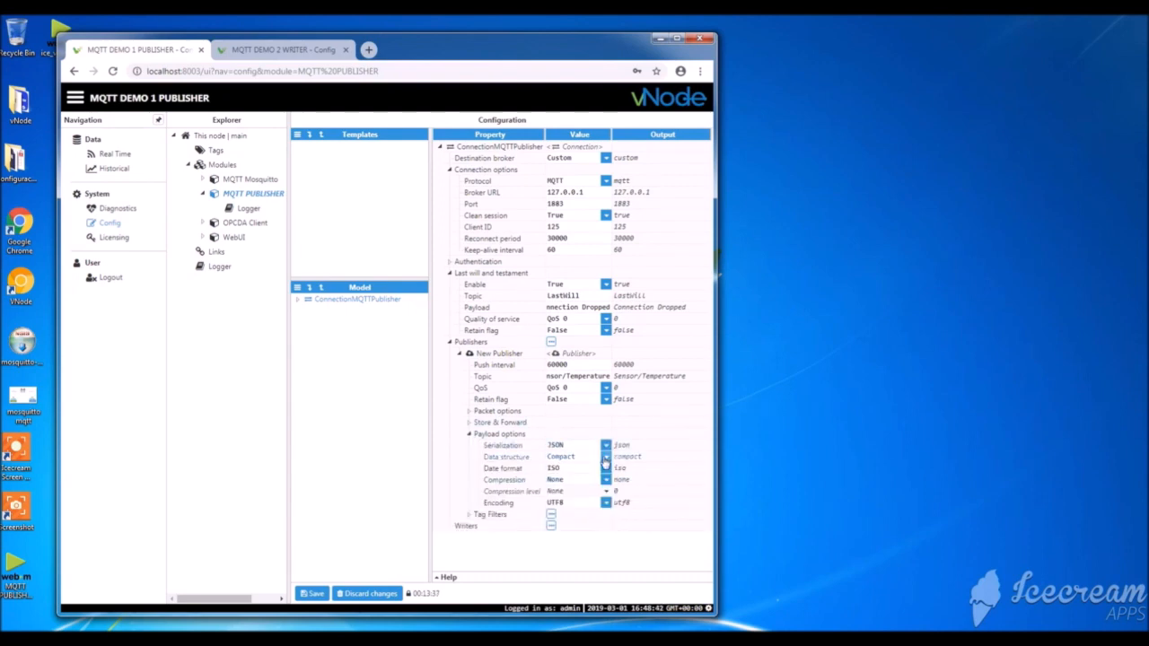
{"action": "left_click", "coordinate": [577, 457]}
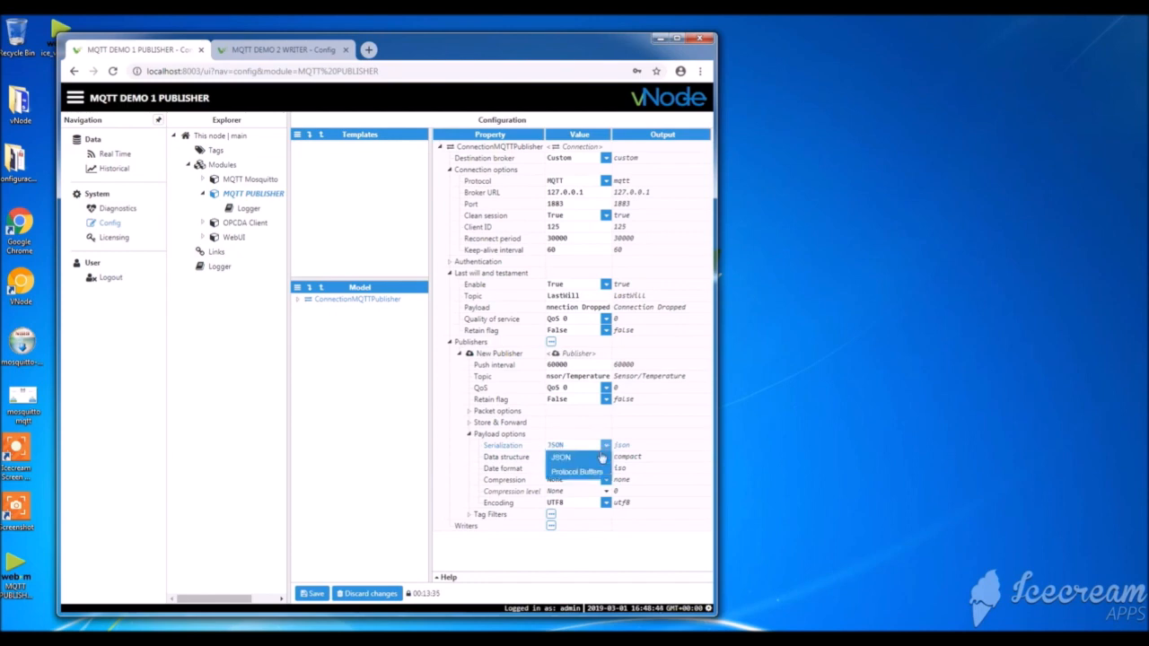
{"action": "left_click", "coordinate": [560, 457]}
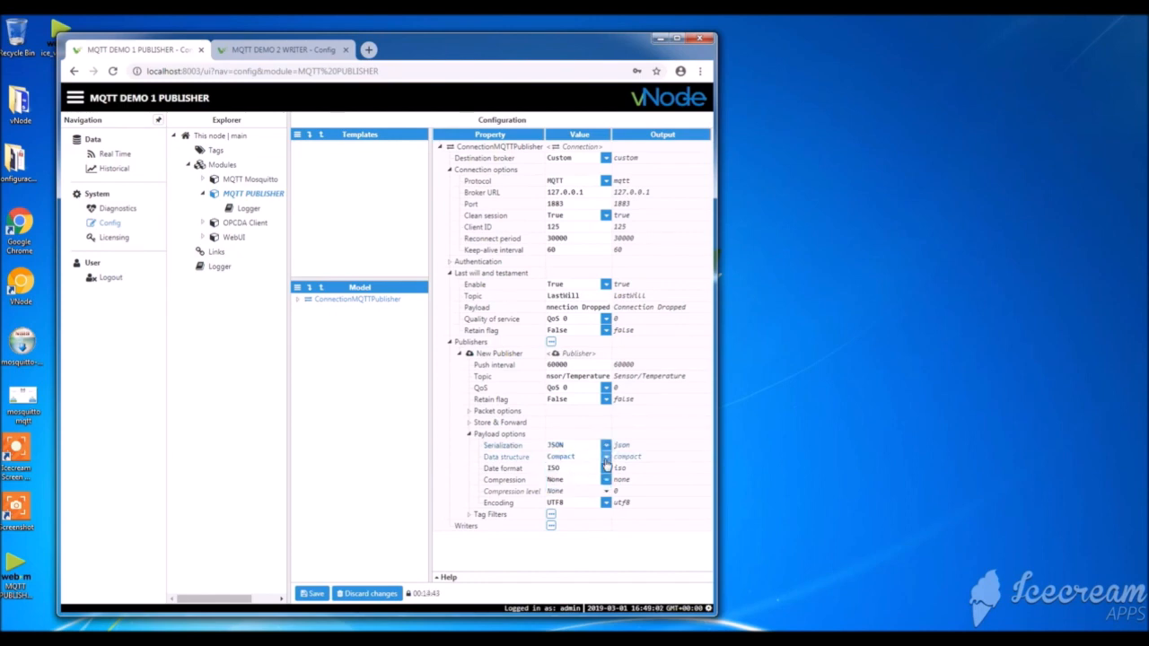
{"action": "left_click", "coordinate": [605, 479]}
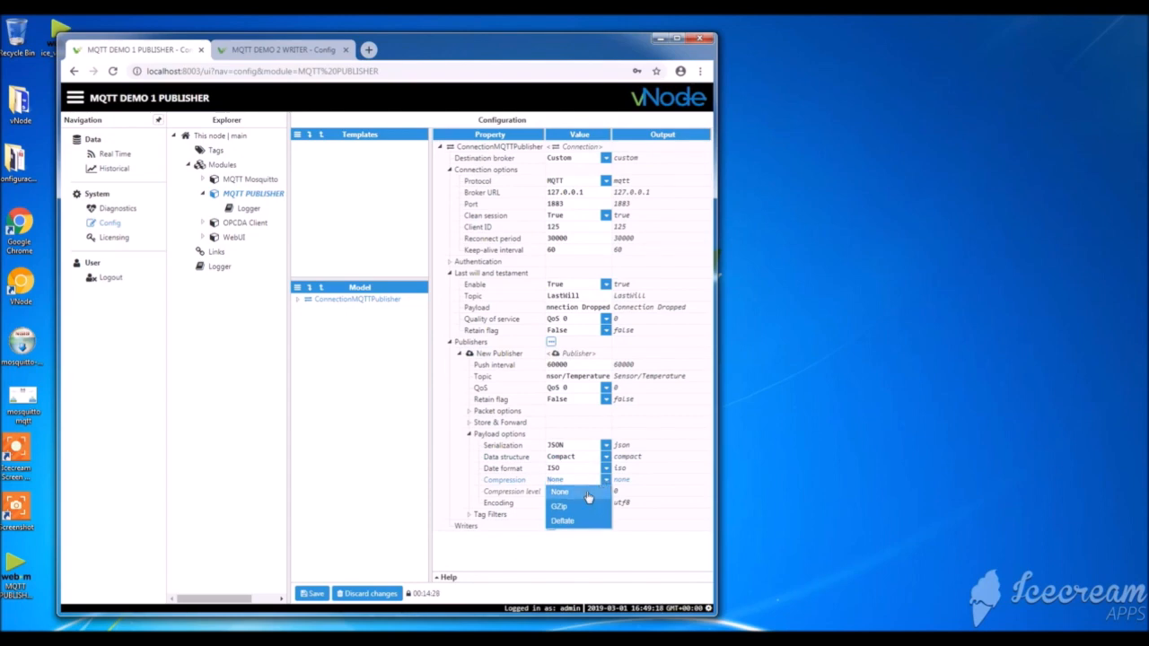
{"action": "left_click", "coordinate": [559, 491]}
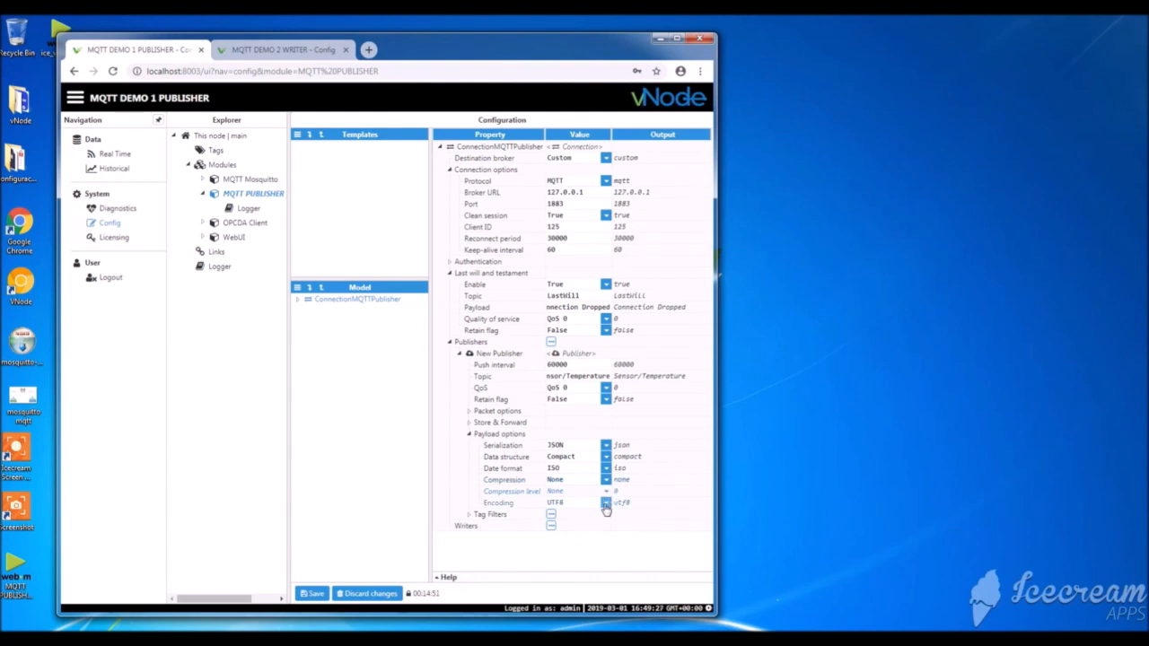
{"action": "left_click", "coordinate": [605, 502]}
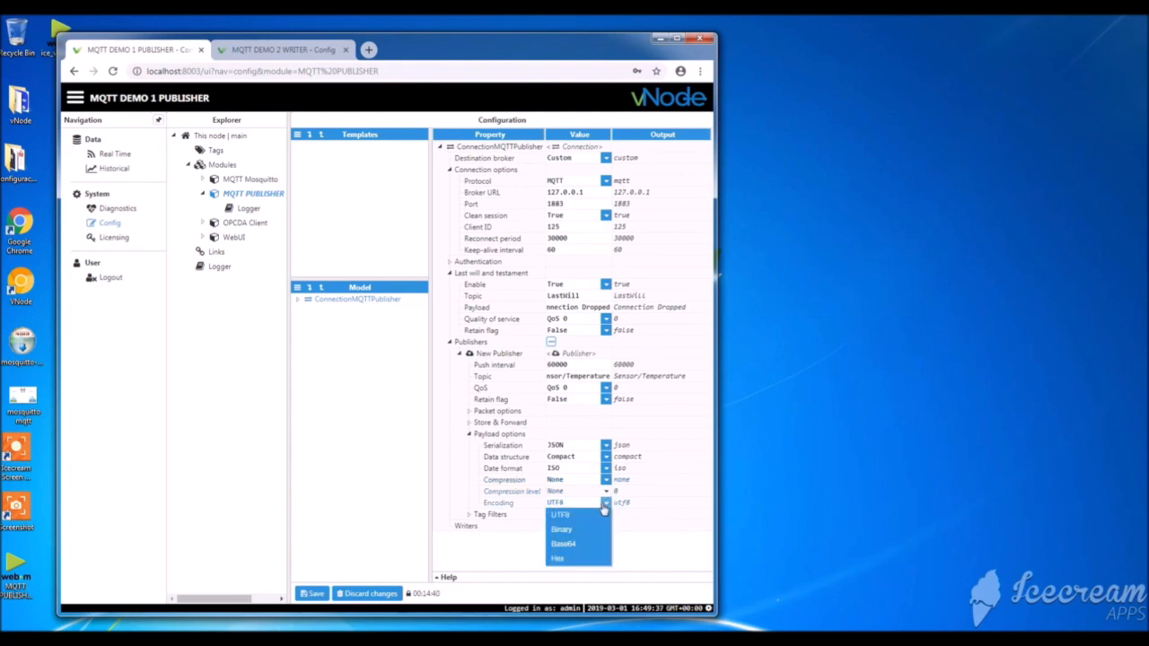
{"action": "left_click", "coordinate": [559, 514]}
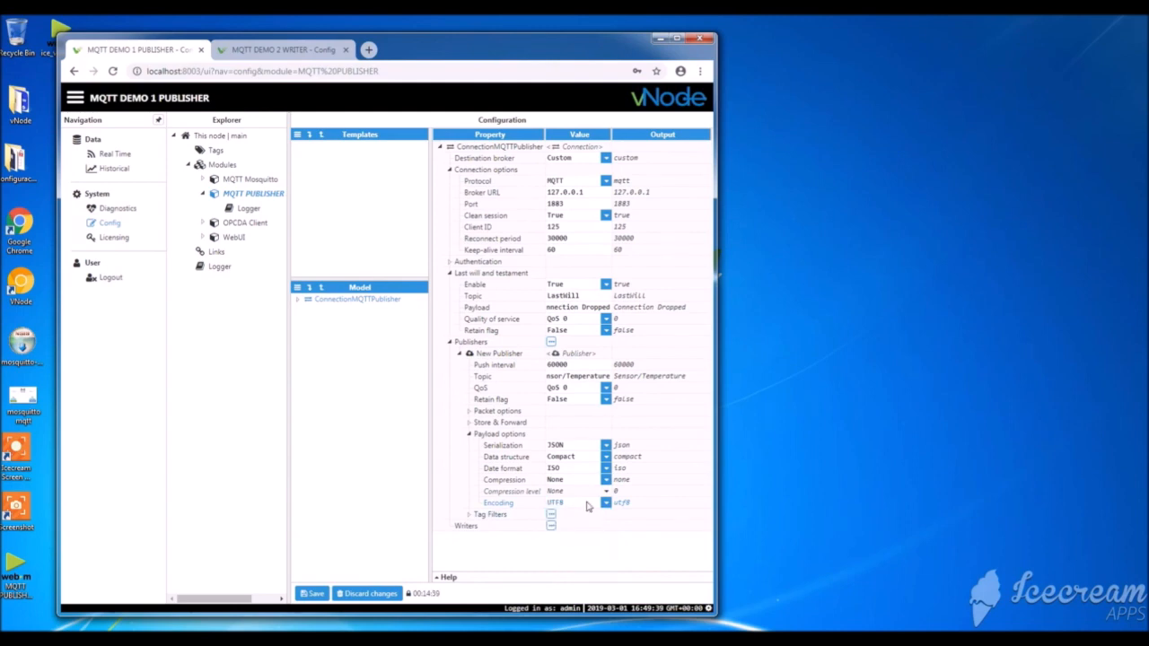
{"action": "mouse_move", "coordinate": [538, 512]}
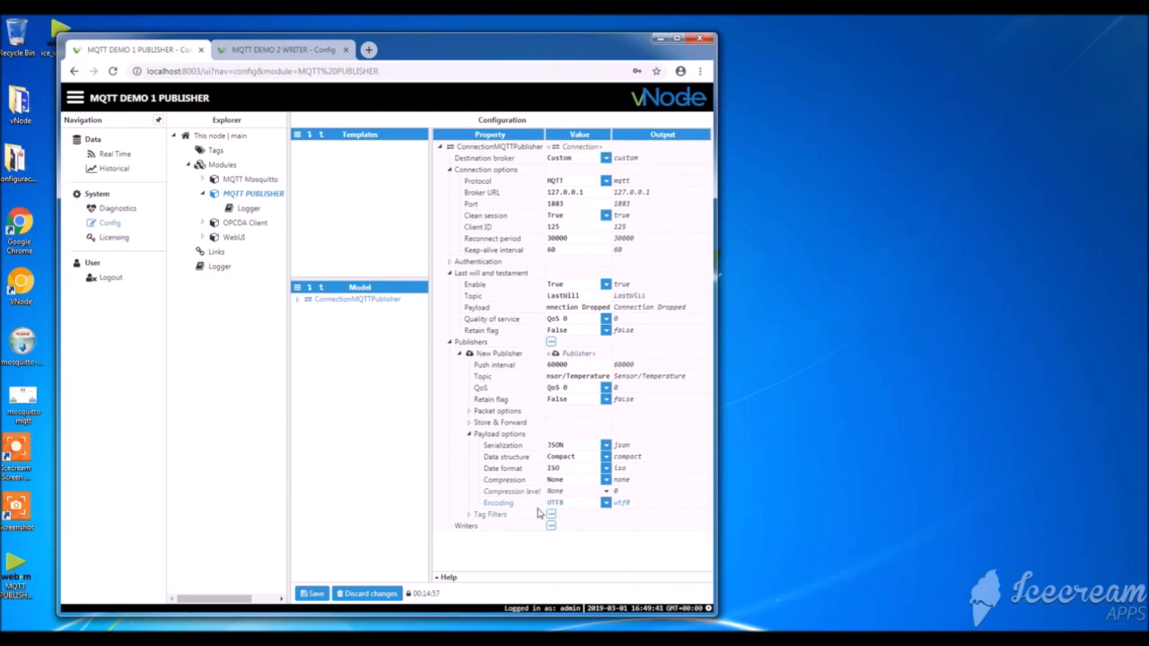
{"action": "left_click", "coordinate": [469, 433]}
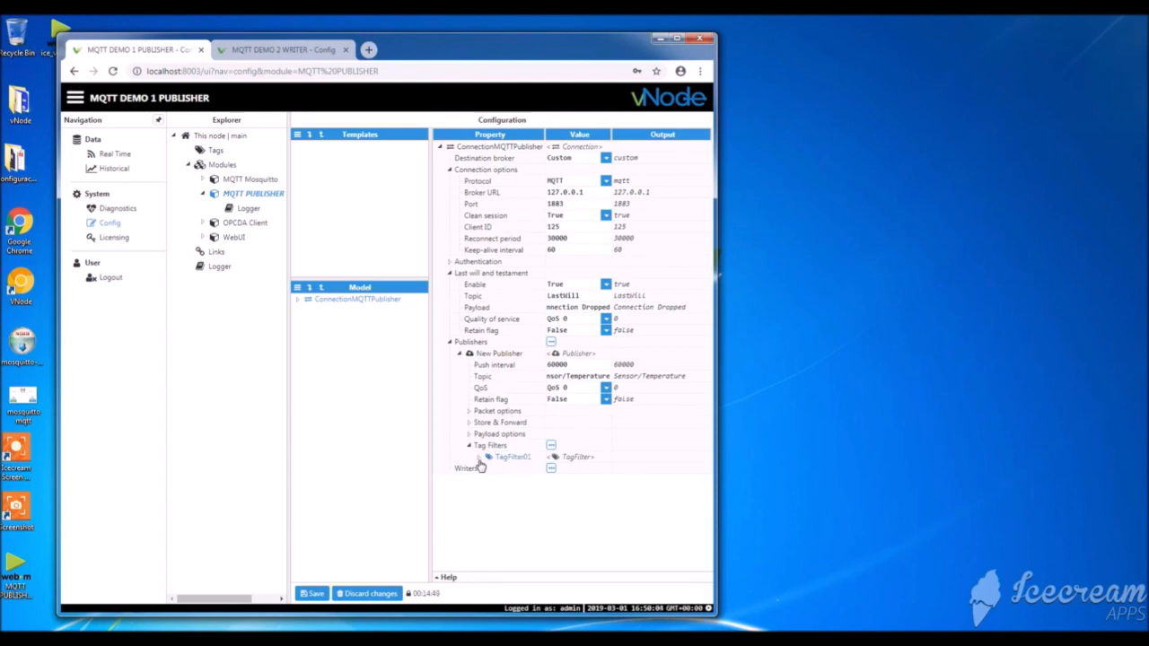
Set TagFilter01 to /OPCDAClient/Pression 2, save and restart the module, then switch to WRITER.
{"action": "left_click", "coordinate": [478, 456]}
{"action": "type", "text": "Lient/Pression 2"}
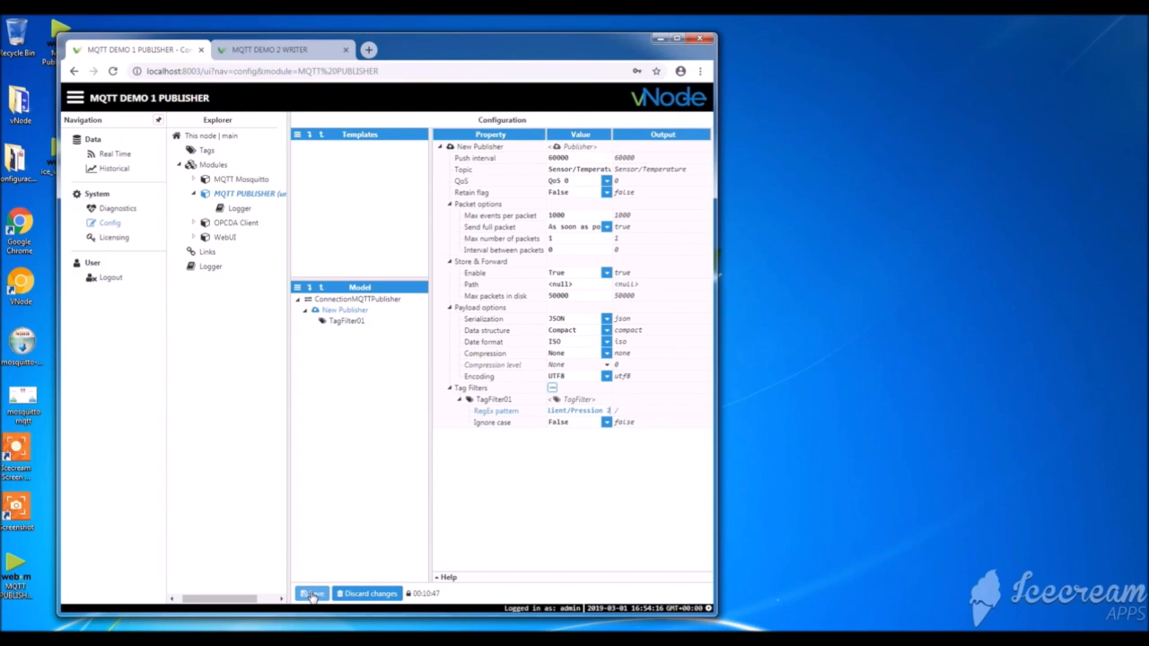
{"action": "left_click", "coordinate": [310, 594]}
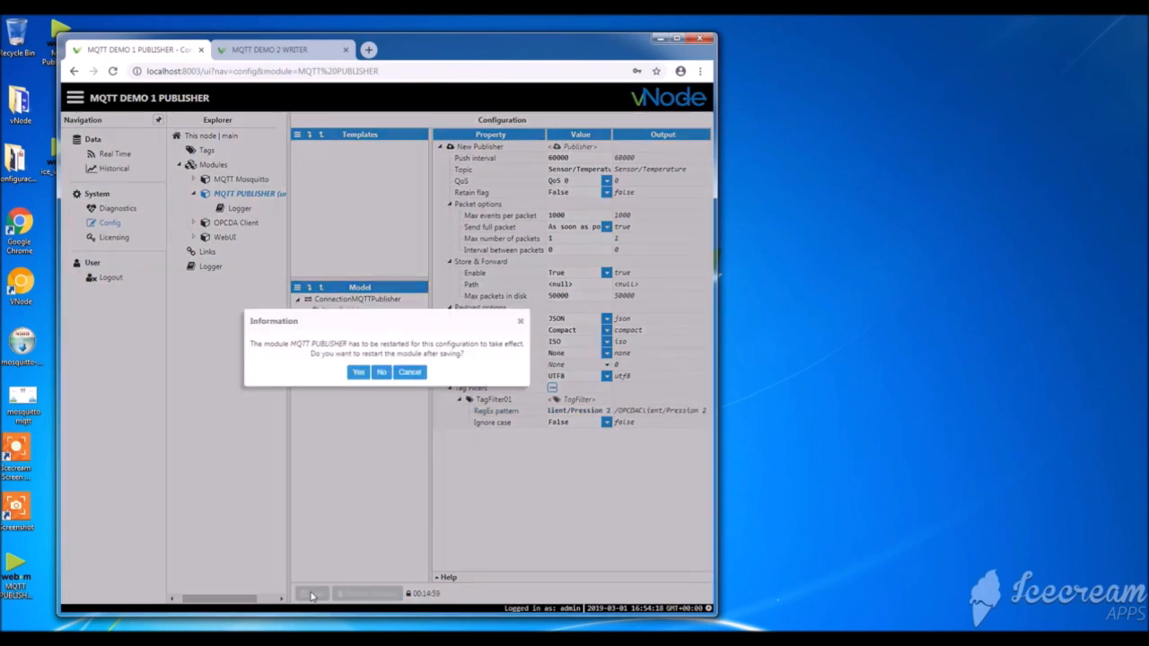
{"action": "left_click", "coordinate": [358, 371]}
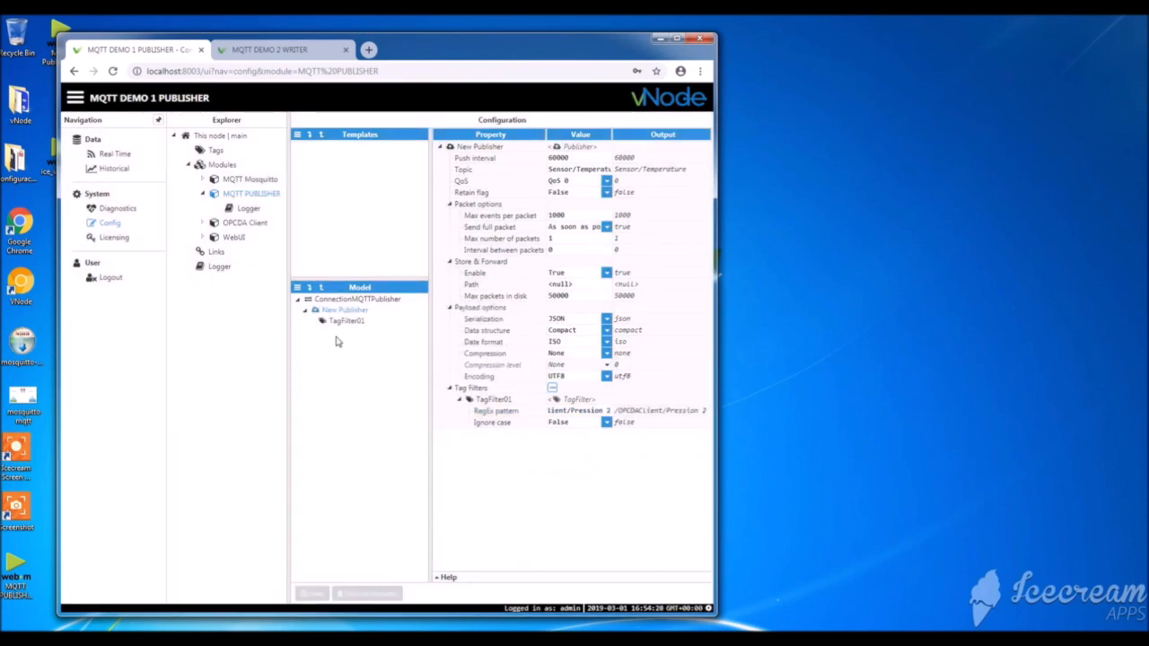
{"action": "left_click", "coordinate": [343, 309]}
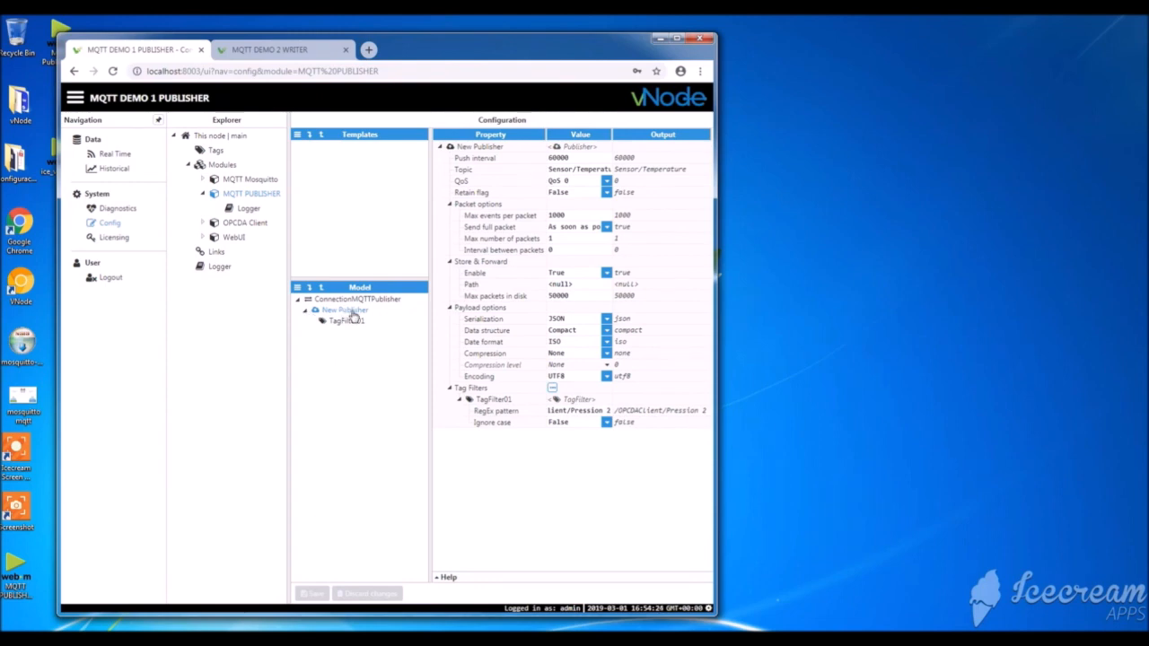
{"action": "mouse_move", "coordinate": [204, 202]}
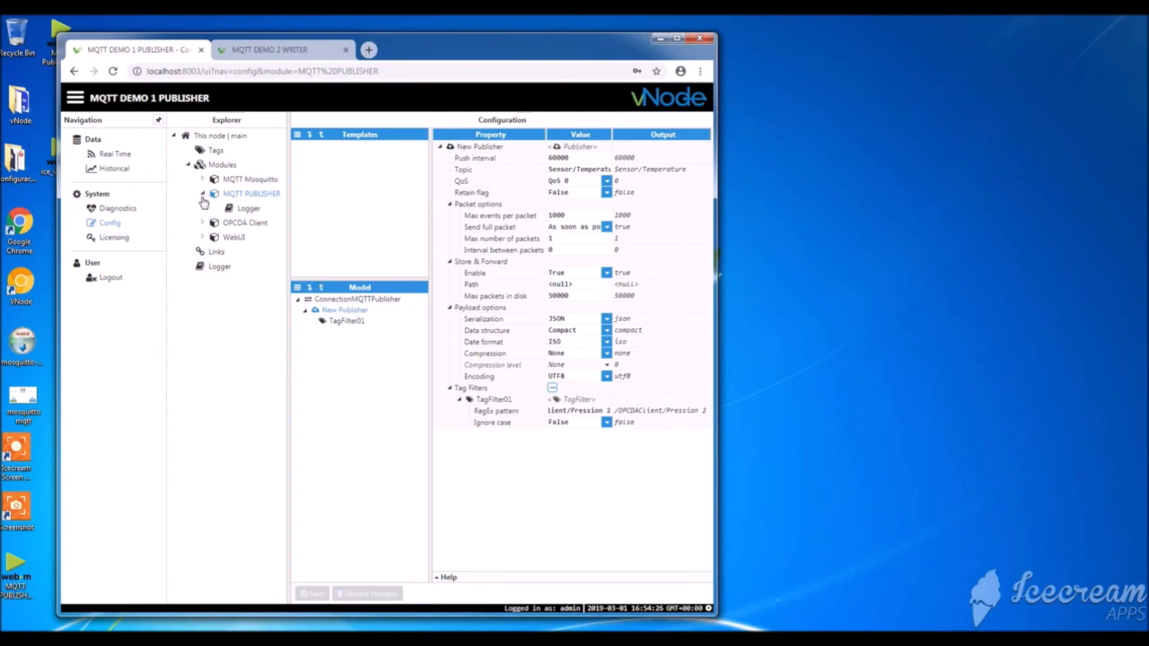
{"action": "left_click", "coordinate": [283, 49]}
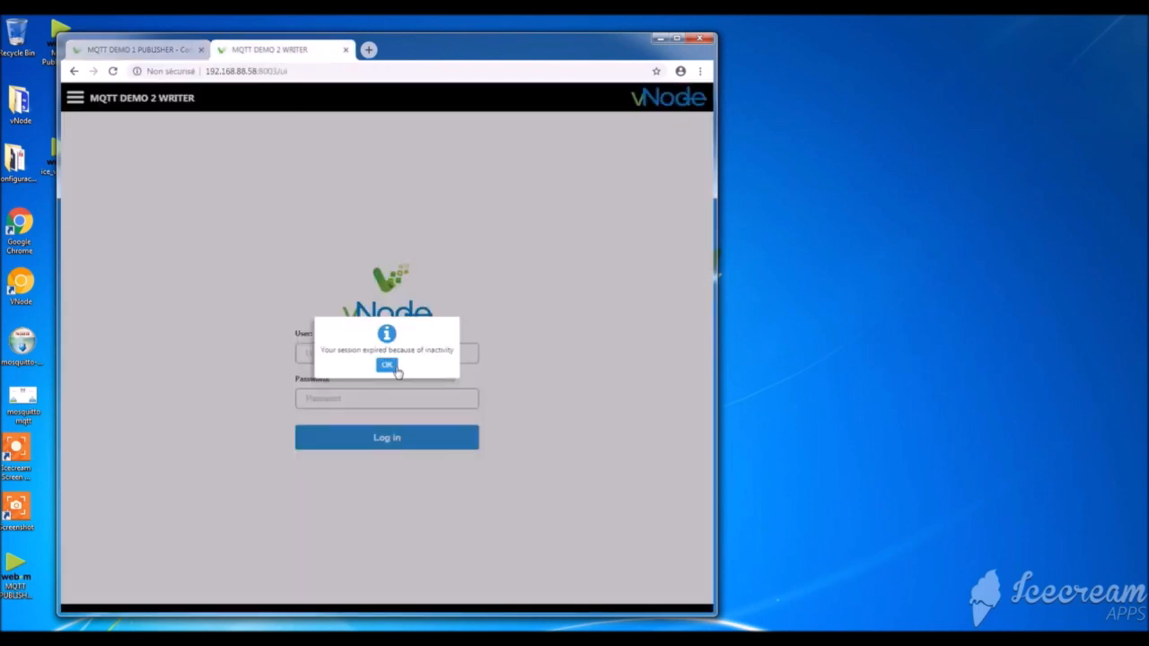
Dismiss the session-expired notice and log back in to the DEMO 2 WRITER node.
{"action": "left_click", "coordinate": [385, 366]}
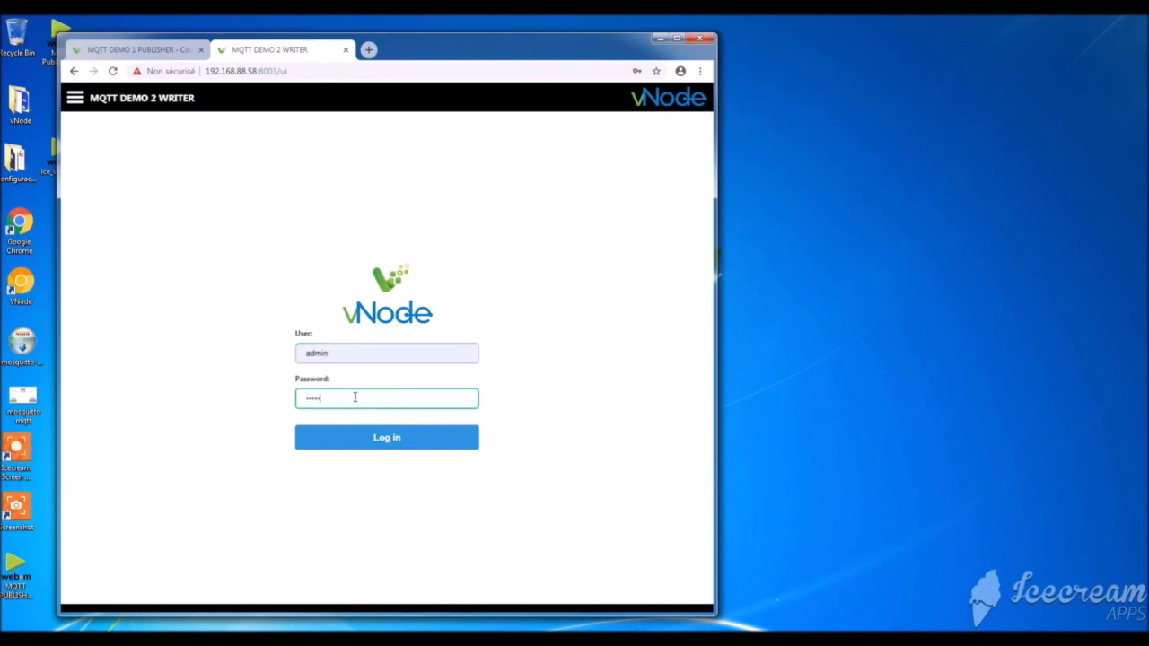
{"action": "left_click", "coordinate": [385, 437]}
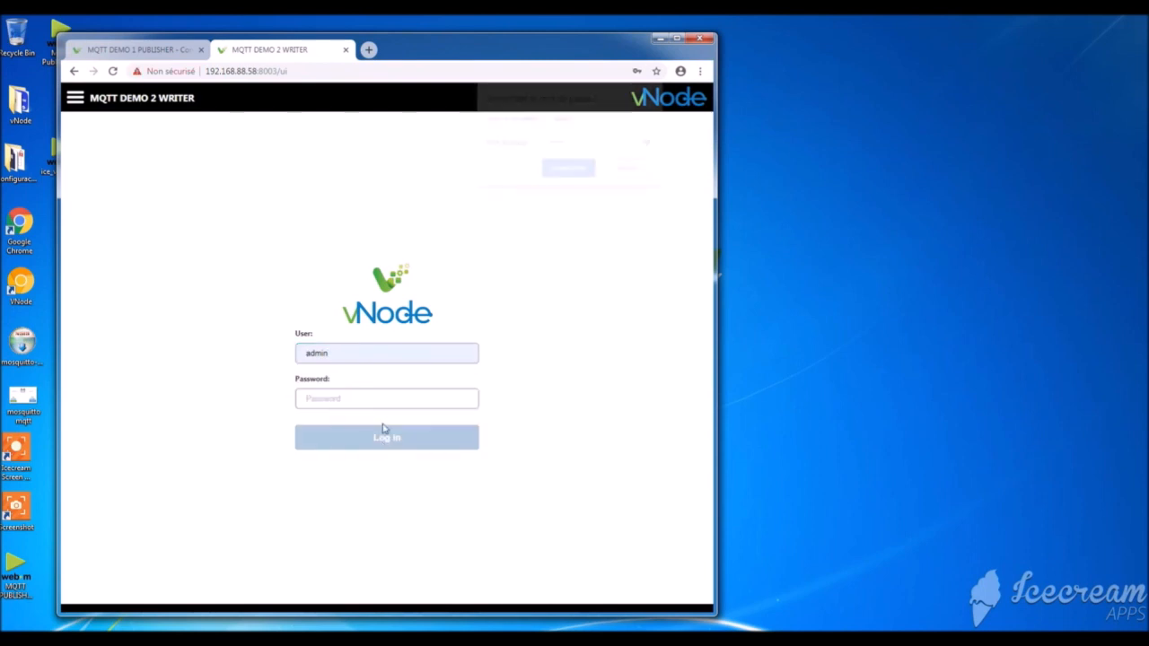
{"action": "left_click", "coordinate": [386, 437]}
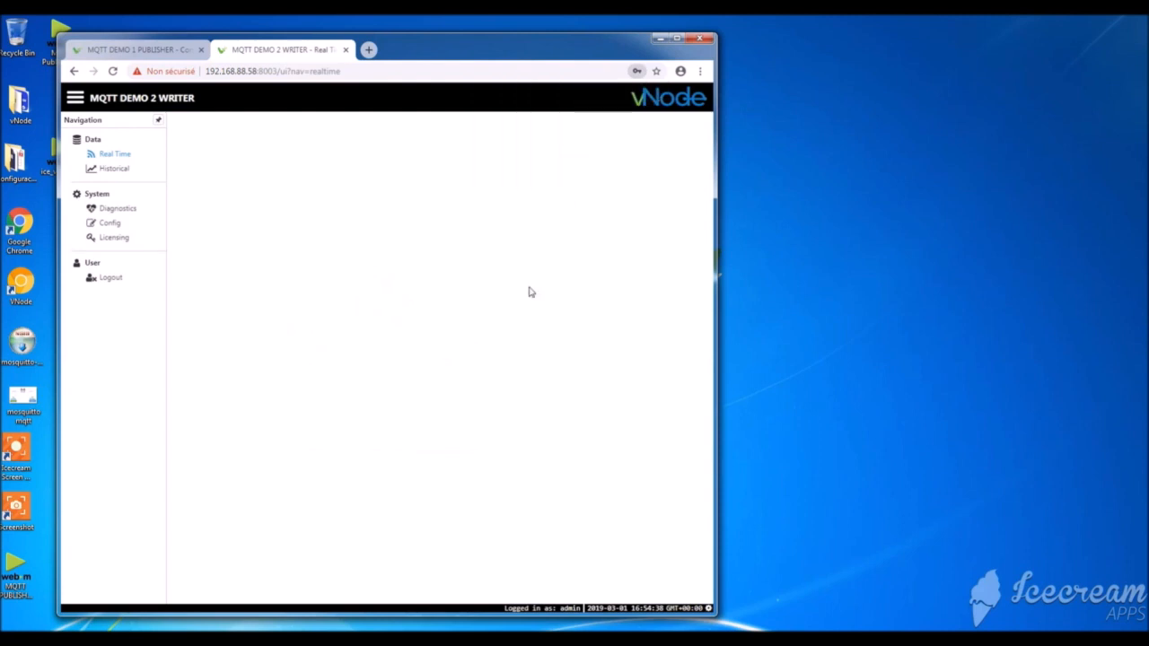
Add a new module named 'MQTT Writer' to the DEMO 2 WRITER node's module list.
{"action": "left_click", "coordinate": [115, 153]}
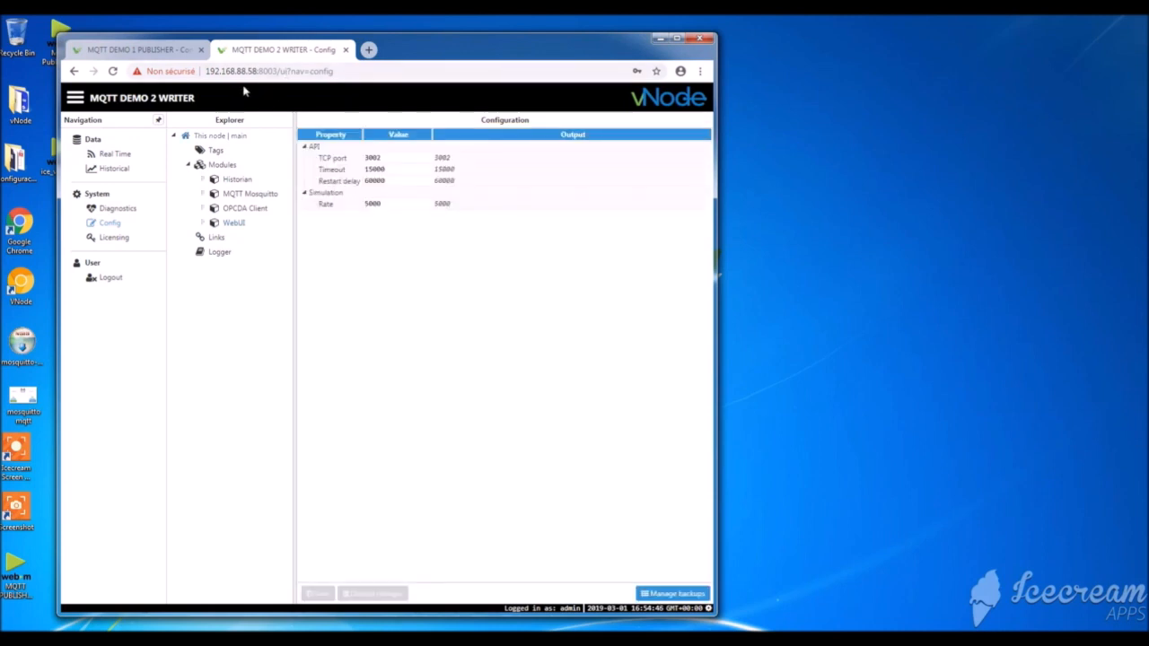
{"action": "mouse_move", "coordinate": [255, 83]}
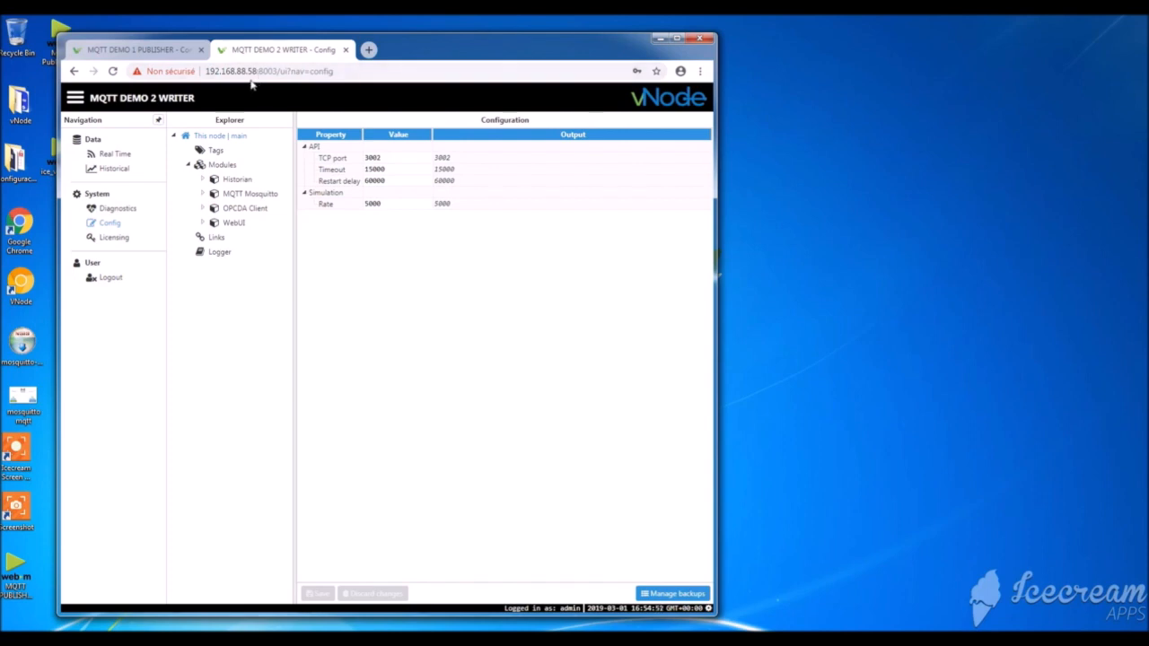
{"action": "mouse_move", "coordinate": [134, 238]}
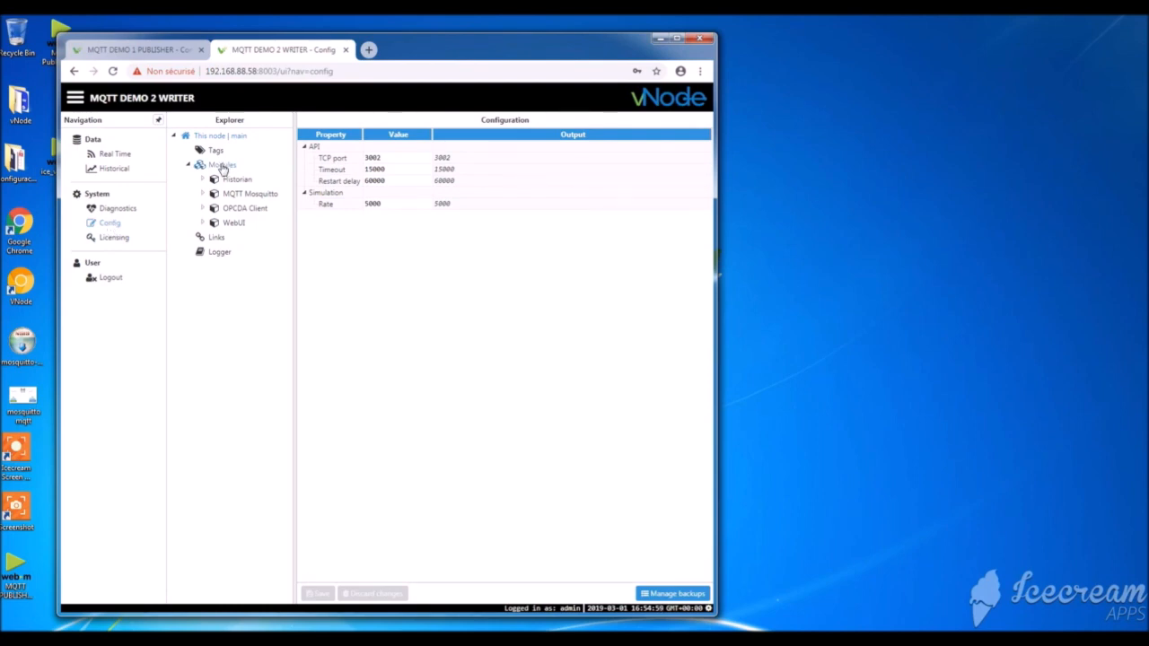
{"action": "left_click", "coordinate": [221, 164]}
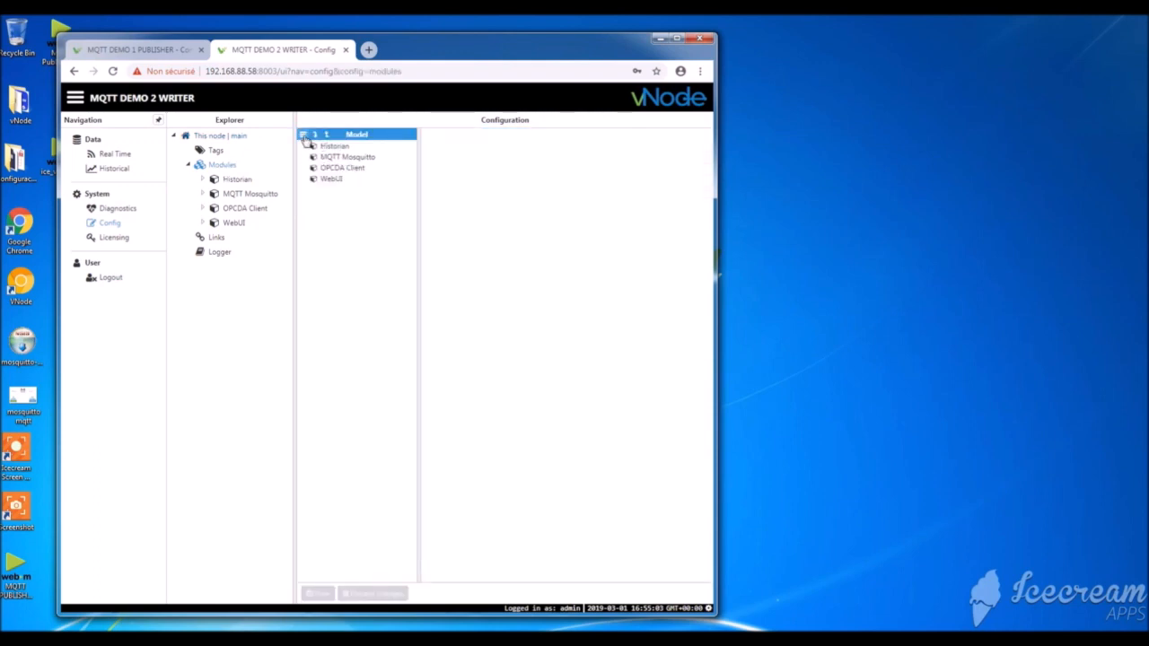
{"action": "right_click", "coordinate": [356, 134]}
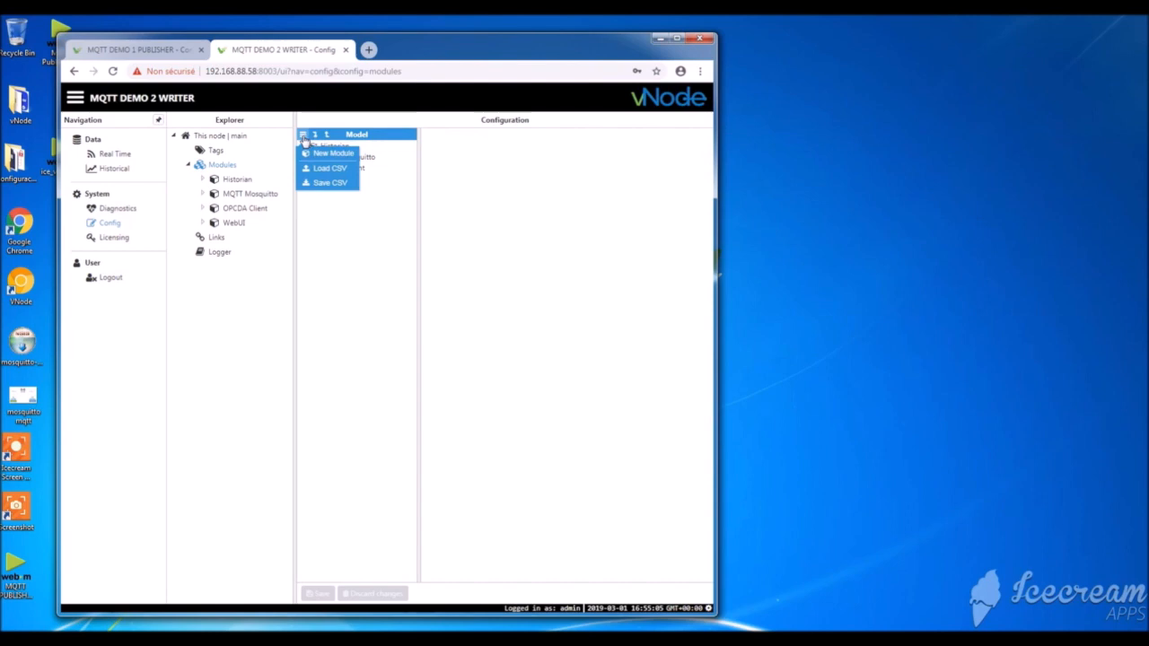
{"action": "left_click", "coordinate": [333, 152]}
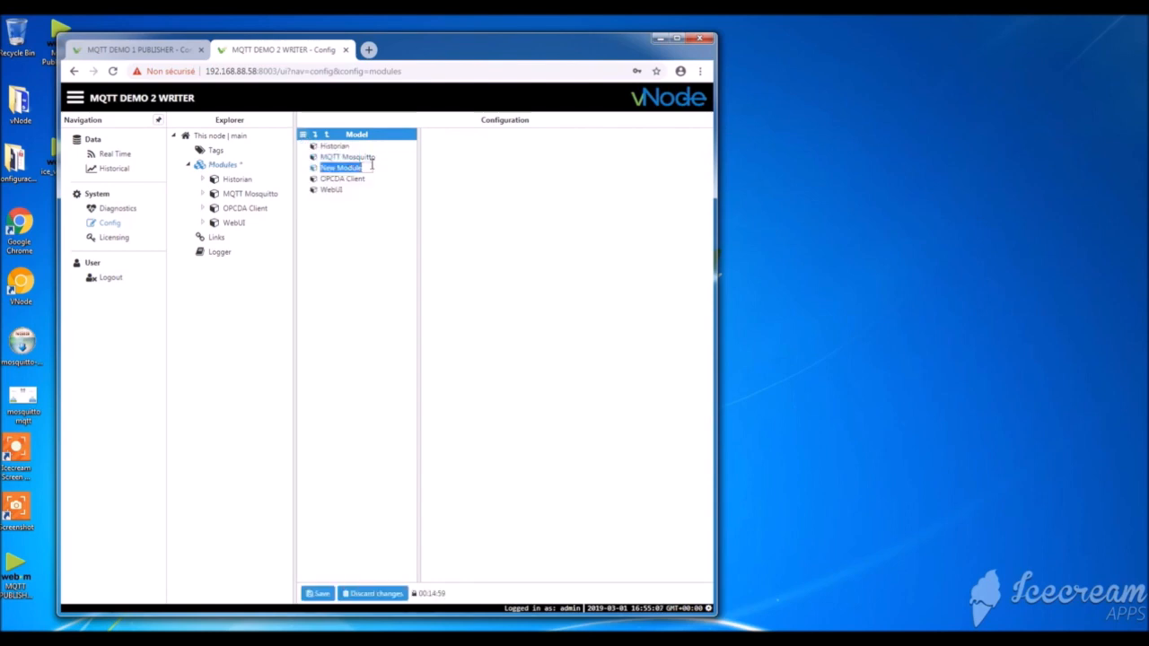
{"action": "type", "text": "MQTT"}
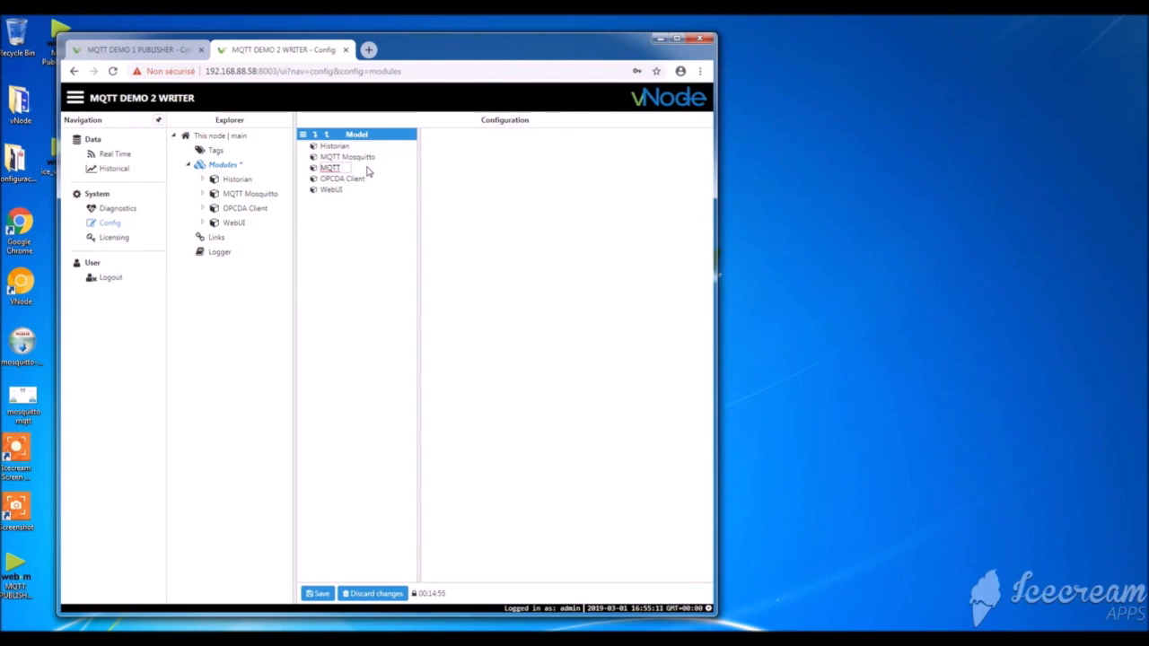
{"action": "type", "text": "Writer"}
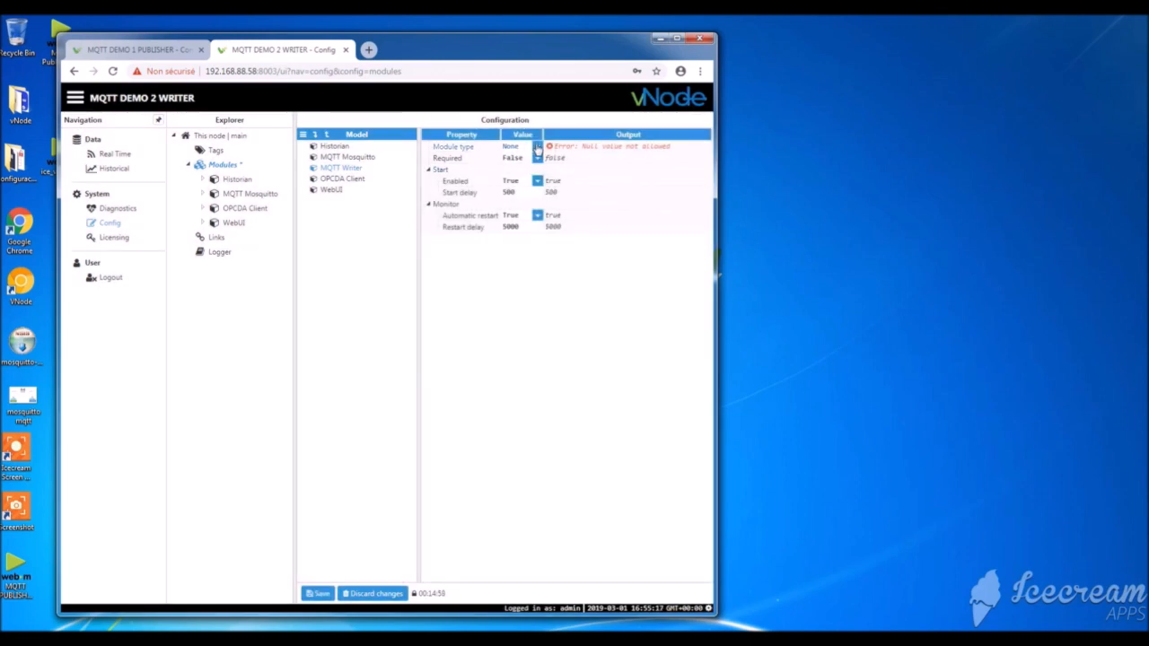
{"action": "left_click", "coordinate": [523, 146]}
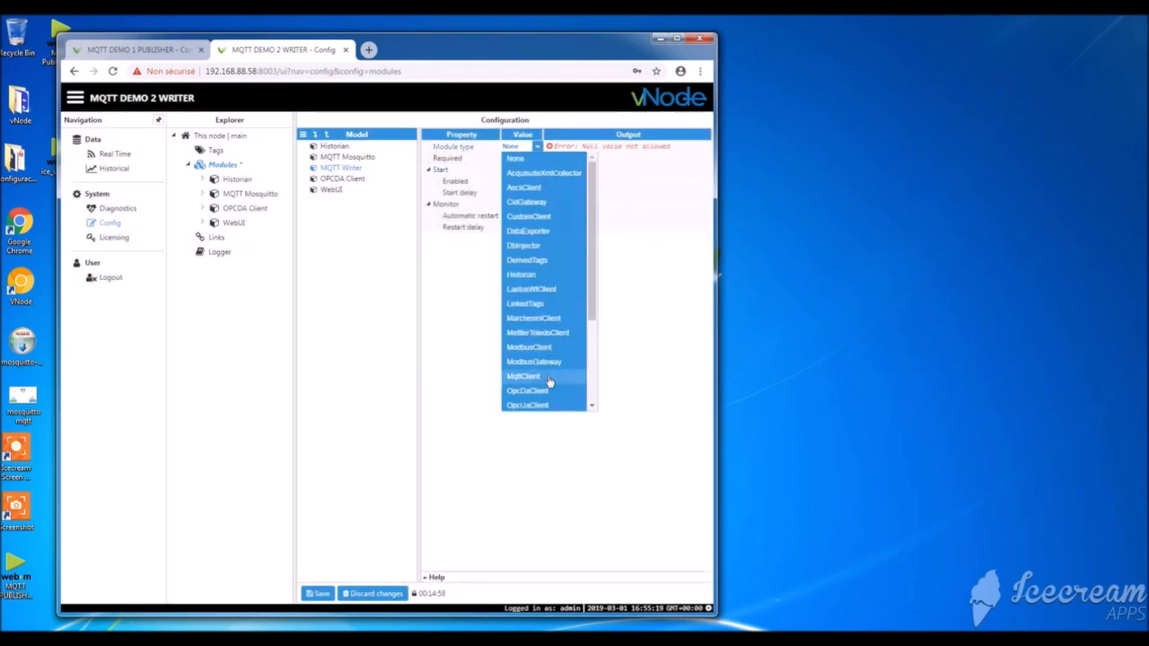
Set MQTT Writer's module type to MqttClient and open the module's own configuration.
{"action": "left_click", "coordinate": [523, 376]}
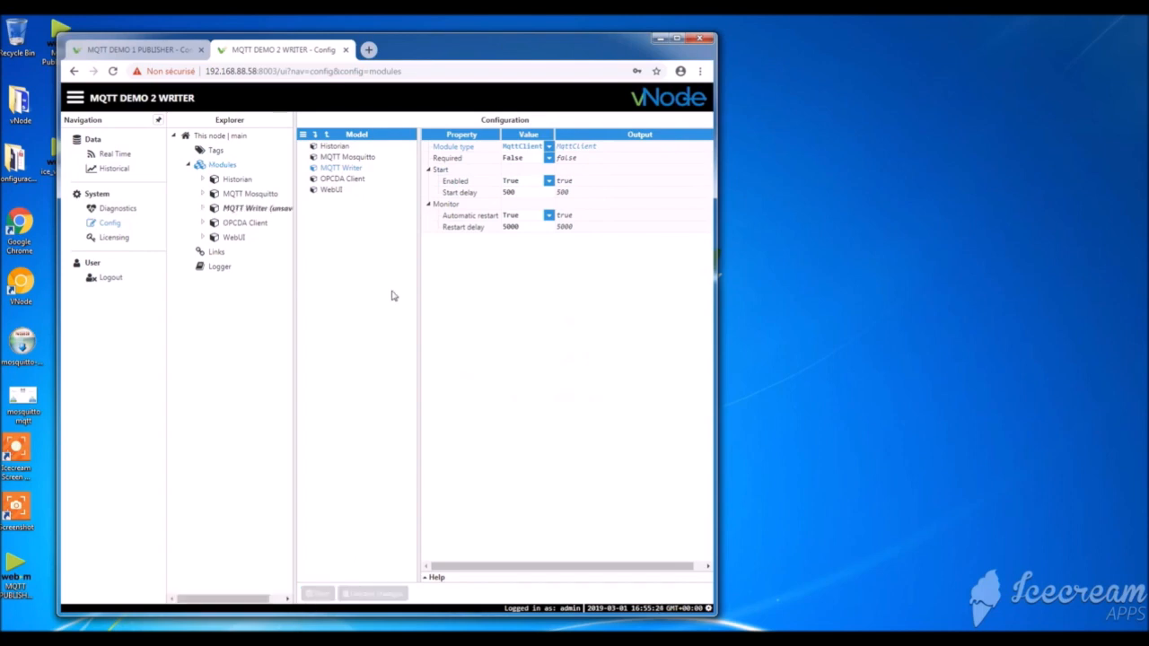
{"action": "left_click", "coordinate": [203, 208]}
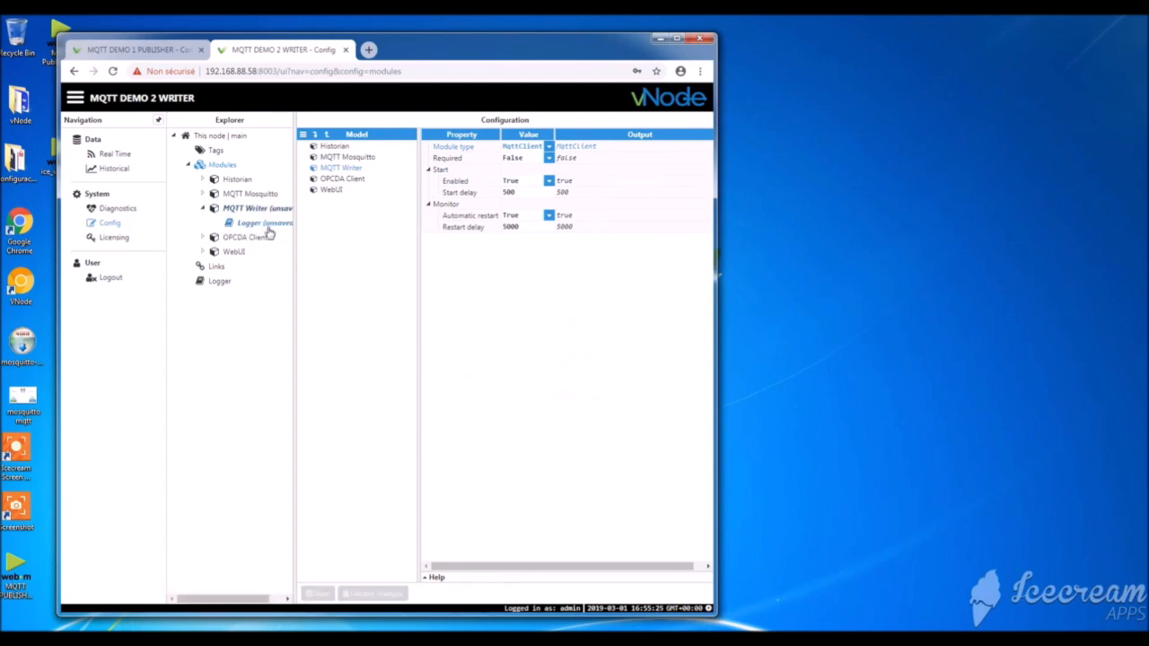
{"action": "left_click", "coordinate": [260, 222]}
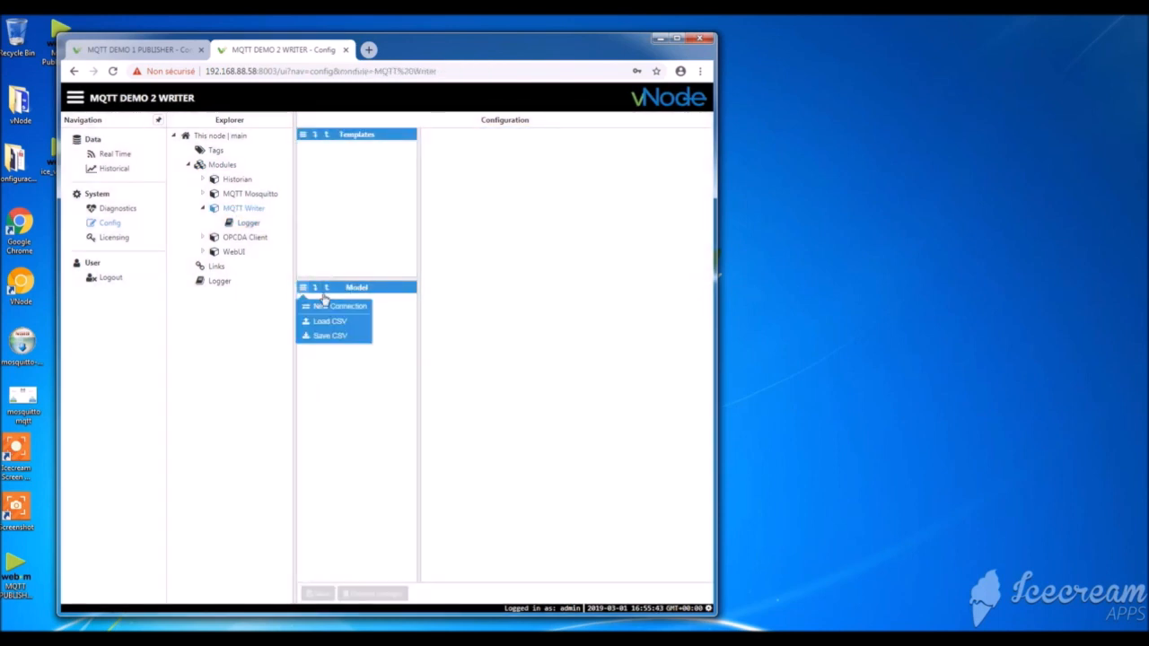
Create ConnectionMosquitto2 with broker 192.168.88.57, port 1883, client ID 126, then save and restart.
{"action": "left_click", "coordinate": [339, 305]}
{"action": "type", "text": "ConnectionMosquitto2"}
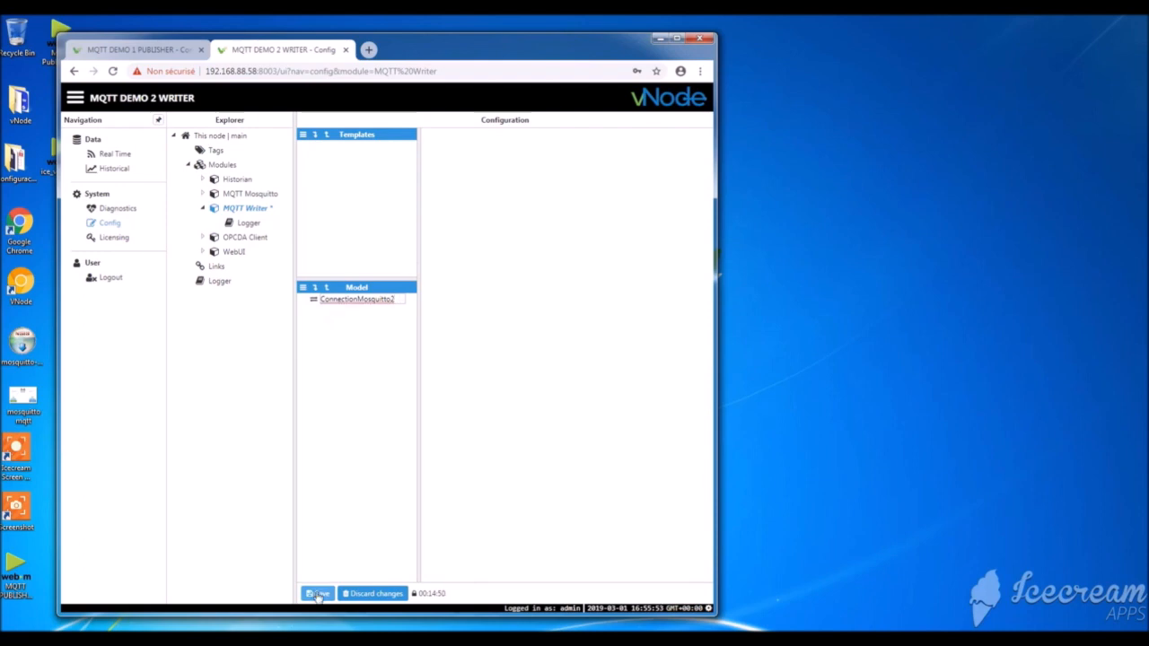
{"action": "left_click", "coordinate": [356, 299]}
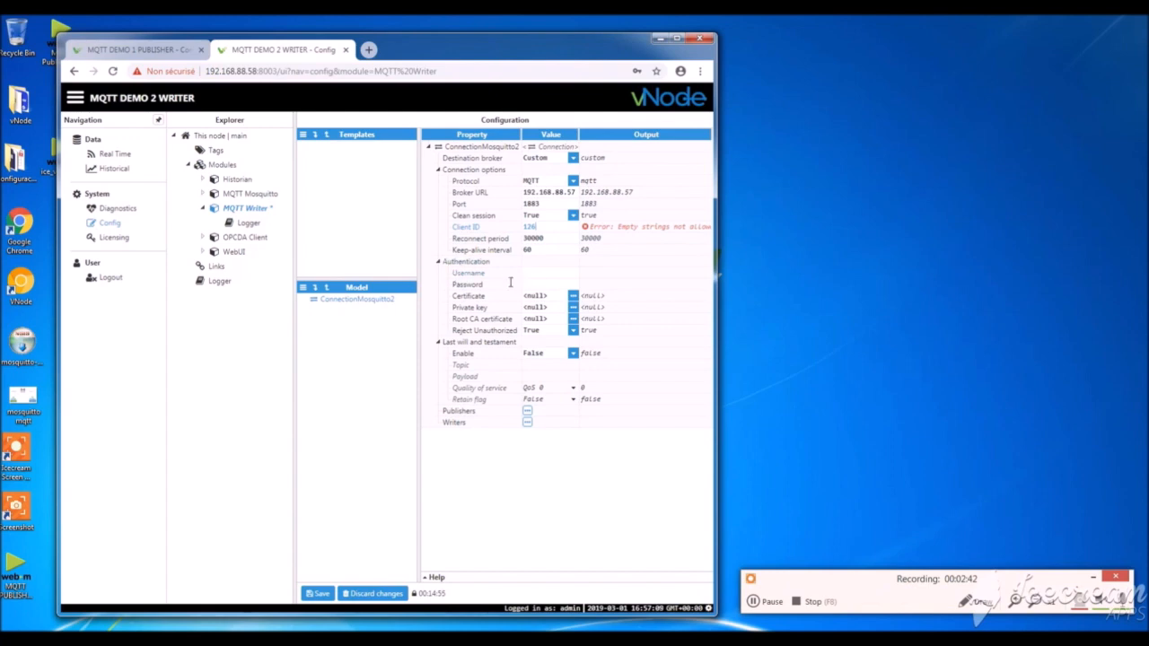
{"action": "mouse_move", "coordinate": [392, 447]}
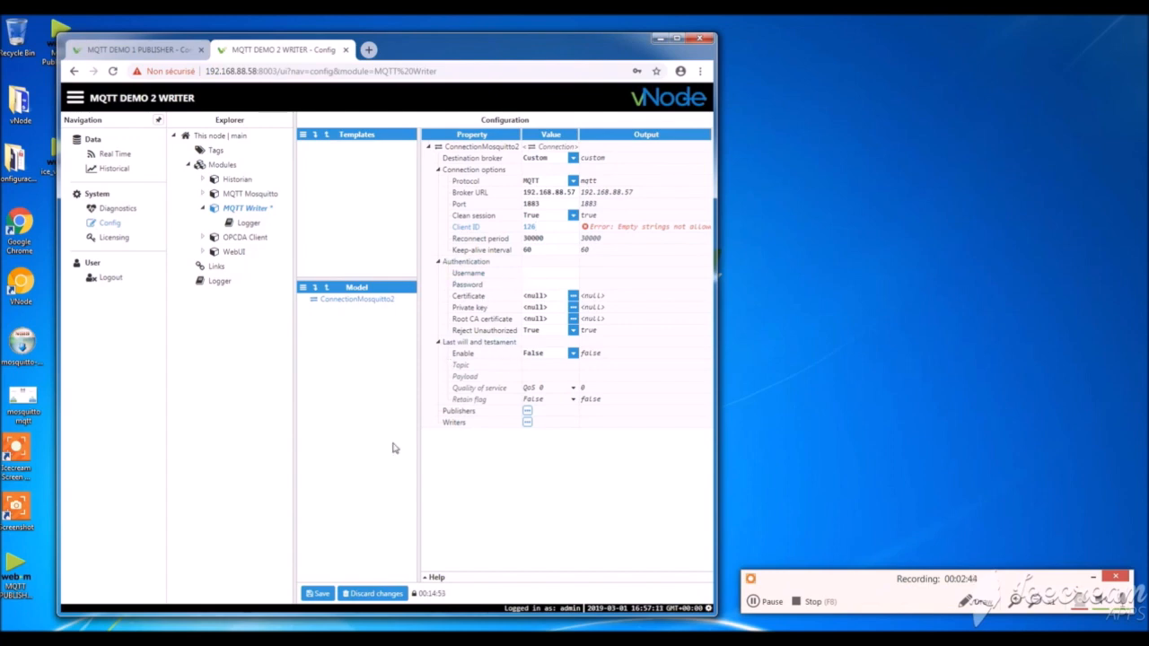
{"action": "left_click", "coordinate": [317, 593]}
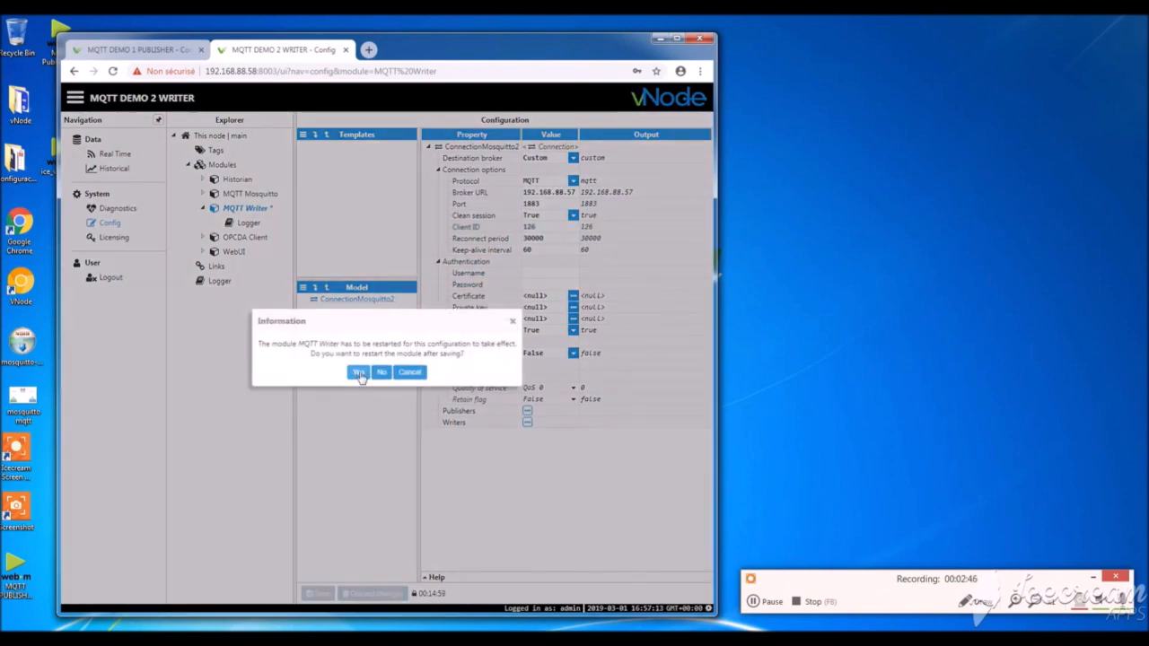
{"action": "left_click", "coordinate": [359, 372]}
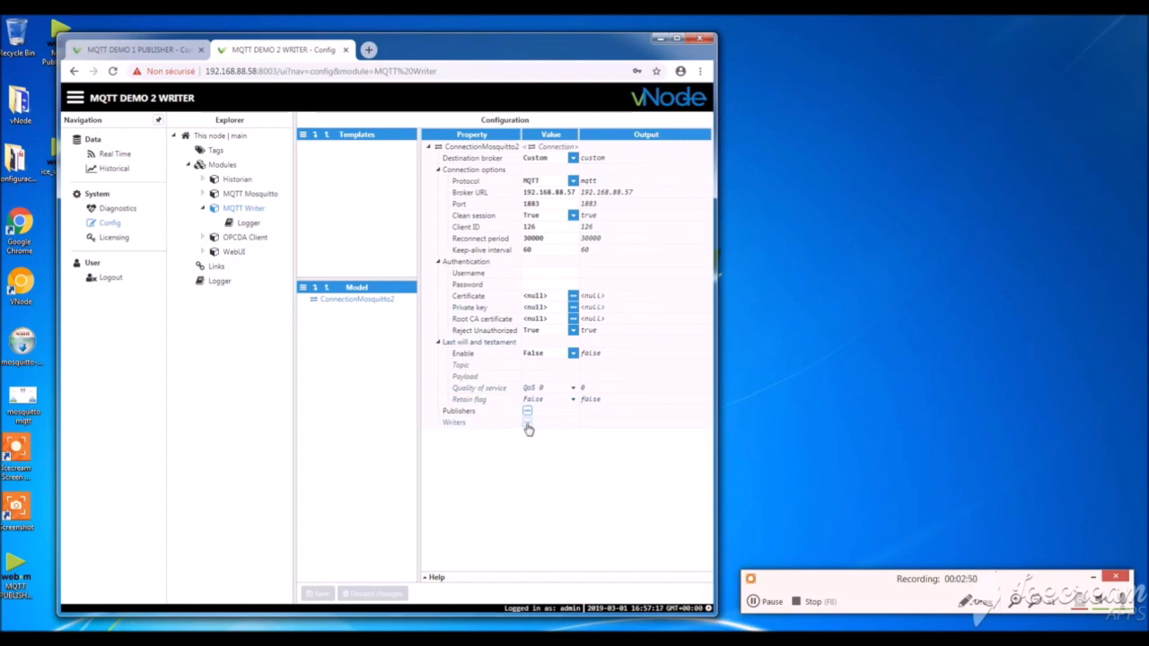
Add a Writer under ConnectionMosquitto2 with topic Sensor/Temperature.
{"action": "left_click", "coordinate": [527, 423]}
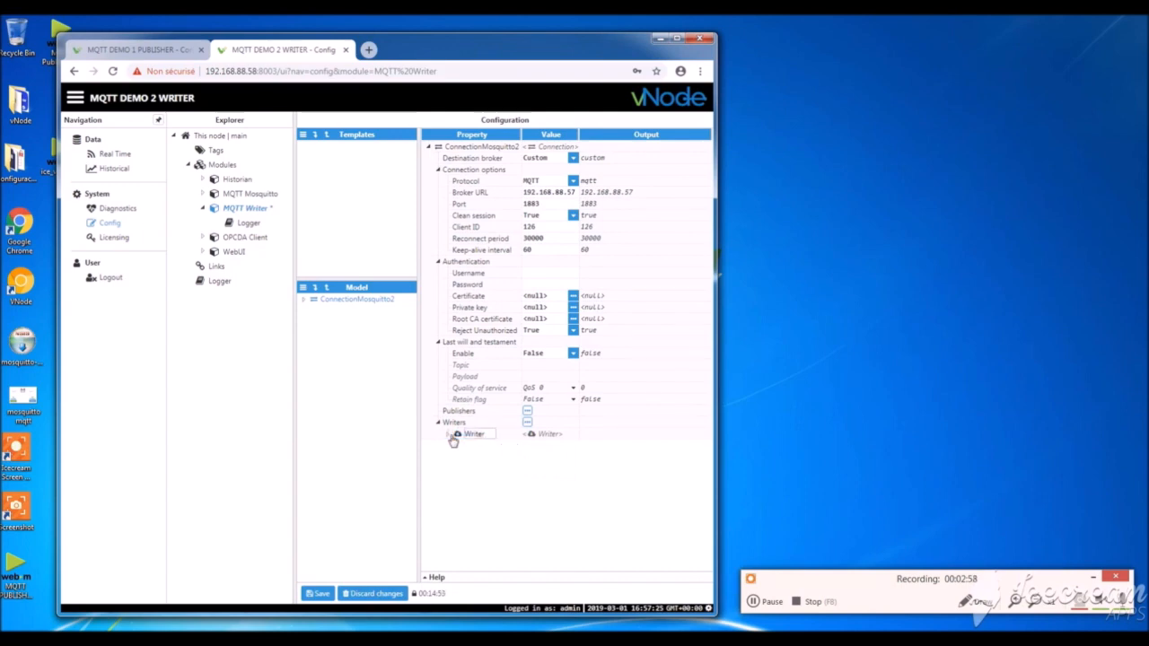
{"action": "left_click", "coordinate": [448, 434]}
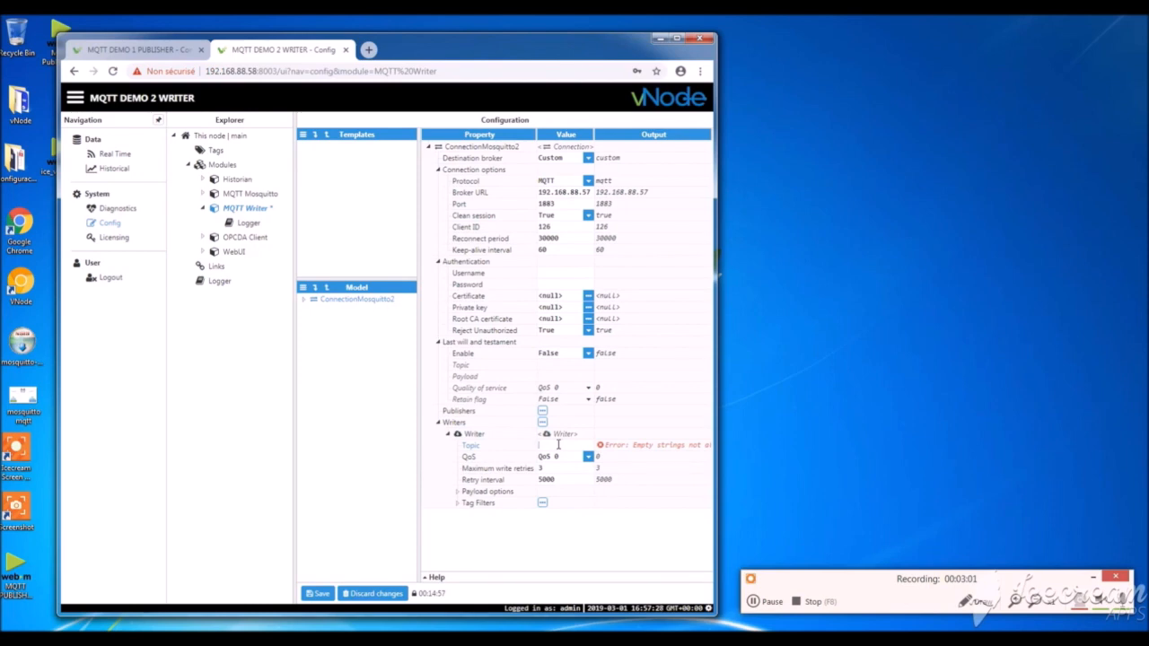
{"action": "type", "text": "Sens"}
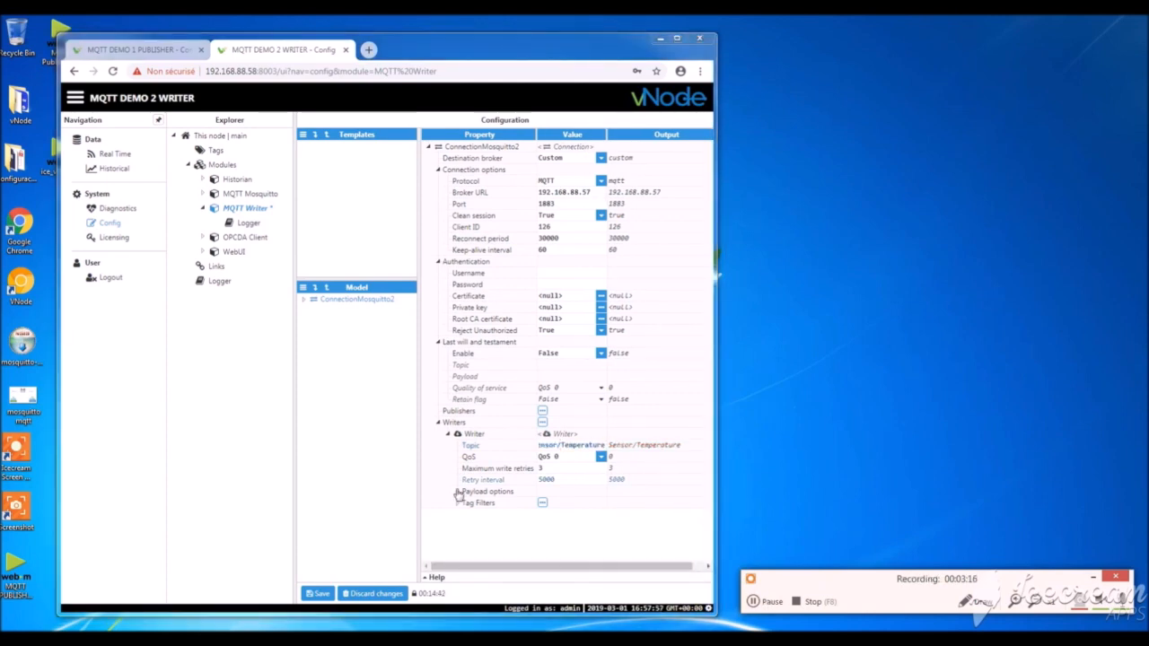
Set the writer's payload to compact JSON with no compression and UTF8 encoding.
{"action": "left_click", "coordinate": [458, 491]}
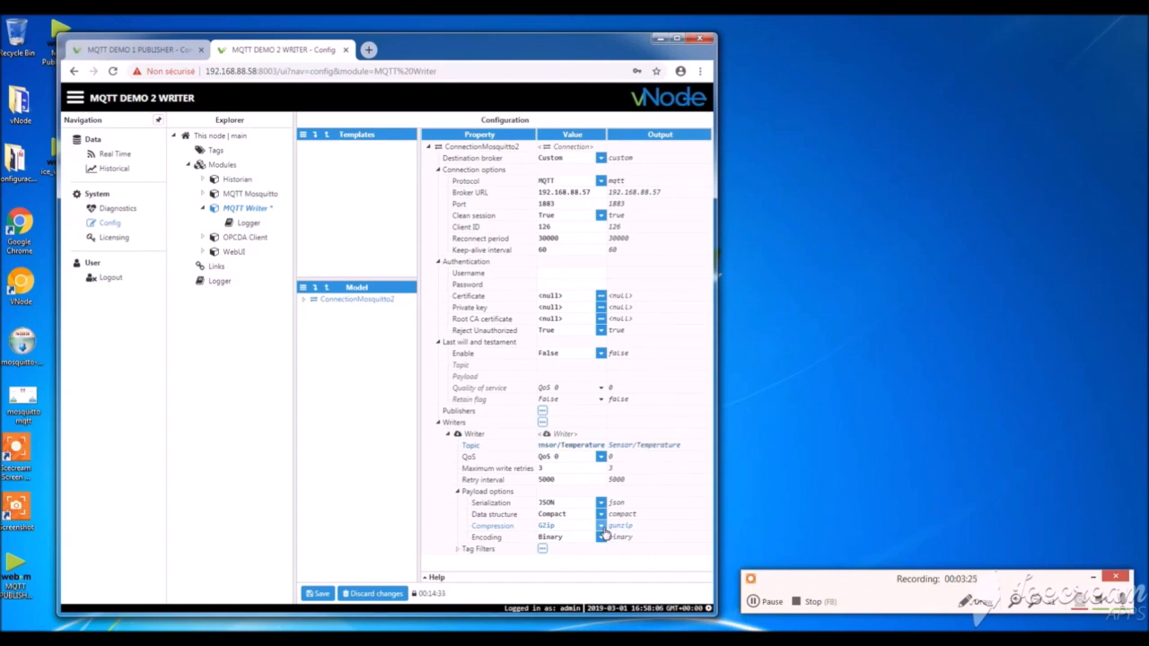
{"action": "left_click", "coordinate": [572, 525]}
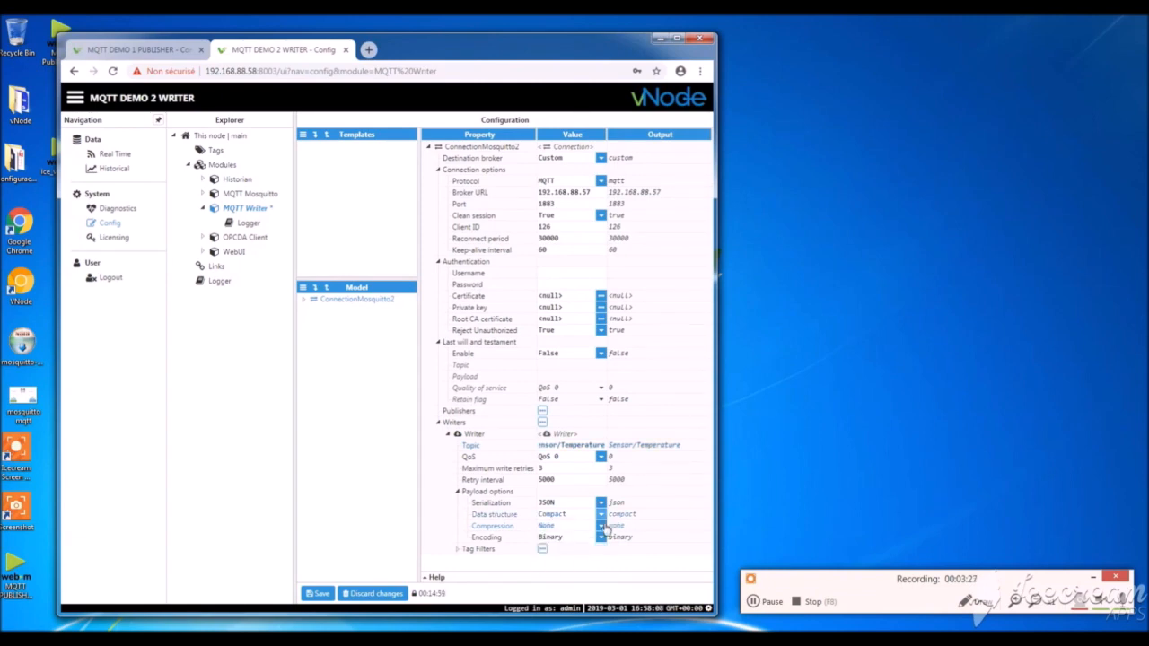
{"action": "left_click", "coordinate": [570, 514]}
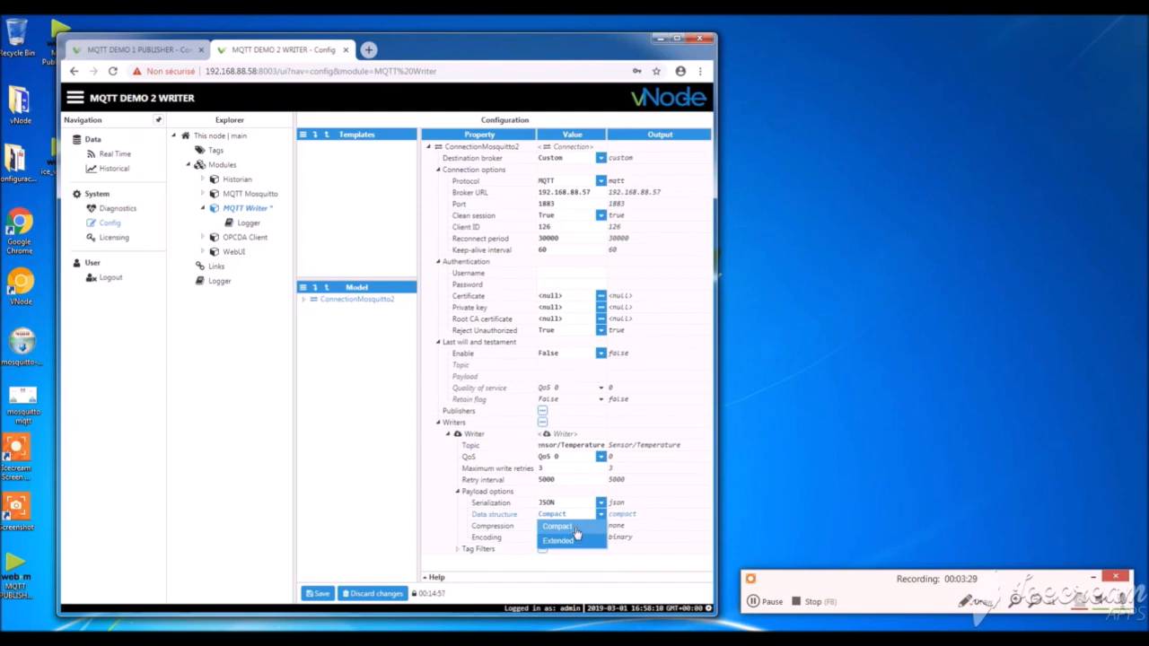
{"action": "left_click", "coordinate": [556, 526]}
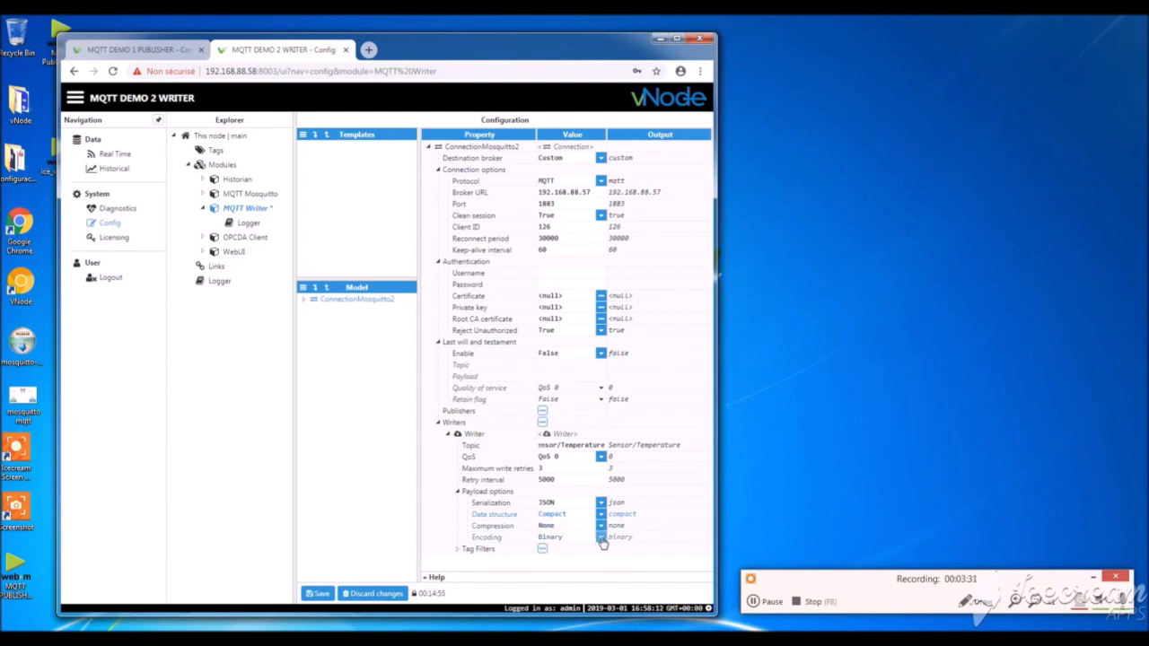
{"action": "left_click", "coordinate": [599, 537]}
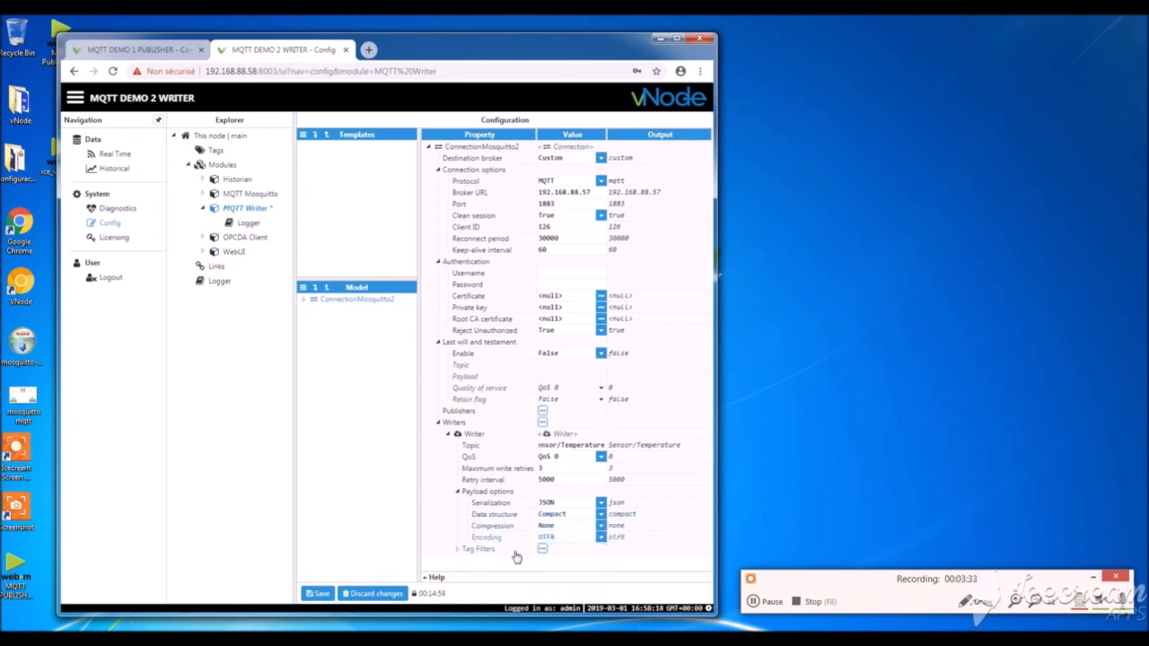
{"action": "mouse_move", "coordinate": [457, 556]}
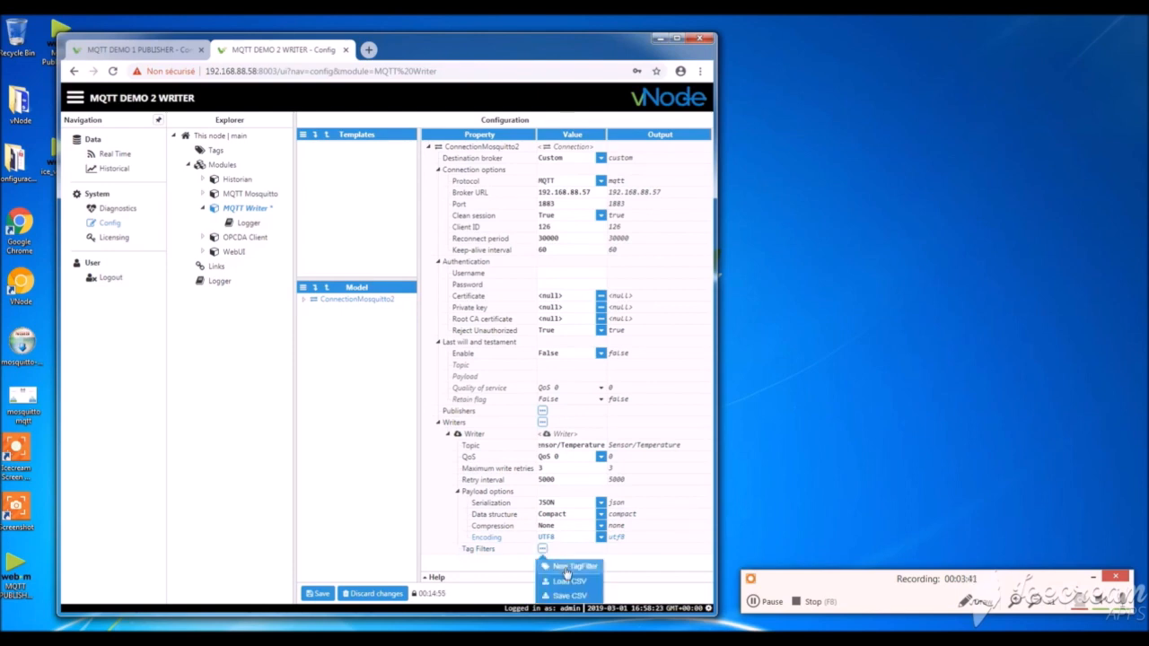
Add a TagFilter matching /OPCDAClient/Pression 2 to the writer and collapse the last will settings.
{"action": "left_click", "coordinate": [573, 565]}
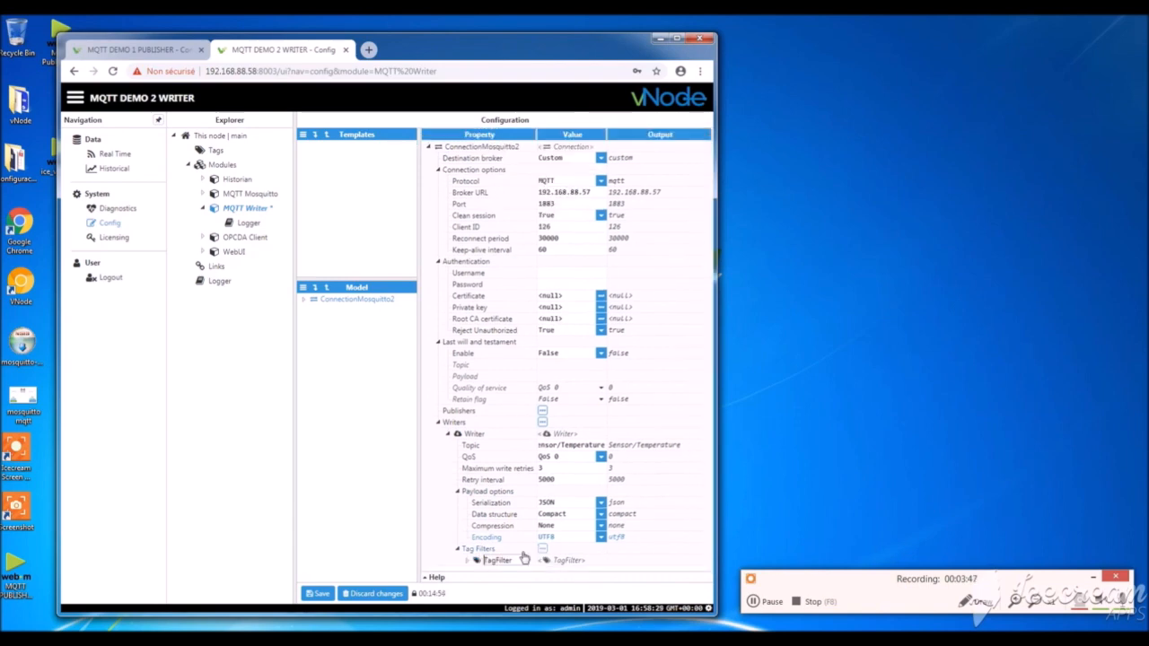
{"action": "left_click", "coordinate": [458, 559]}
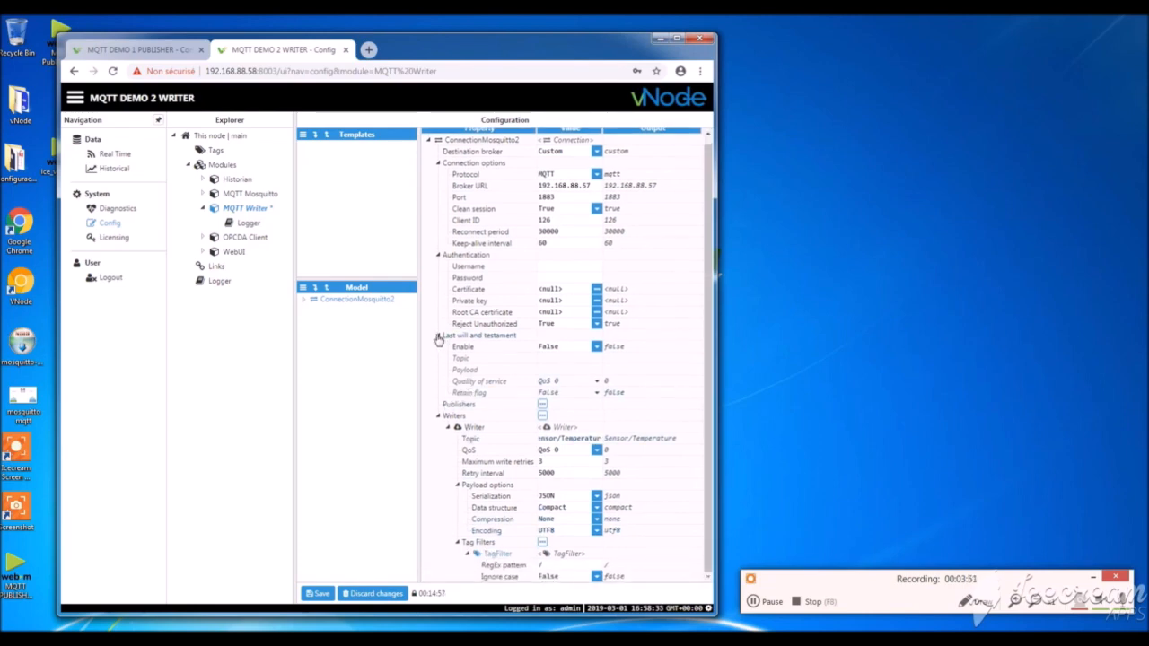
{"action": "left_click", "coordinate": [437, 338]}
{"action": "type", "text": "OPCDAClient/Pression 2"}
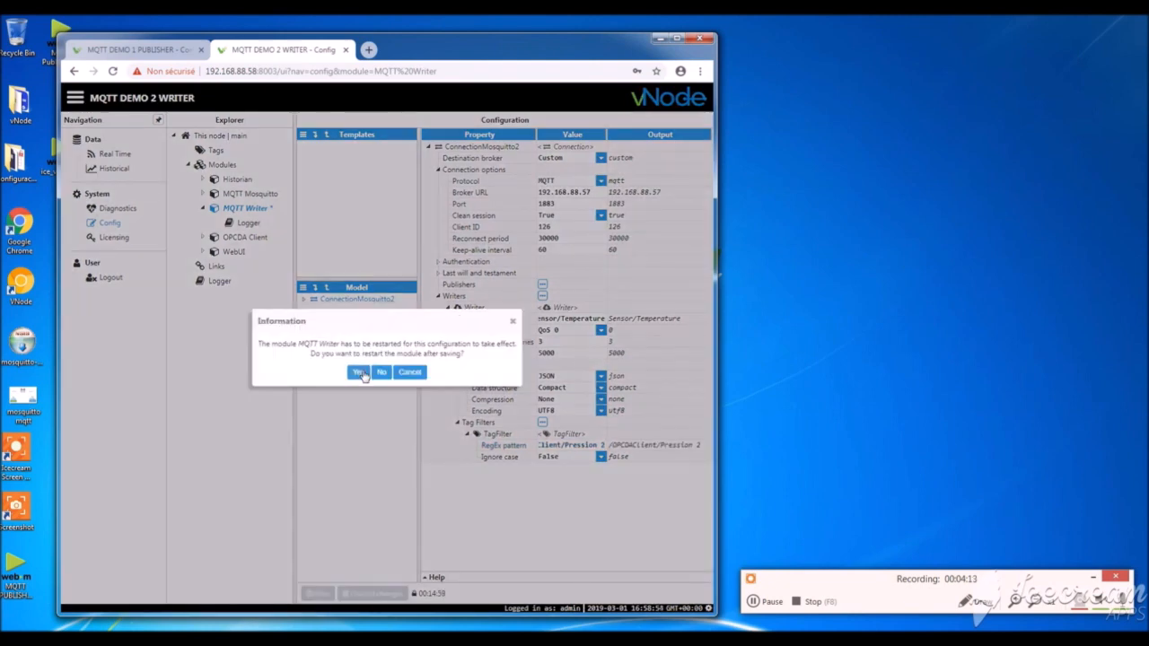
Confirm restarting the MQTT Writer module after saving.
{"action": "left_click", "coordinate": [358, 372]}
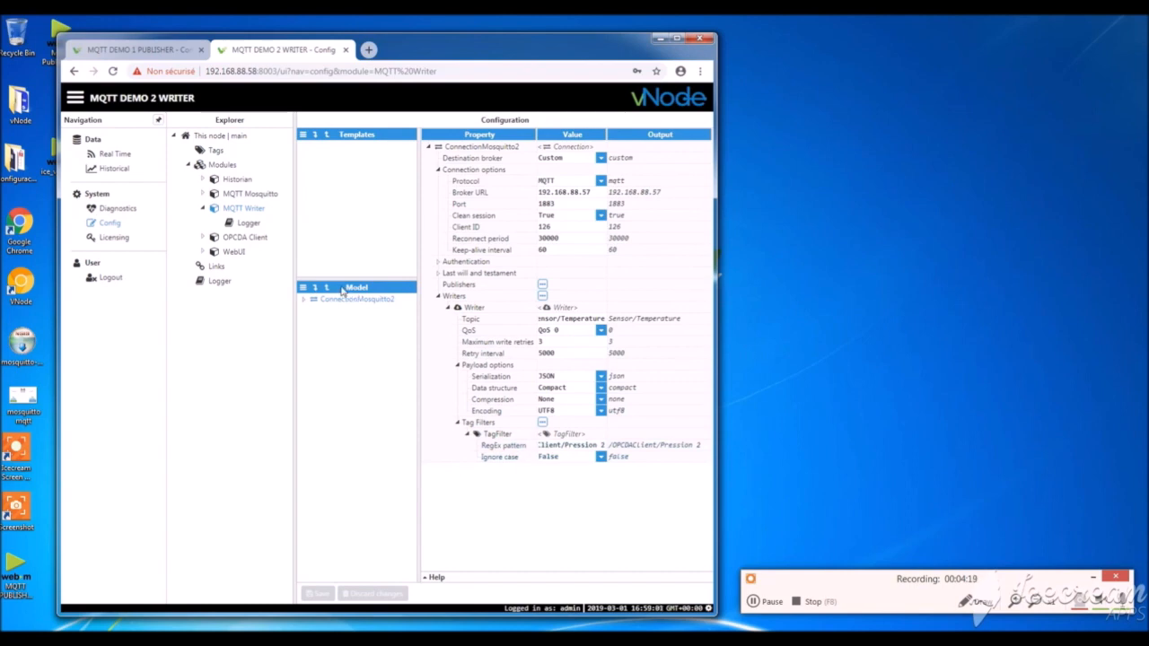
{"action": "mouse_move", "coordinate": [117, 160]}
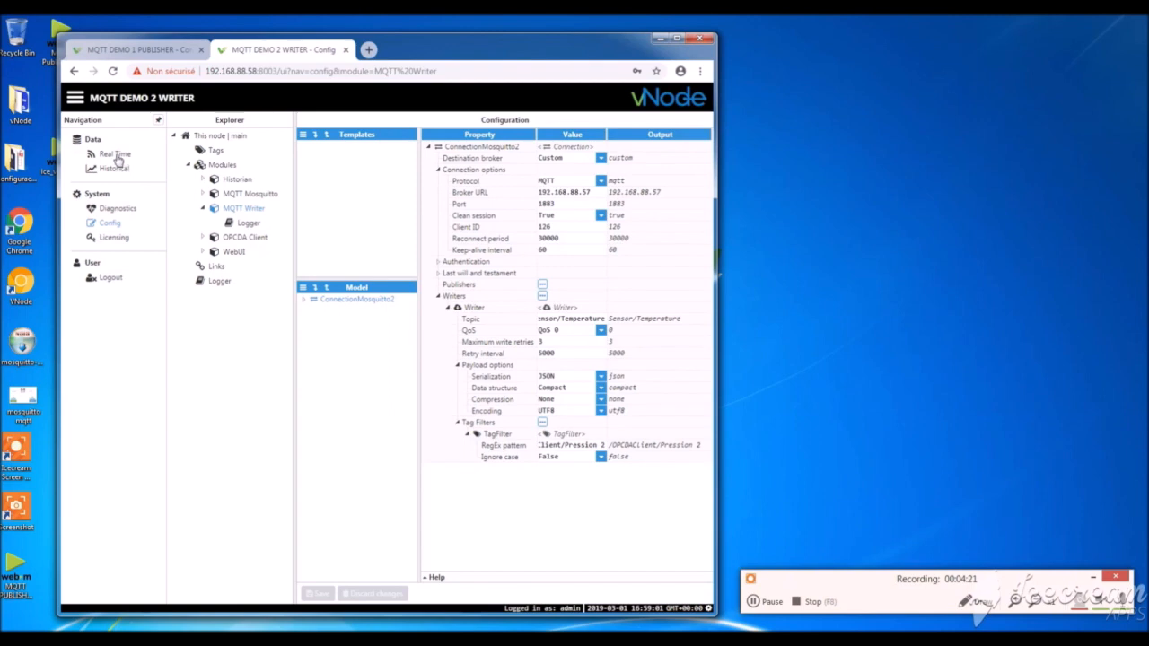
{"action": "mouse_move", "coordinate": [130, 160]}
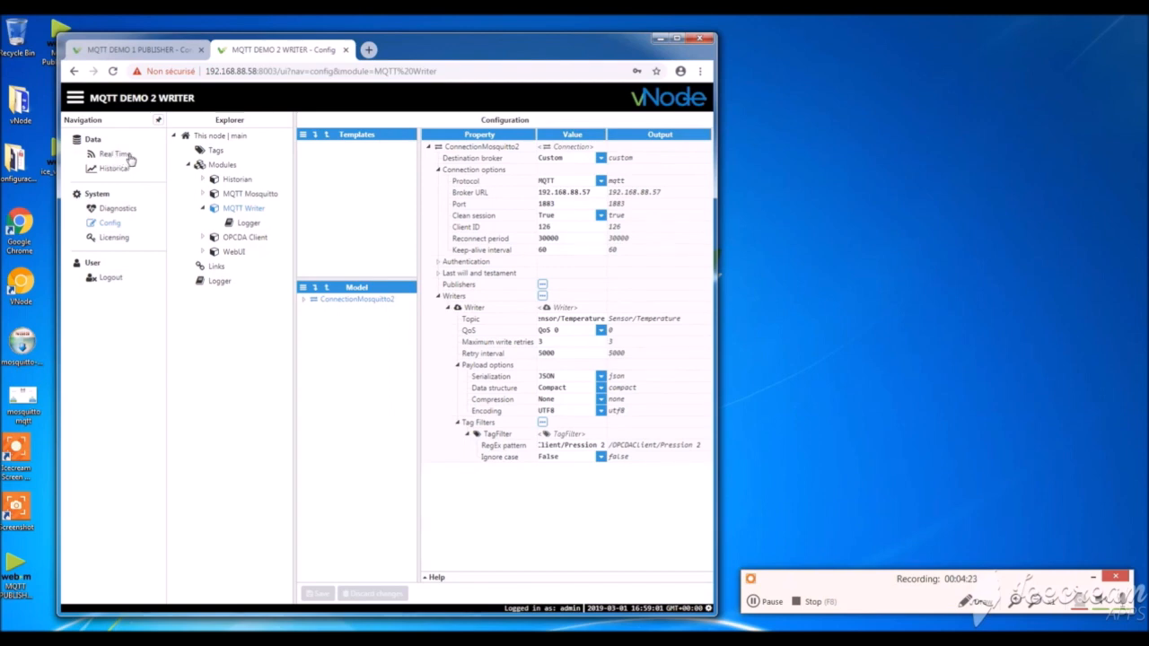
Open the Real Time view of the OPCDAClient tags, where Pression 2 reads 4 at Good quality.
{"action": "left_click", "coordinate": [115, 154]}
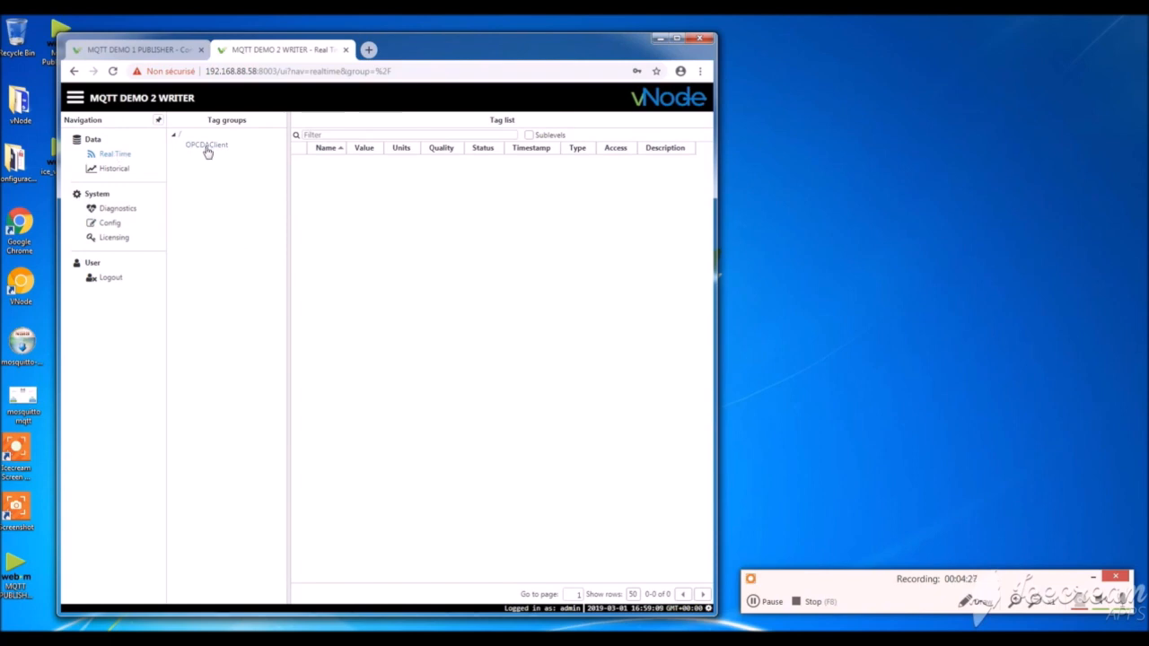
{"action": "left_click", "coordinate": [207, 144]}
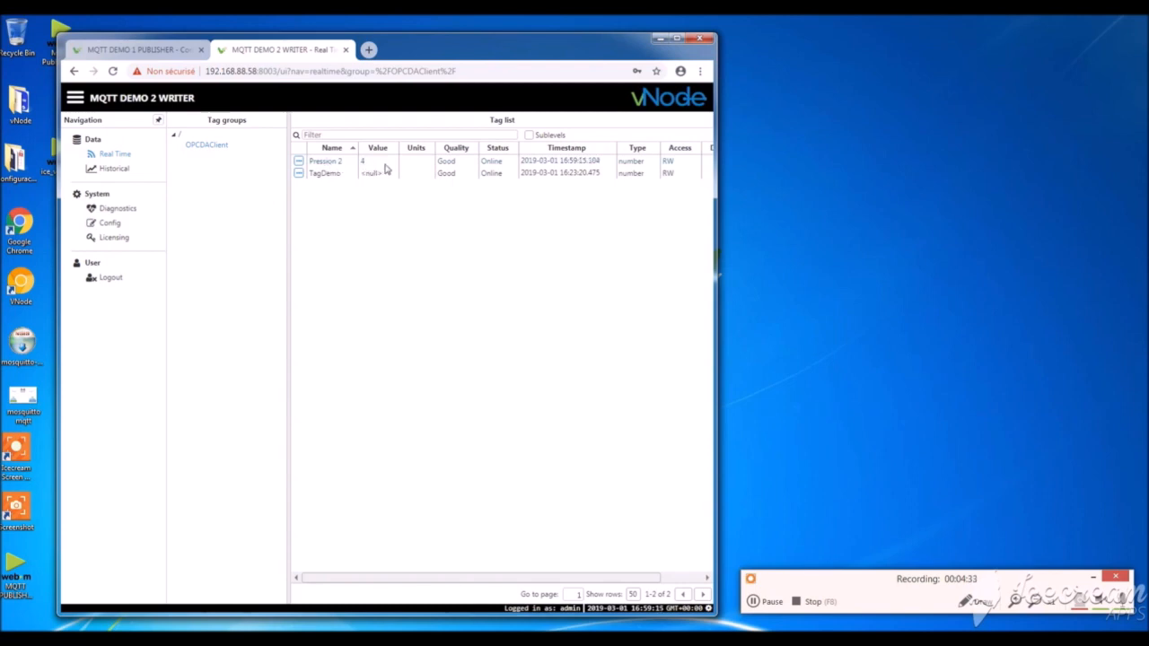
{"action": "mouse_move", "coordinate": [365, 169]}
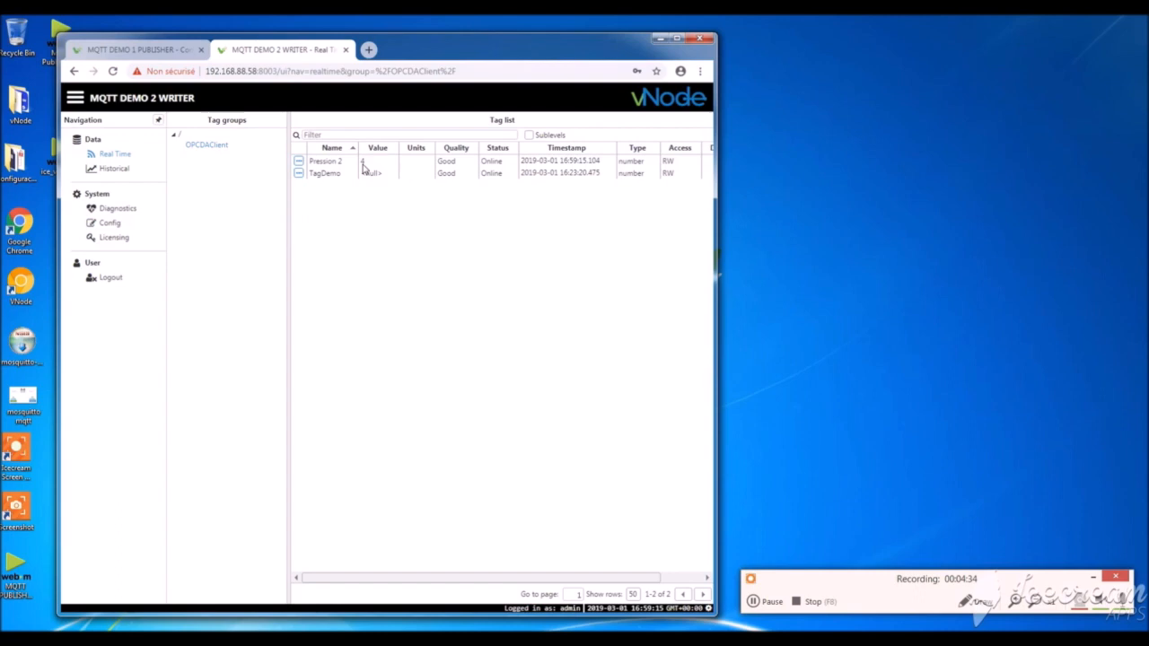
{"action": "mouse_move", "coordinate": [450, 168]}
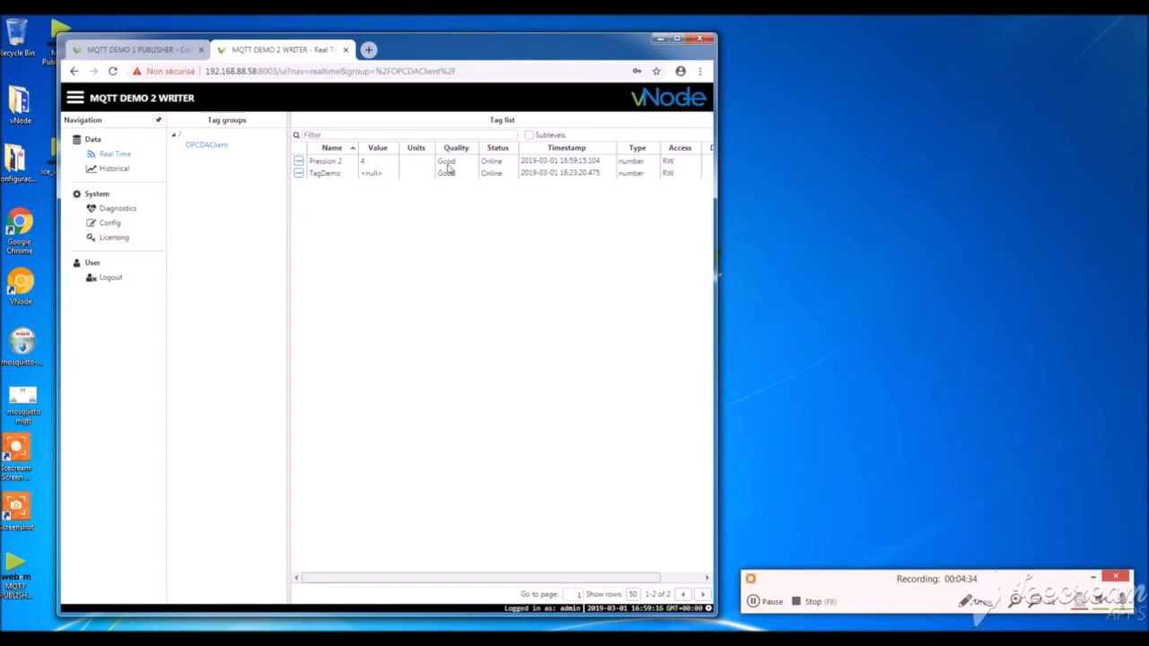
{"action": "mouse_move", "coordinate": [385, 169]}
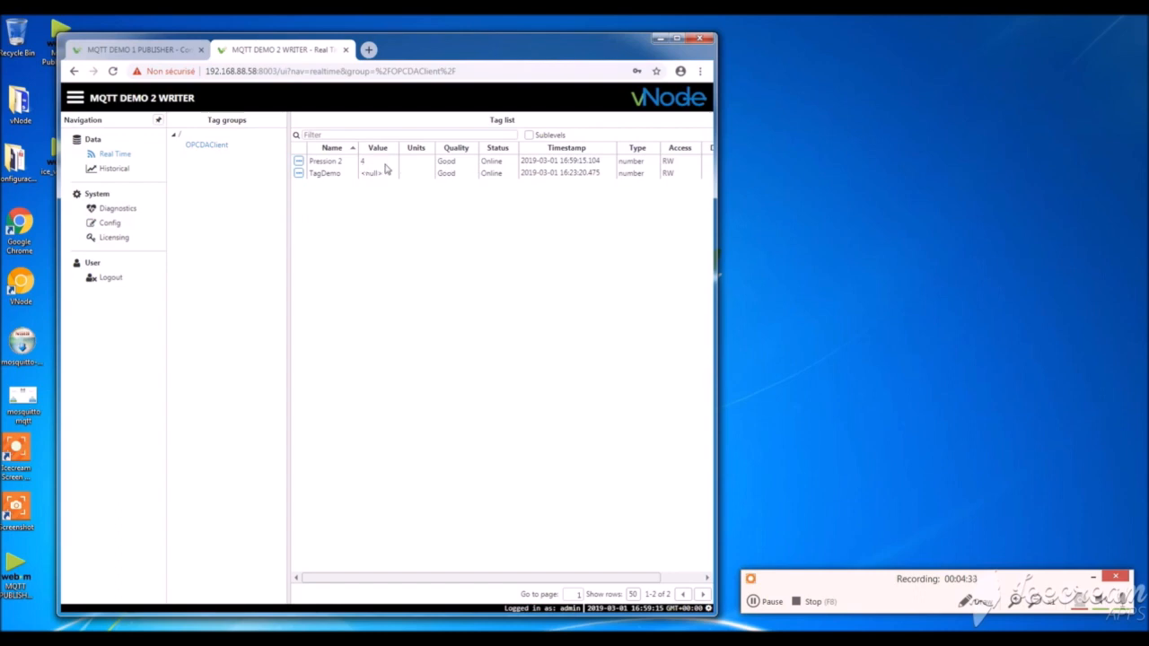
{"action": "mouse_move", "coordinate": [363, 169]}
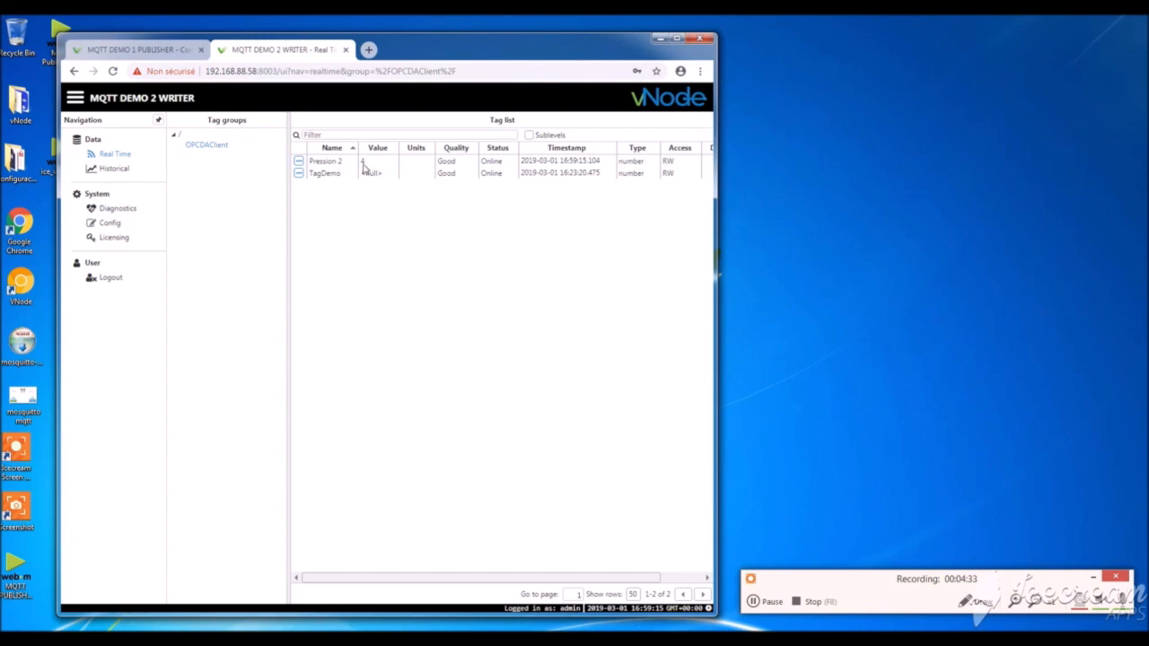
{"action": "mouse_move", "coordinate": [449, 168]}
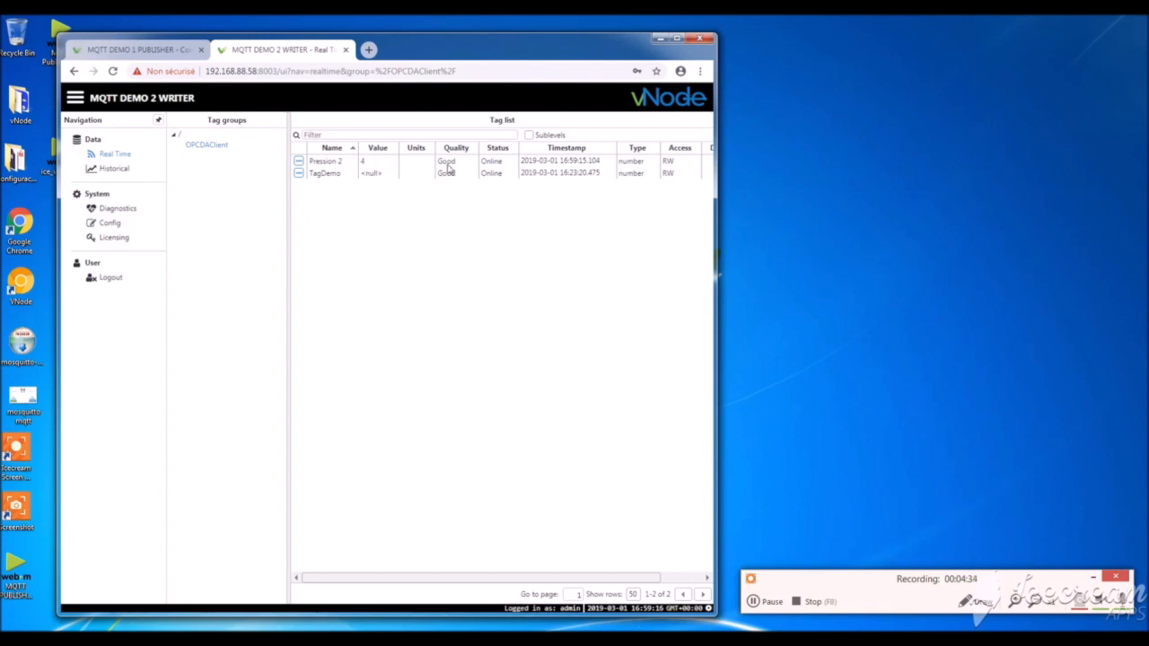
{"action": "mouse_move", "coordinate": [377, 169]}
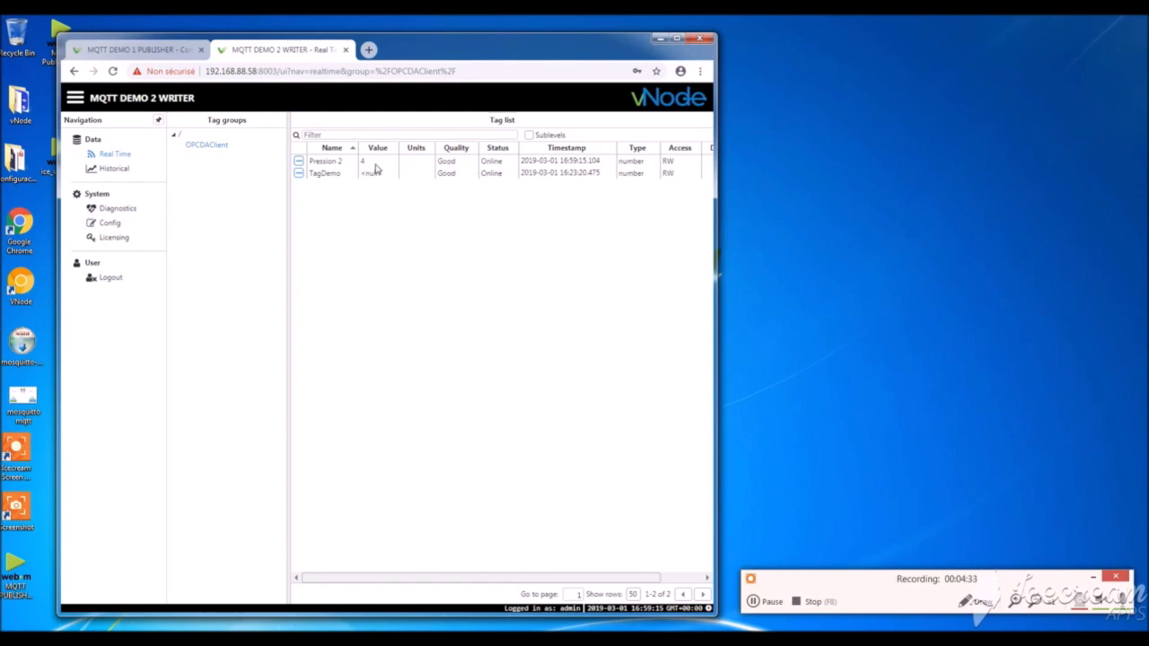